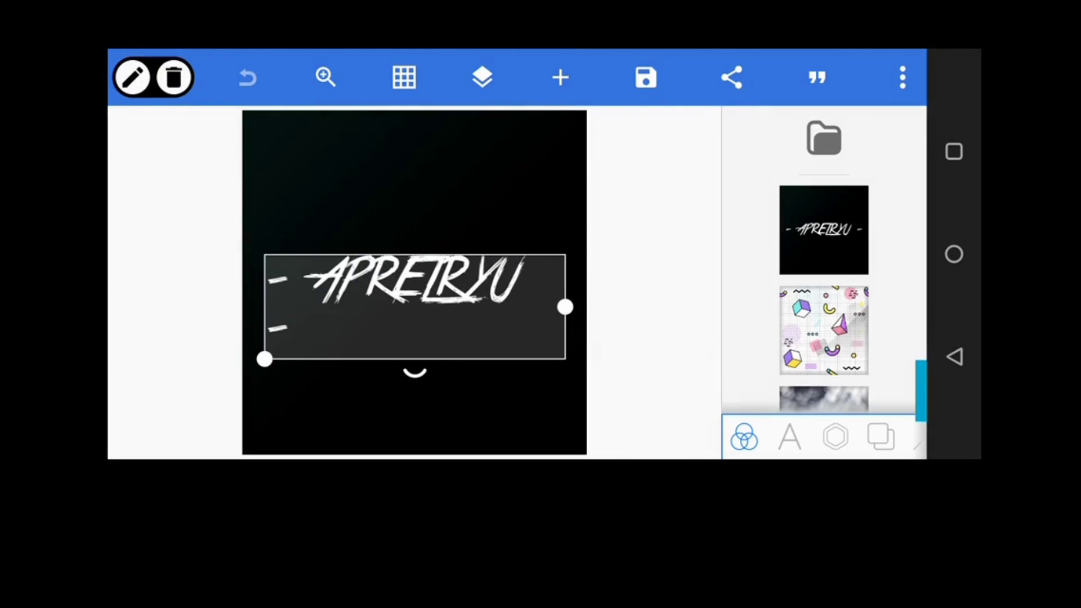
Browse the text, element and background options to start changing the poster background
{"action": "scroll", "scroll_direction": "down", "scroll_amount": 3}
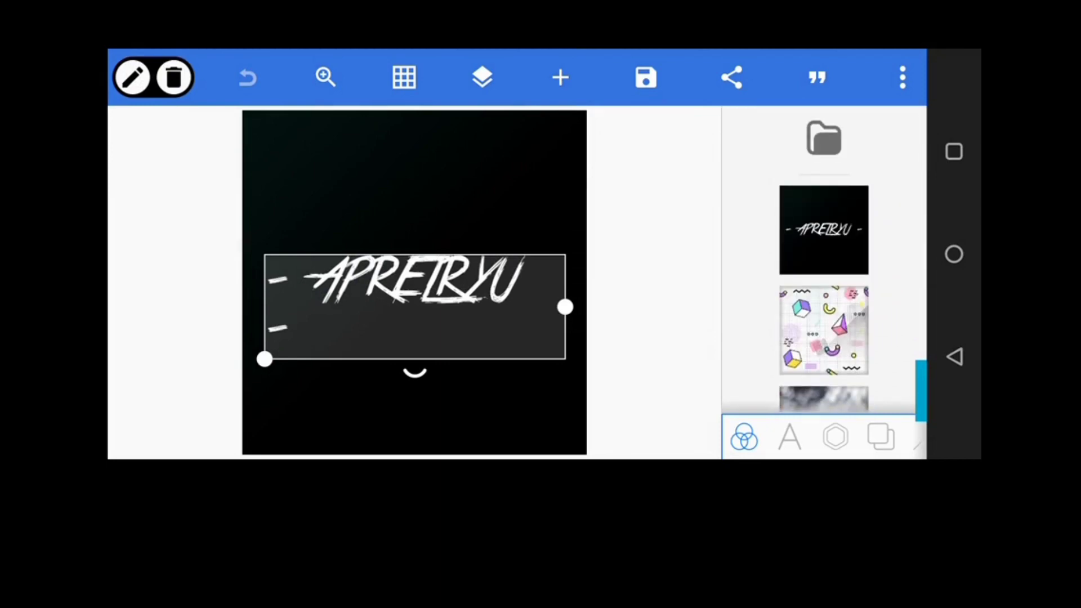
{"action": "left_click", "coordinate": [789, 437]}
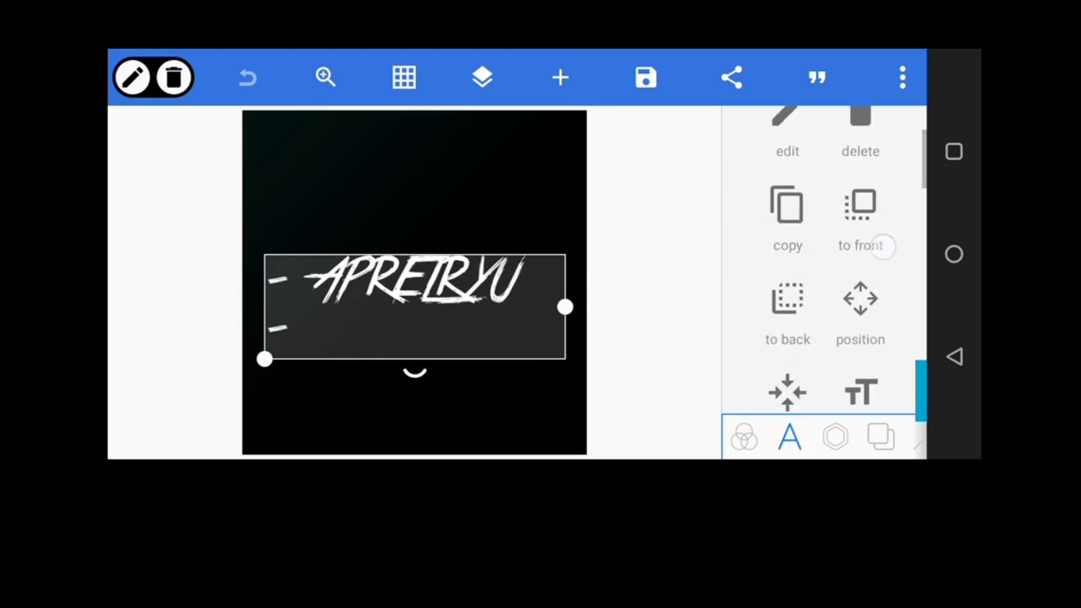
{"action": "left_click", "coordinate": [835, 437]}
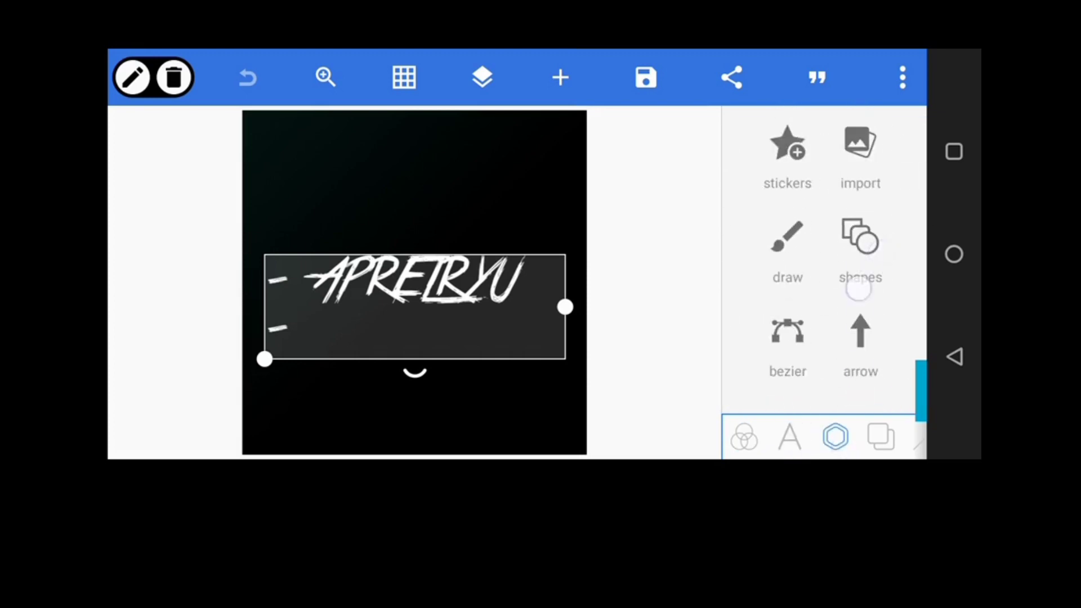
{"action": "left_click", "coordinate": [880, 437]}
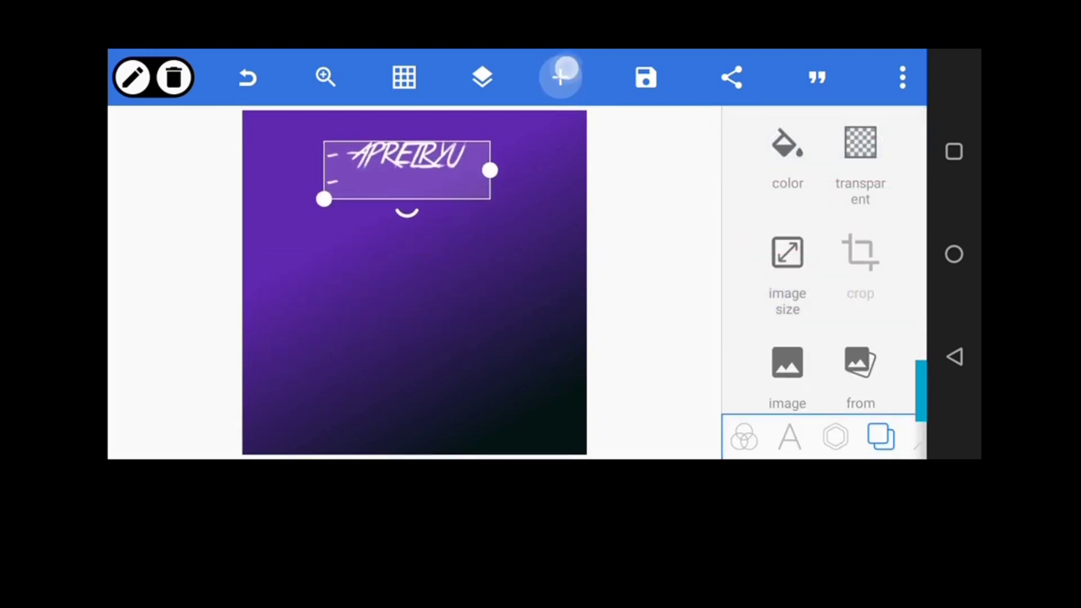
Add the cropped cut-out photo of the man in a purple jacket from the gallery
{"action": "left_click", "coordinate": [560, 77]}
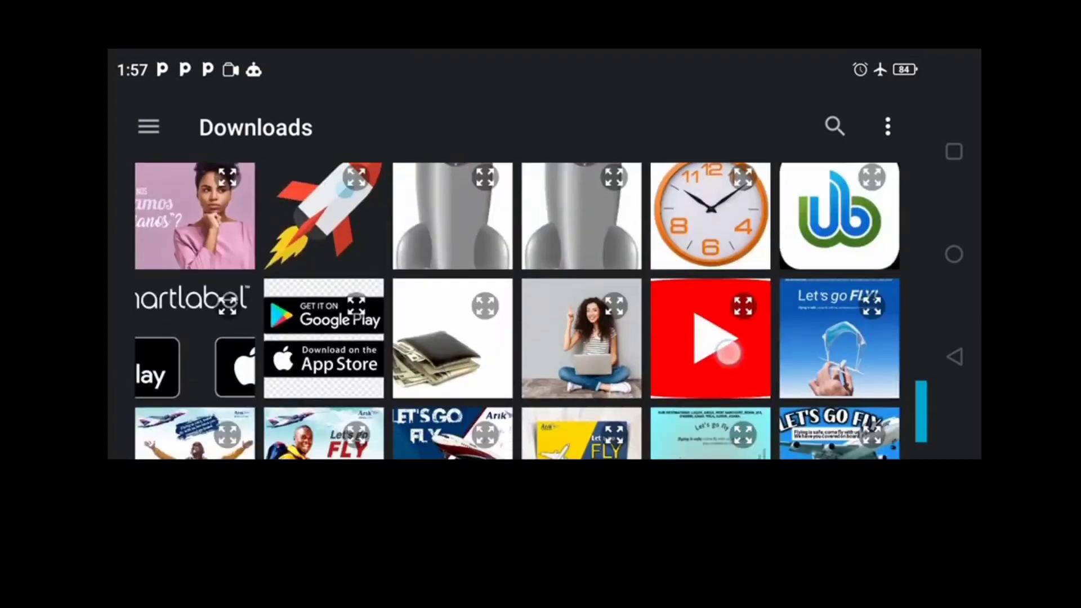
{"action": "scroll", "scroll_direction": "down", "scroll_amount": 3}
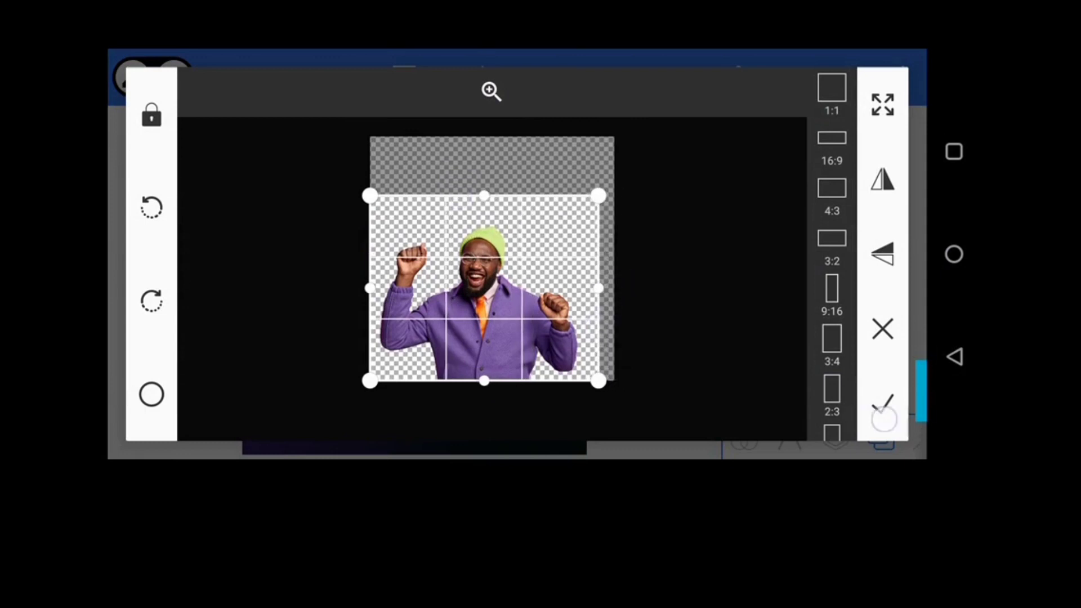
{"action": "left_click", "coordinate": [884, 405]}
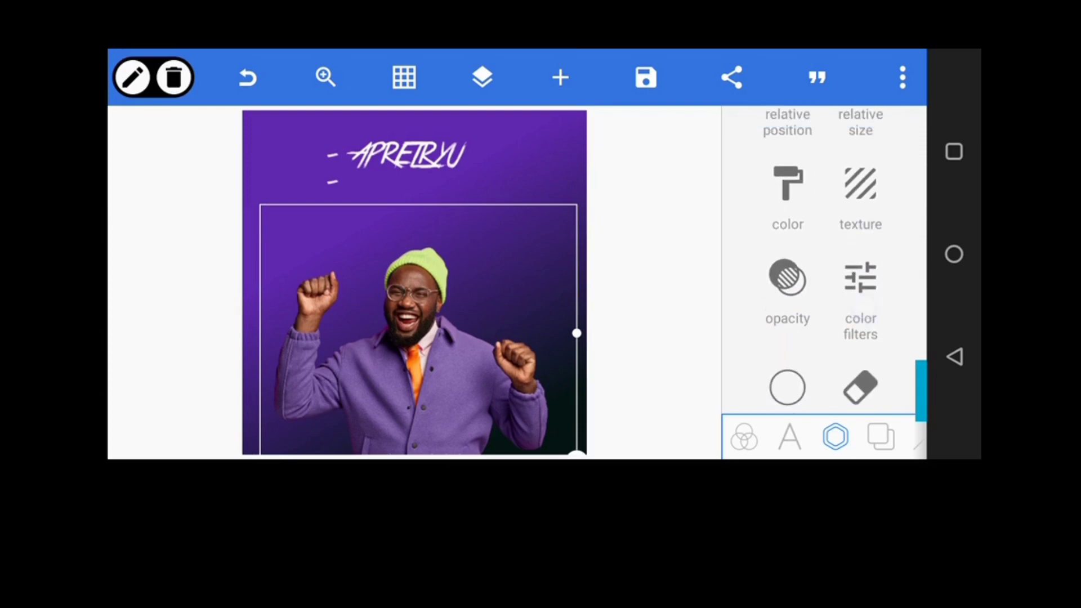
In Color filters, set contrast to 32 and brightness to -8, and lower saturation
{"action": "left_click", "coordinate": [860, 286]}
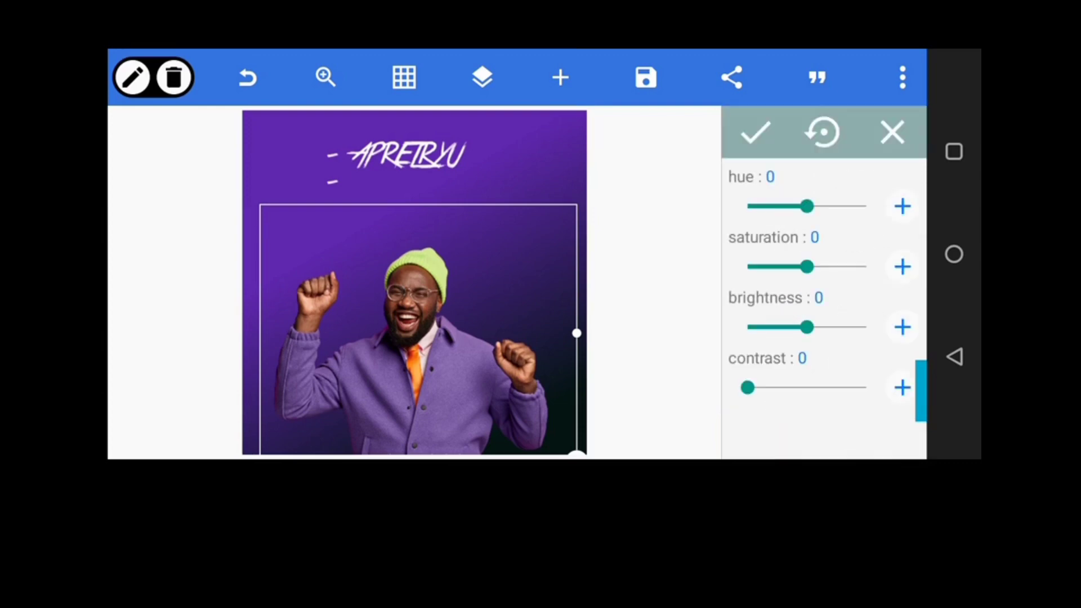
{"action": "left_click_drag", "start_coordinate": [748, 388], "coordinate": [789, 388]}
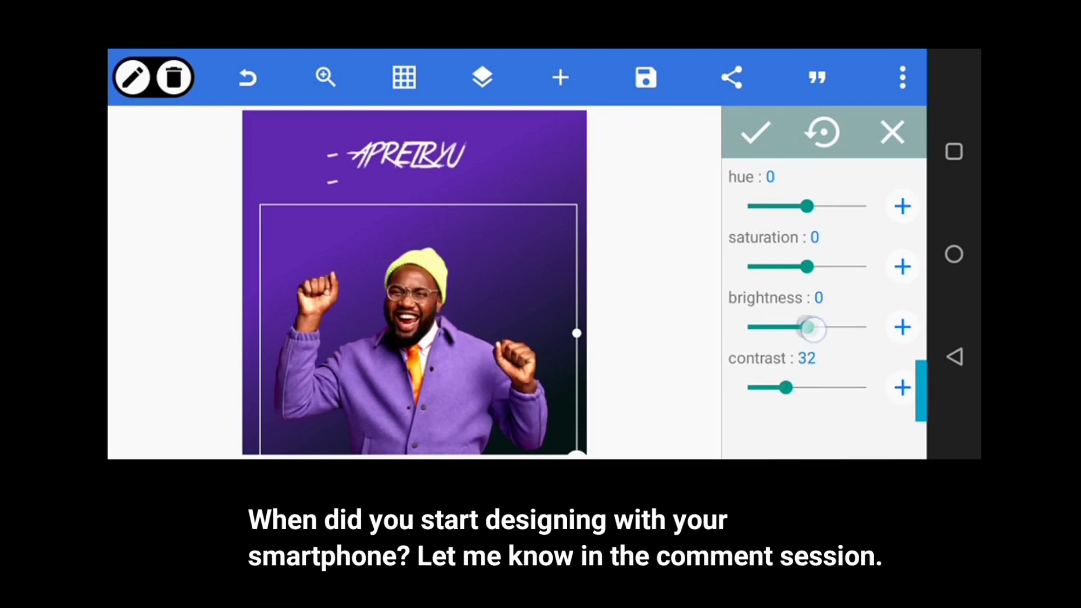
{"action": "left_click_drag", "start_coordinate": [810, 328], "coordinate": [803, 328]}
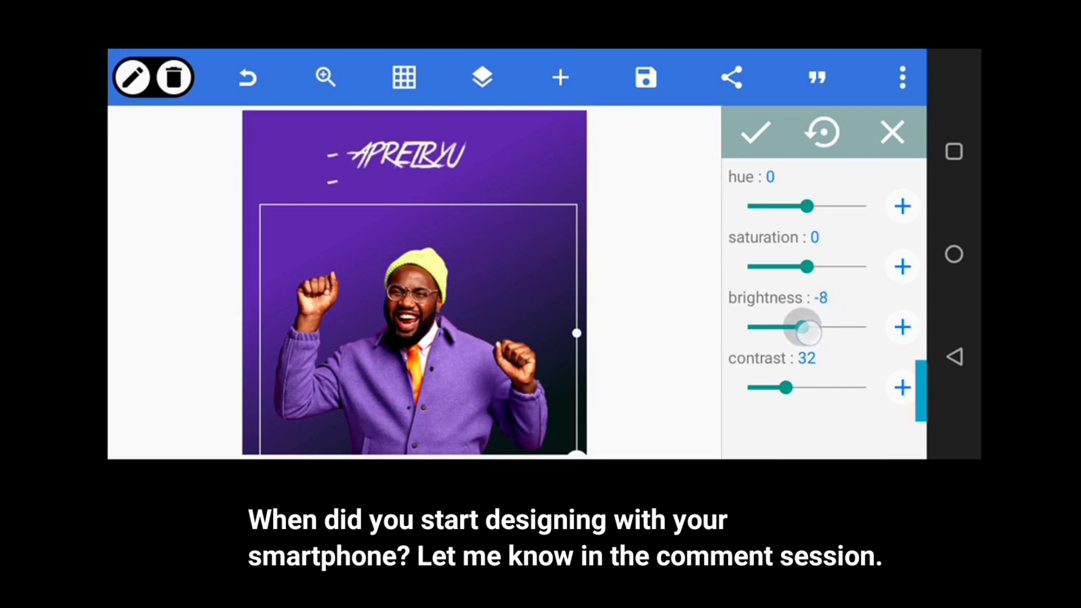
{"action": "left_click_drag", "start_coordinate": [810, 267], "coordinate": [790, 266]}
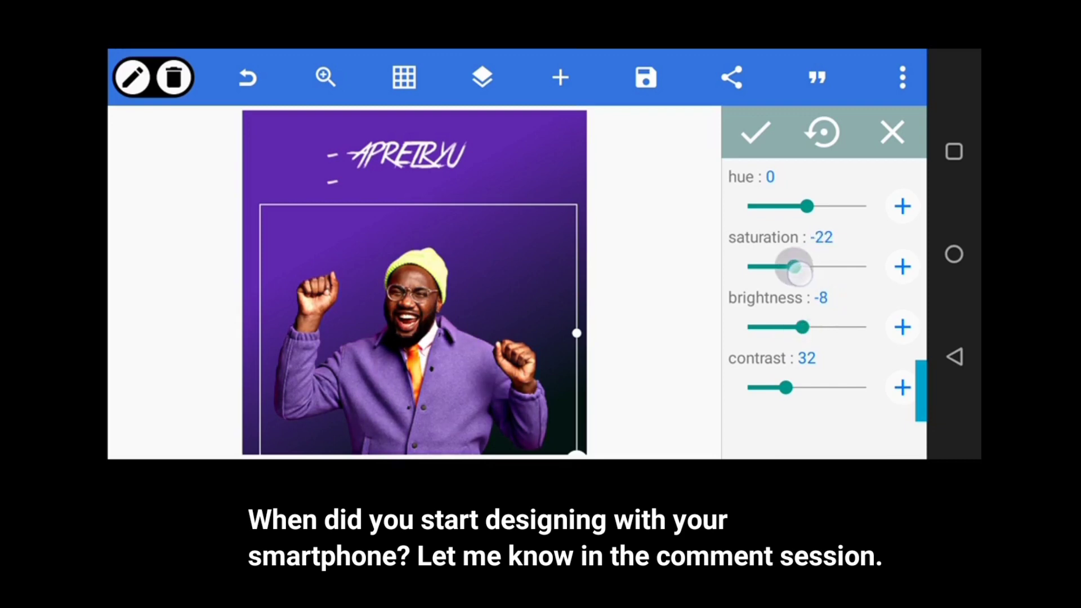
Tune the hue to 29 so the jacket turns magenta, with saturation at 4
{"action": "left_click_drag", "start_coordinate": [810, 206], "coordinate": [796, 206]}
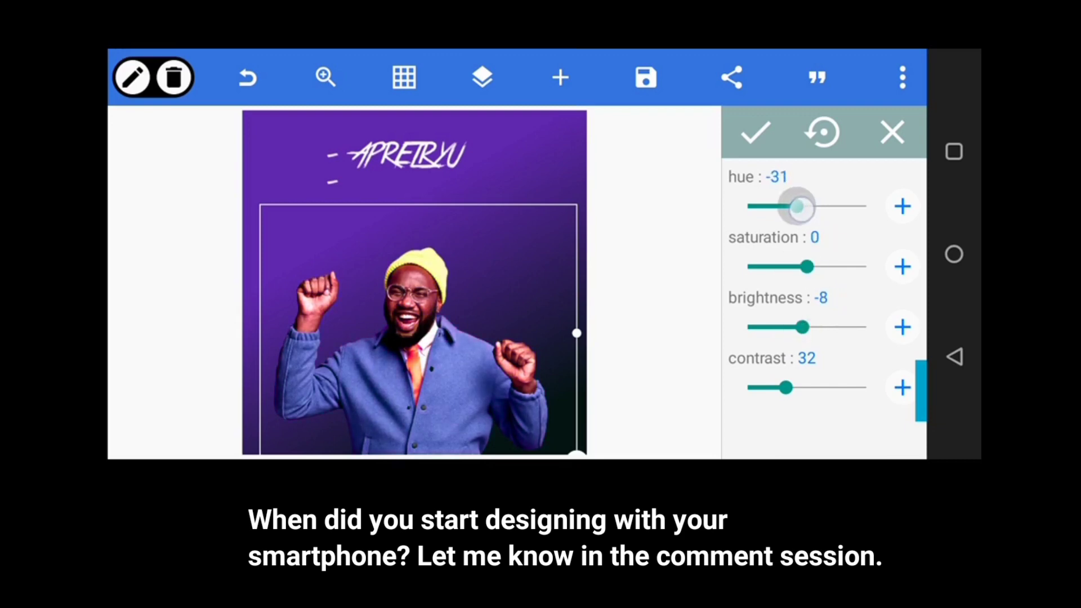
{"action": "left_click_drag", "start_coordinate": [800, 207], "coordinate": [797, 206]}
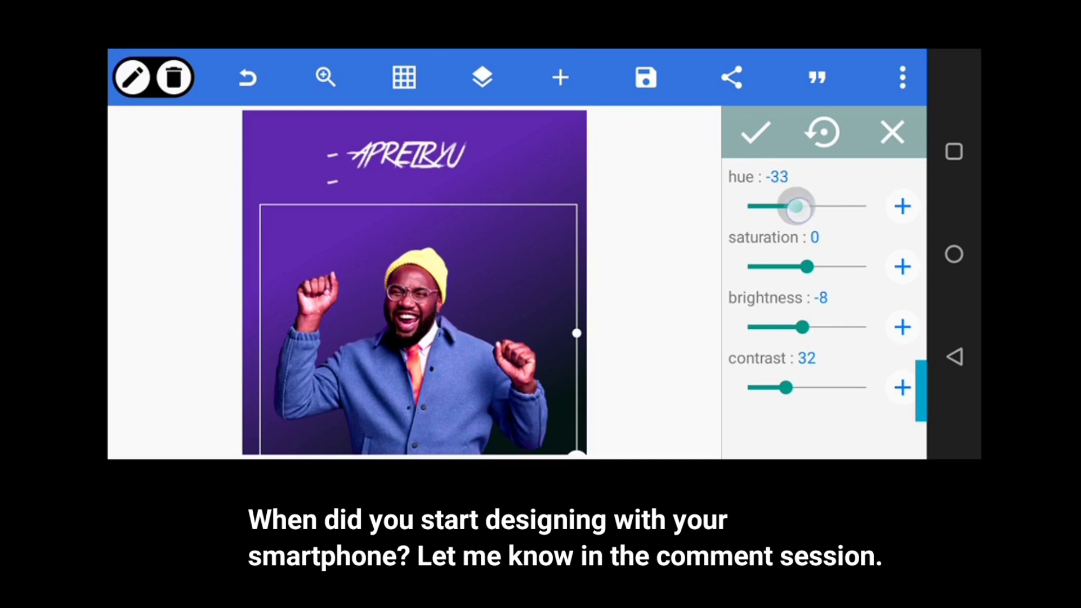
{"action": "left_click_drag", "start_coordinate": [788, 206], "coordinate": [802, 206]}
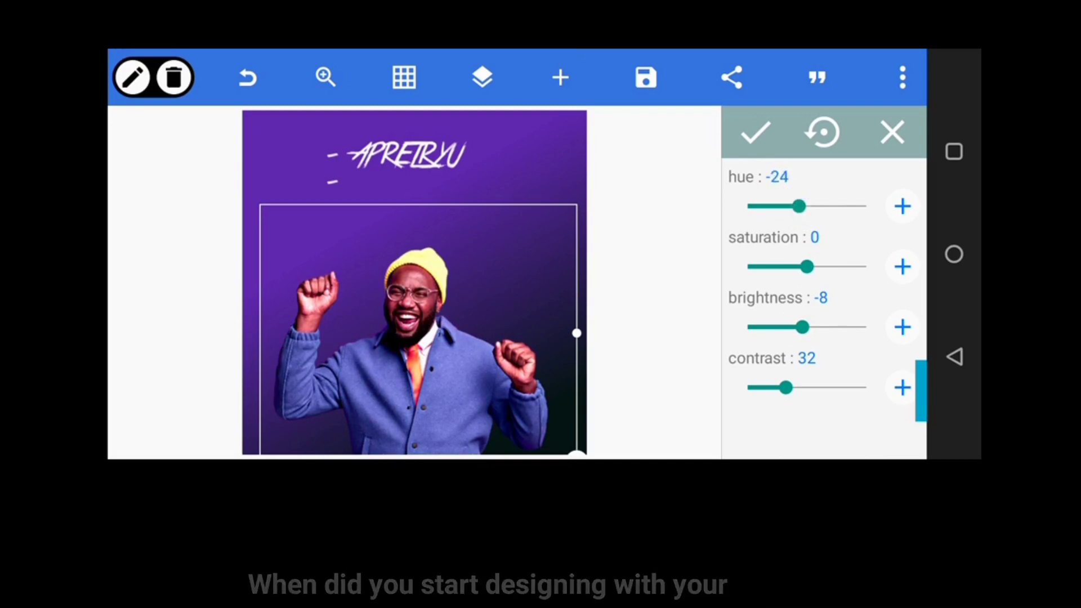
{"action": "left_click_drag", "start_coordinate": [798, 206], "coordinate": [812, 206]}
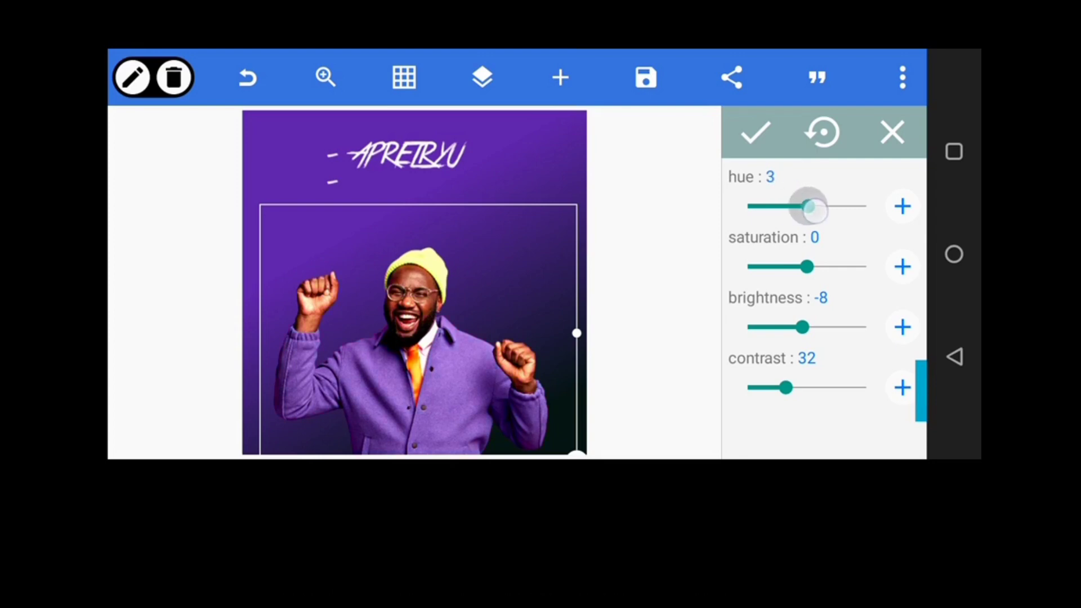
{"action": "left_click_drag", "start_coordinate": [807, 207], "coordinate": [824, 207]}
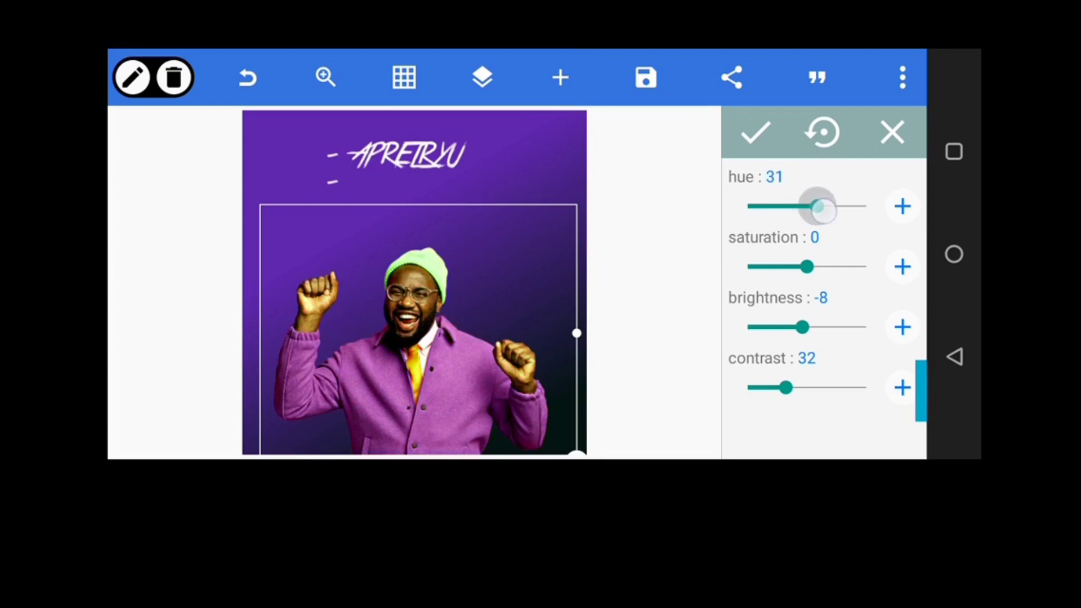
{"action": "left_click_drag", "start_coordinate": [821, 206], "coordinate": [817, 207]}
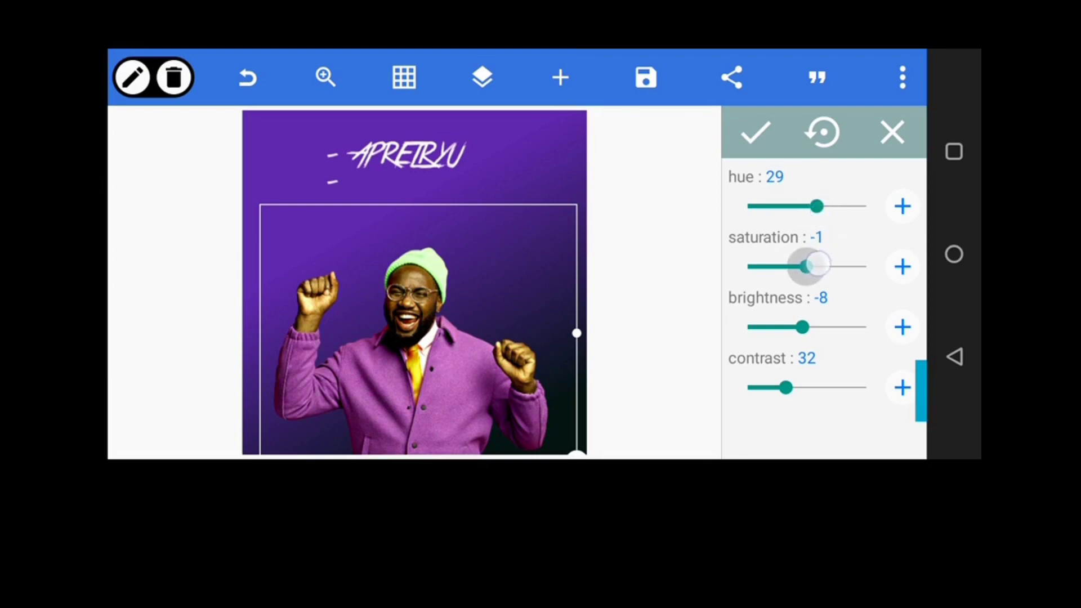
{"action": "left_click_drag", "start_coordinate": [804, 267], "coordinate": [817, 267]}
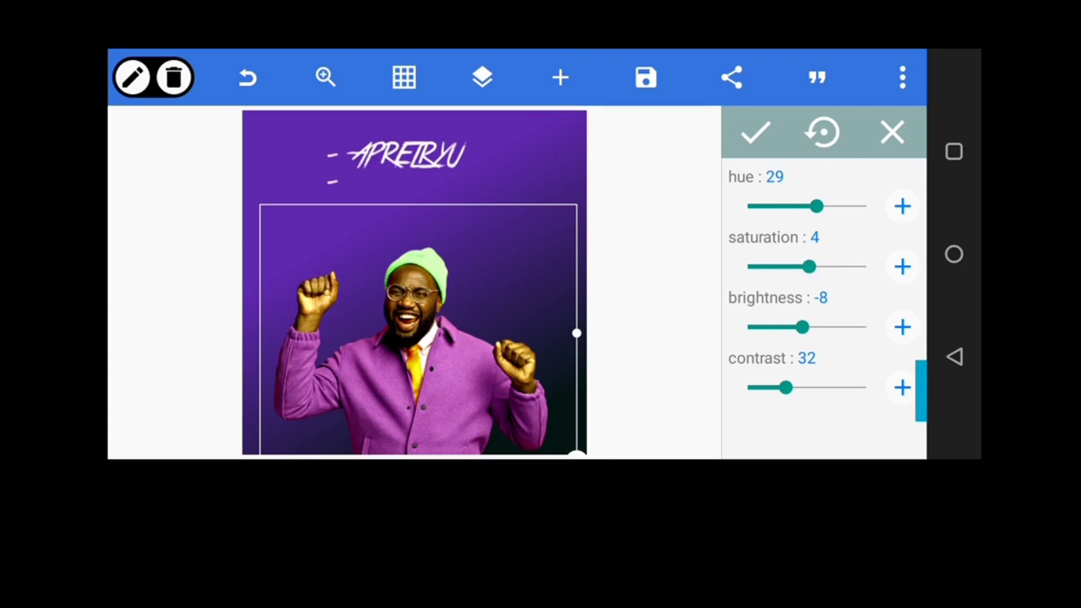
Set hue -12, saturation about -3 and brightness 2 for a lavender jacket and yellow hat
{"action": "left_click_drag", "start_coordinate": [817, 205], "coordinate": [838, 205]}
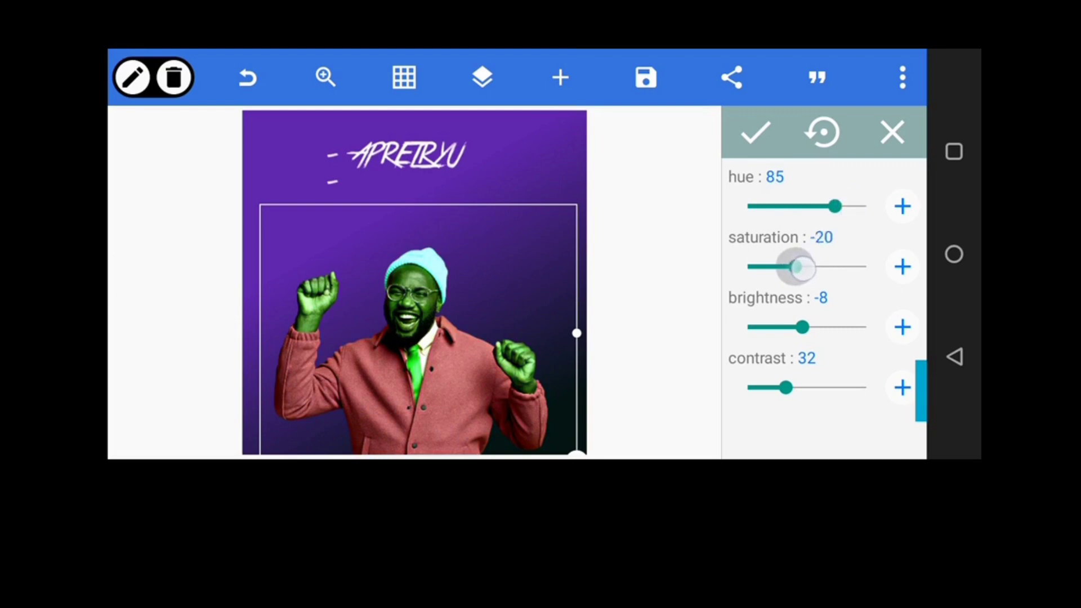
{"action": "left_click_drag", "start_coordinate": [796, 267], "coordinate": [807, 268]}
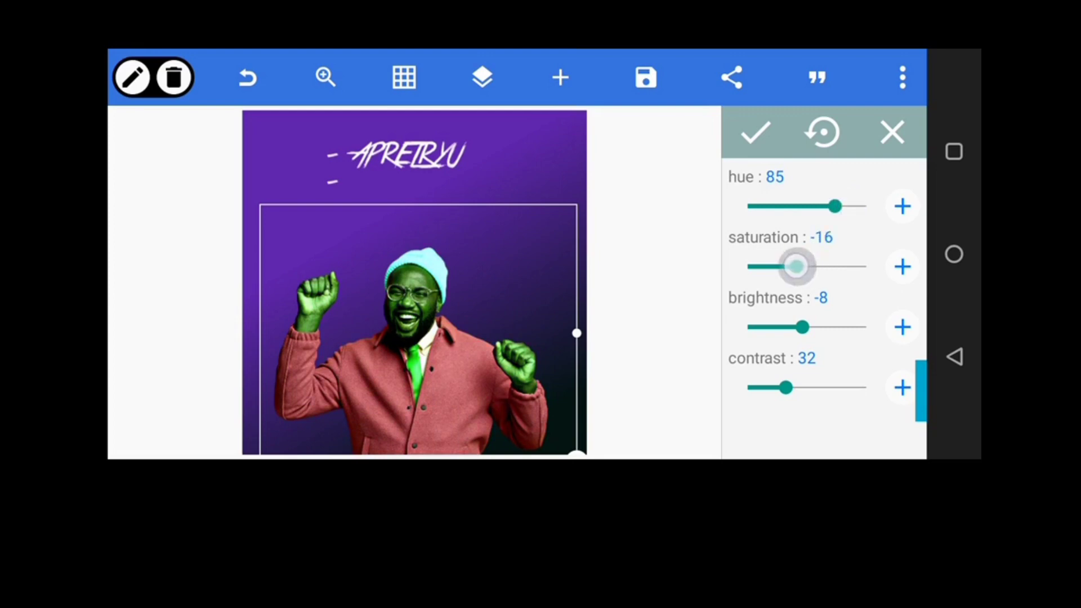
{"action": "left_click_drag", "start_coordinate": [793, 267], "coordinate": [811, 267]}
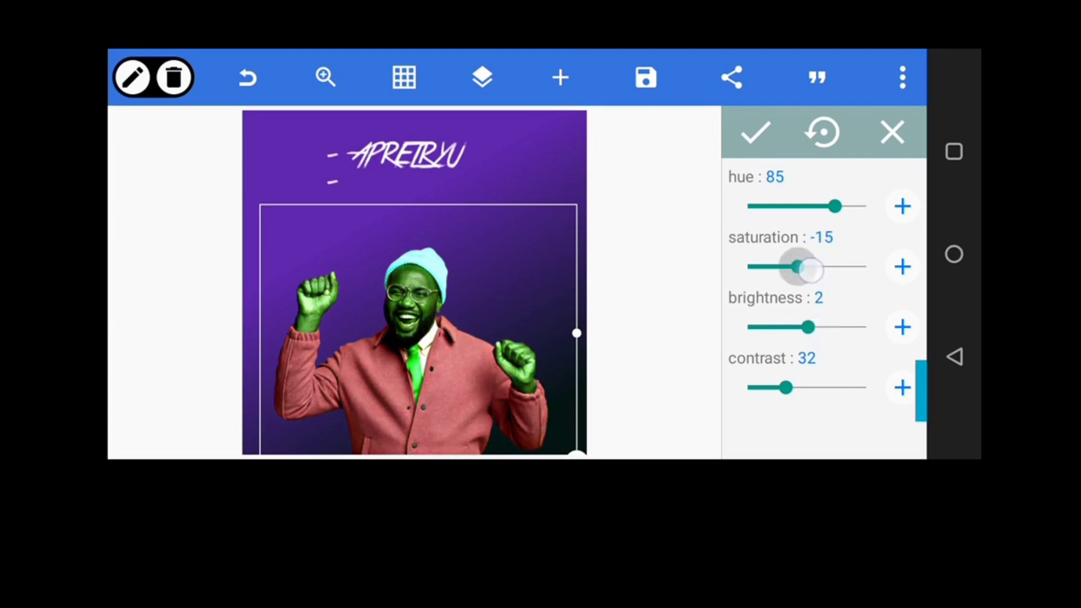
{"action": "left_click_drag", "start_coordinate": [836, 205], "coordinate": [817, 206]}
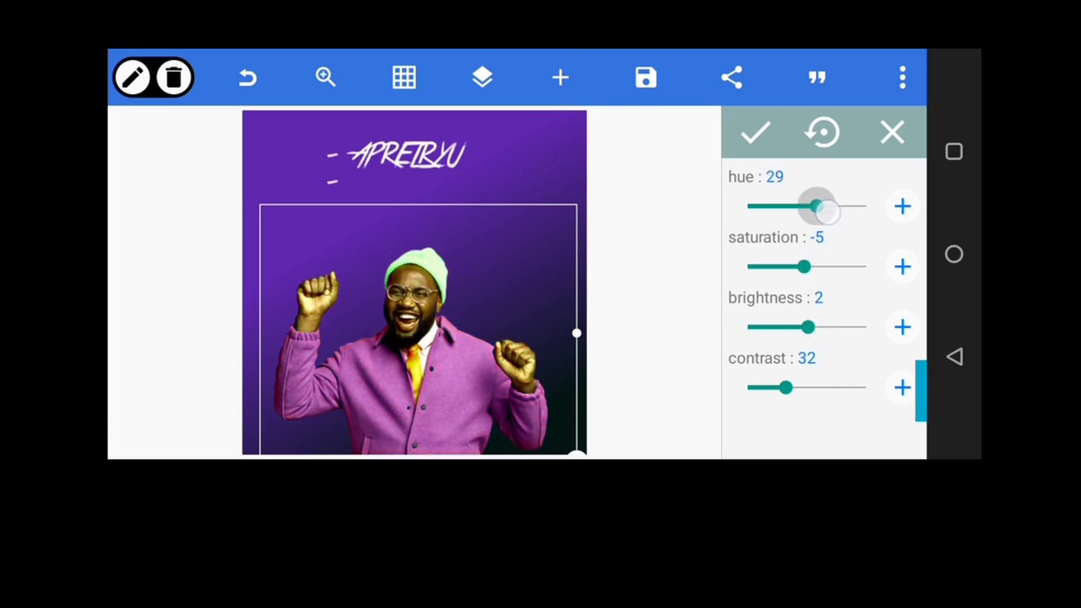
{"action": "left_click_drag", "start_coordinate": [824, 206], "coordinate": [814, 206]}
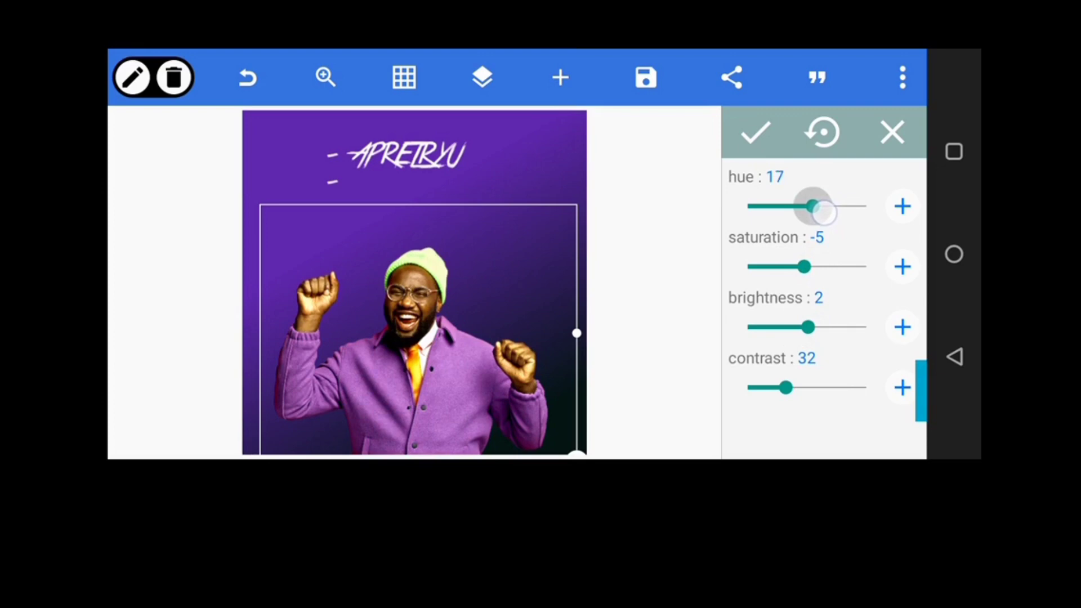
{"action": "left_click_drag", "start_coordinate": [810, 206], "coordinate": [817, 206]}
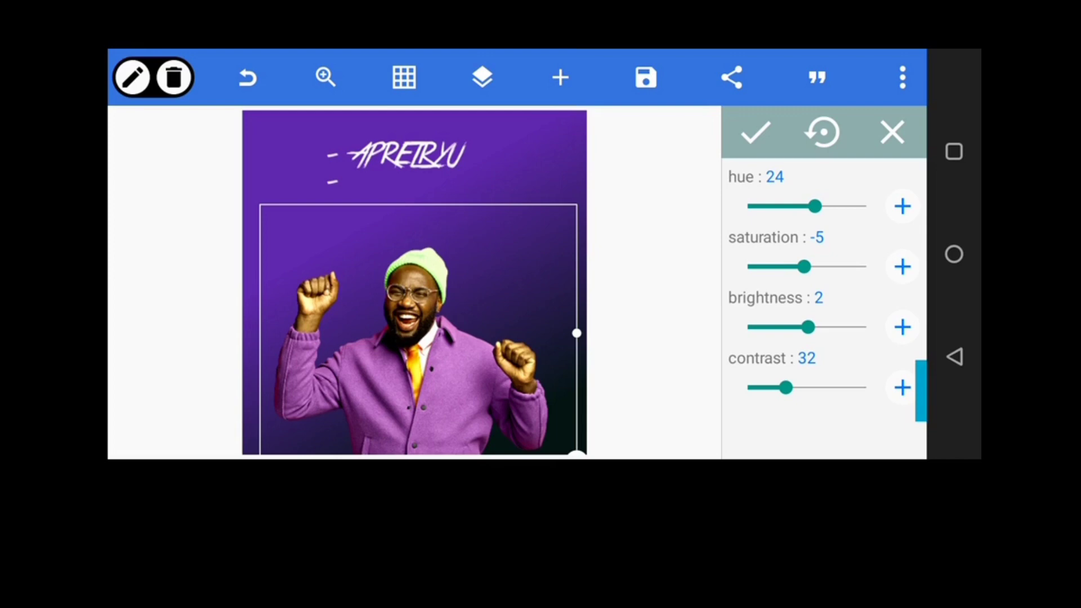
{"action": "left_click_drag", "start_coordinate": [818, 206], "coordinate": [802, 206]}
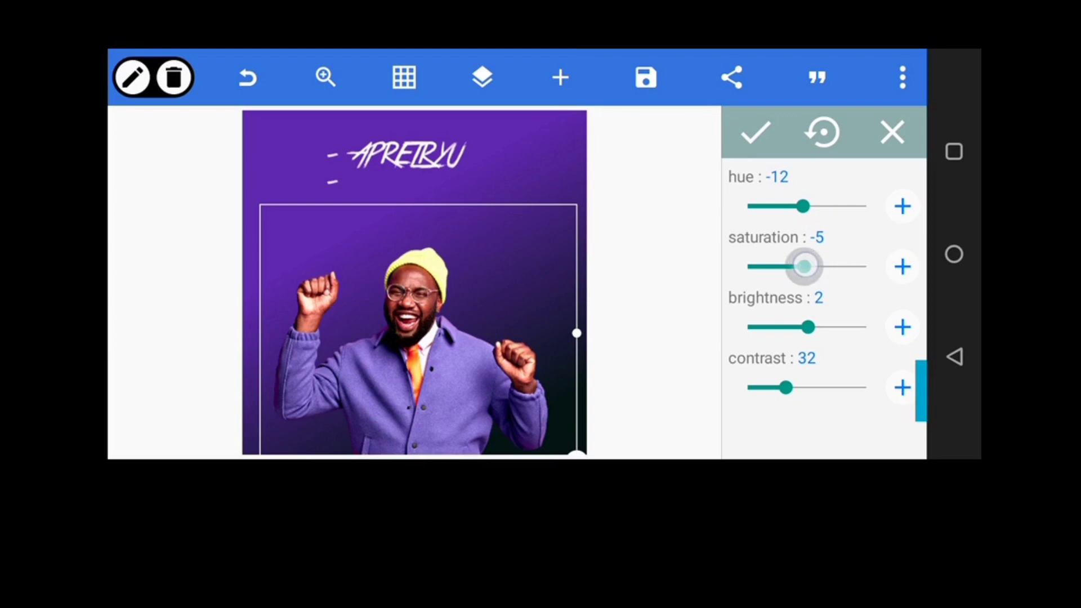
{"action": "left_click_drag", "start_coordinate": [803, 267], "coordinate": [792, 267]}
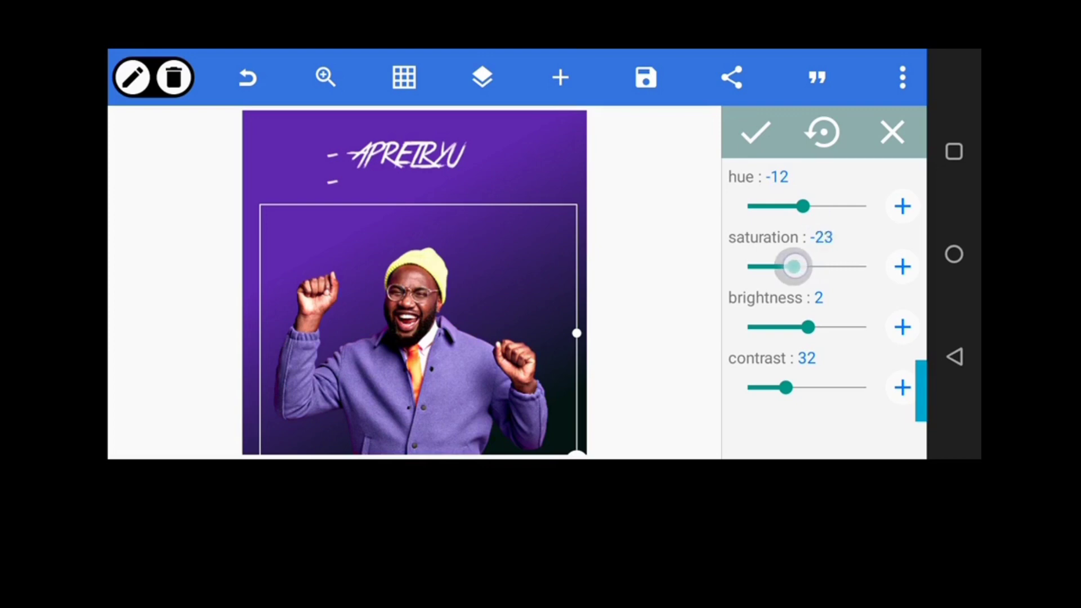
{"action": "left_click_drag", "start_coordinate": [792, 267], "coordinate": [804, 267]}
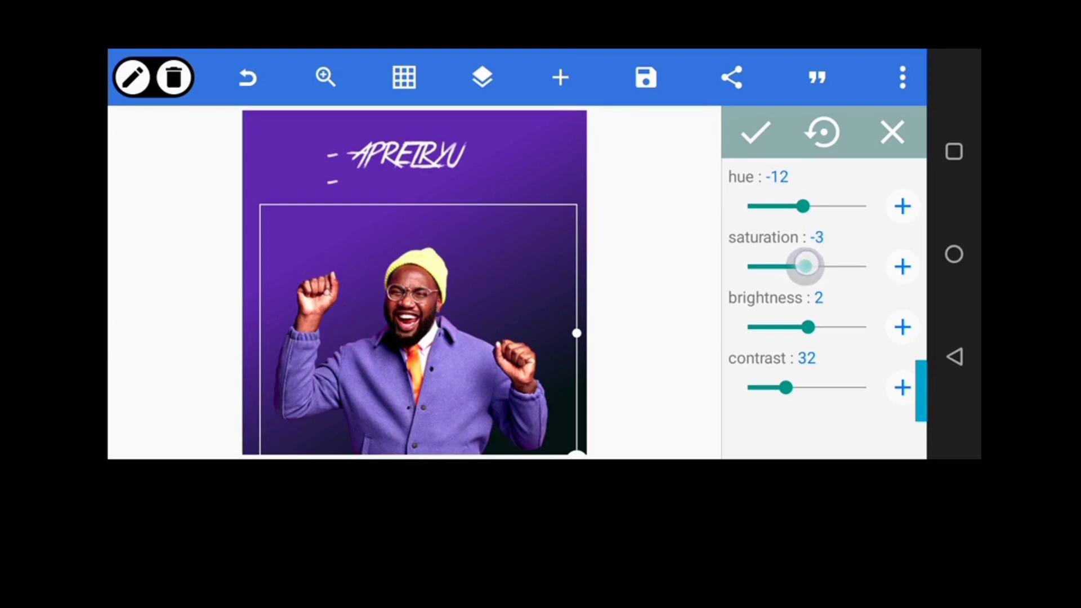
{"action": "left_click_drag", "start_coordinate": [799, 268], "coordinate": [807, 268]}
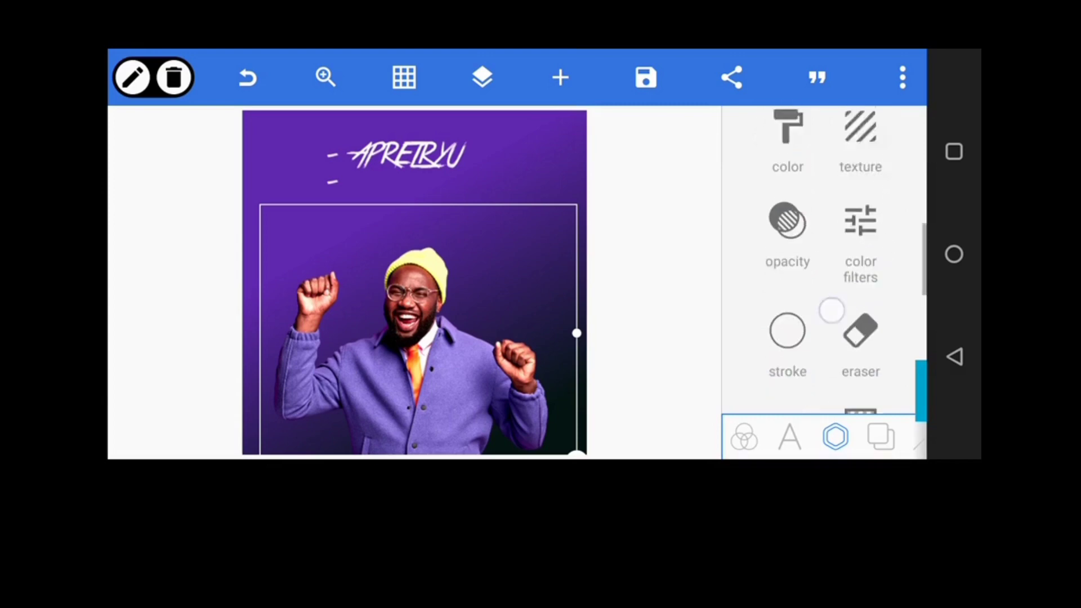
Recolour the poster background from purple to deep blue fading to dark teal
{"action": "left_click", "coordinate": [880, 437]}
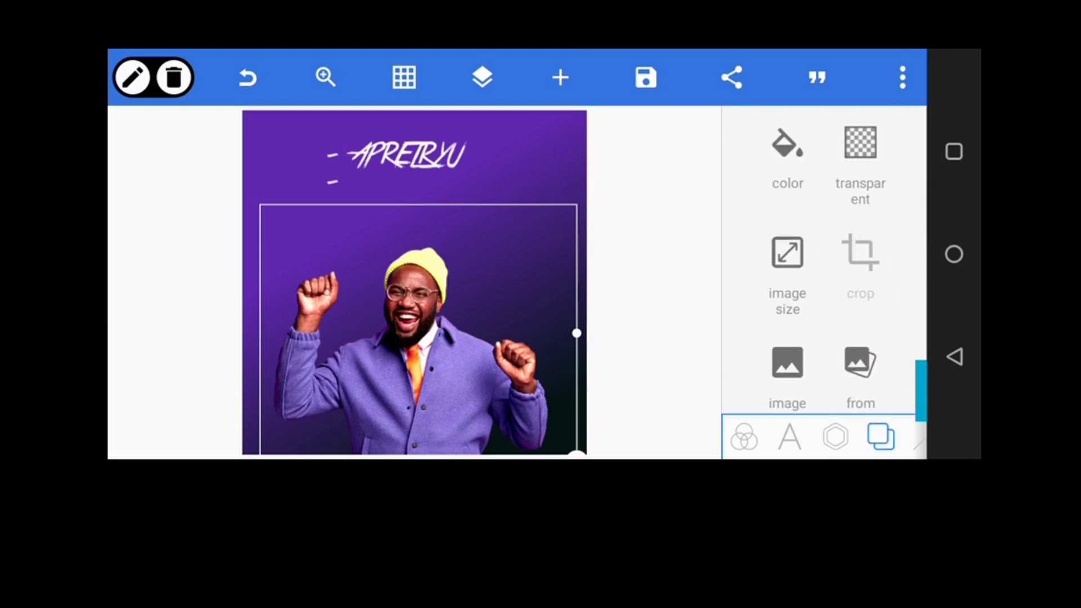
{"action": "left_click", "coordinate": [787, 159]}
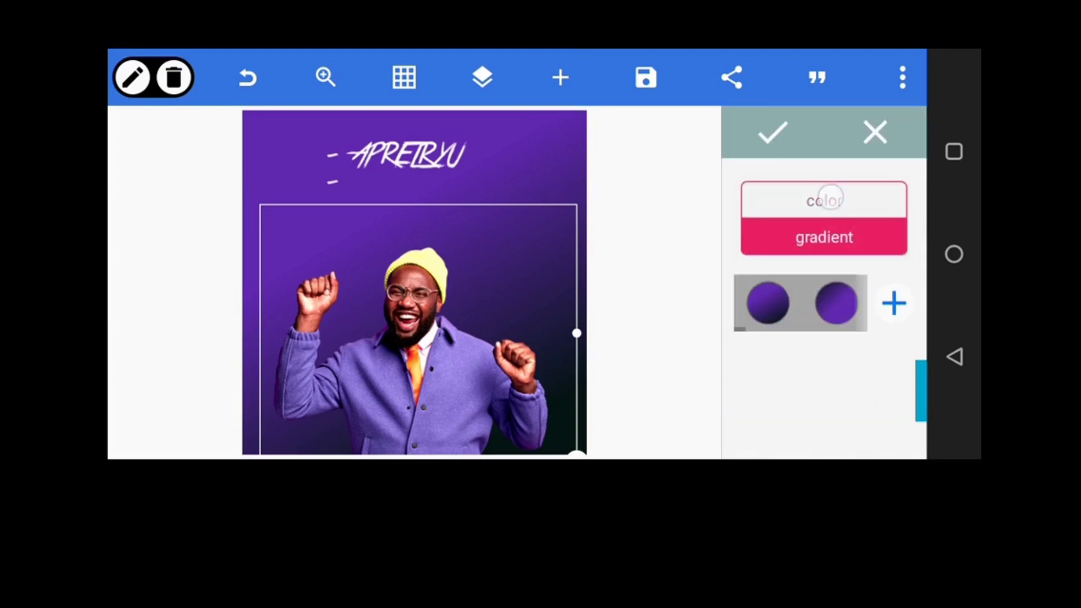
{"action": "left_click", "coordinate": [824, 236]}
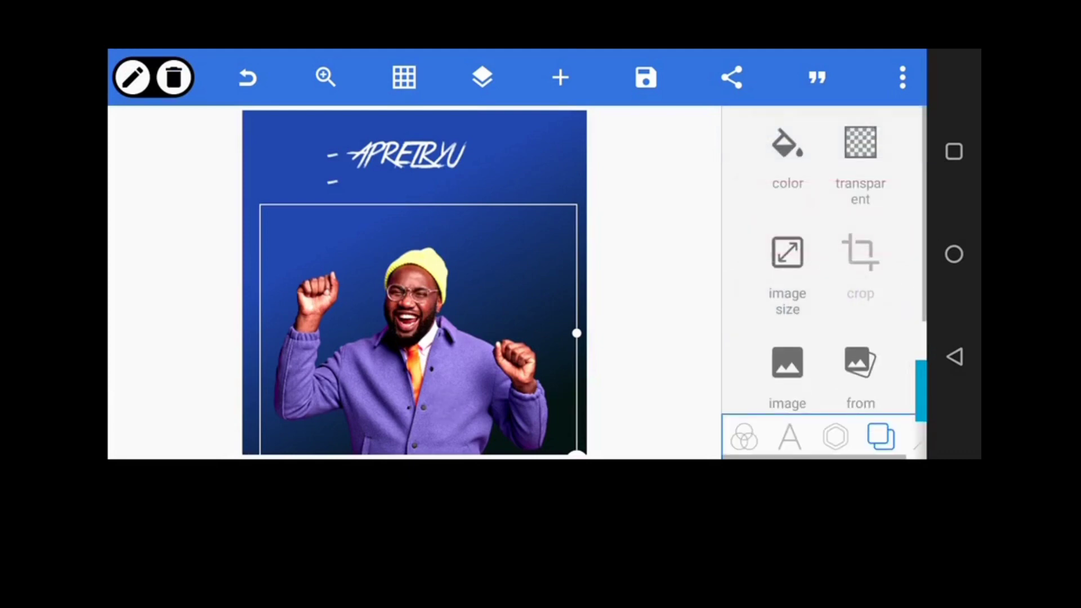
In the photo's hue/saturation panel, shift the hue bluer and lower saturation
{"action": "left_click", "coordinate": [834, 436]}
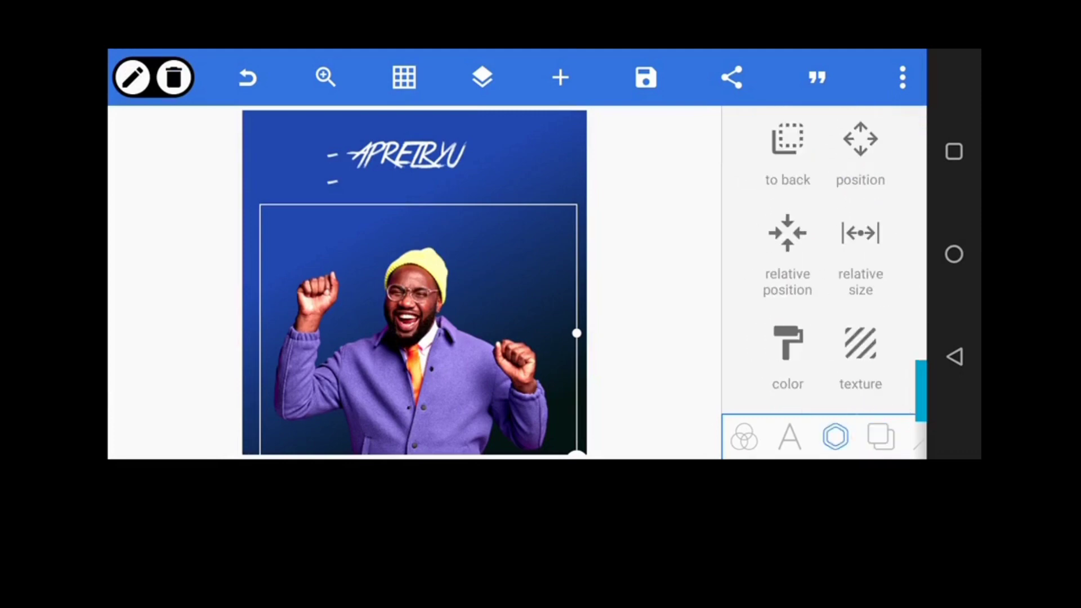
{"action": "left_click", "coordinate": [787, 356]}
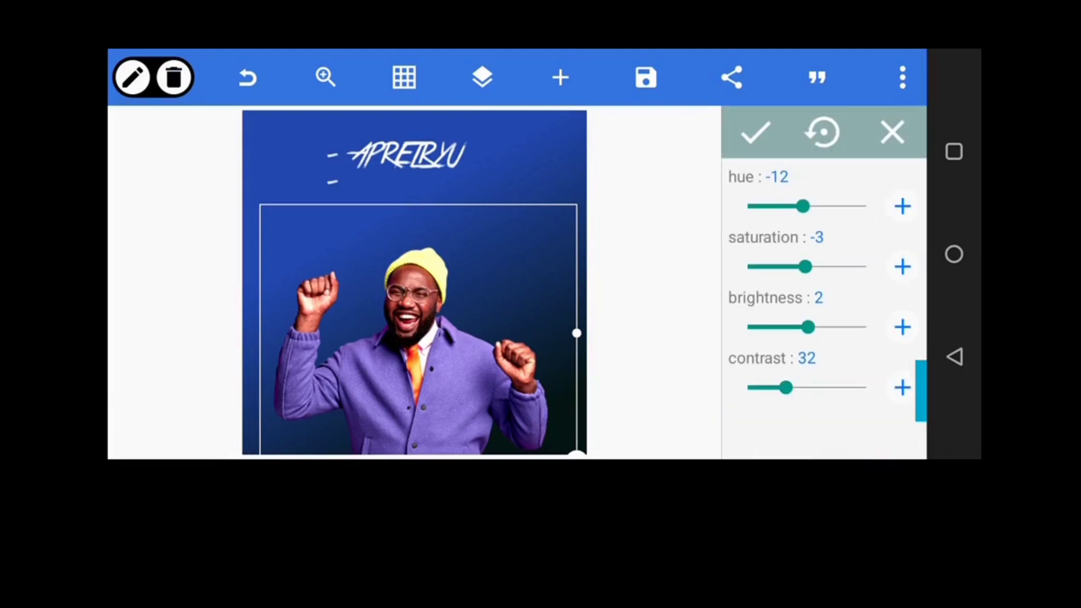
{"action": "left_click_drag", "start_coordinate": [801, 206], "coordinate": [807, 206]}
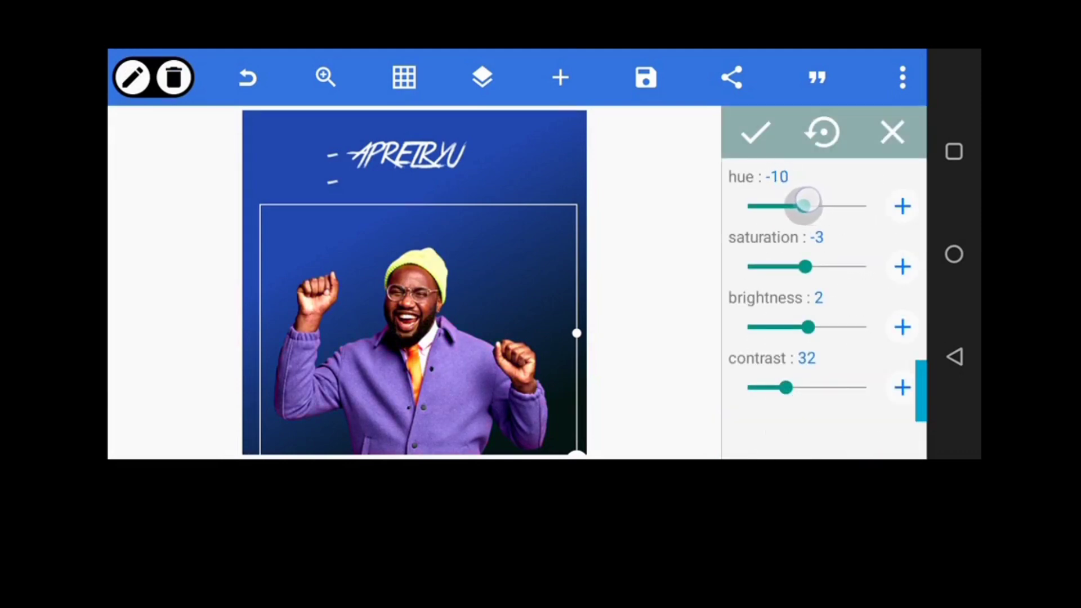
{"action": "left_click_drag", "start_coordinate": [805, 267], "coordinate": [790, 267]}
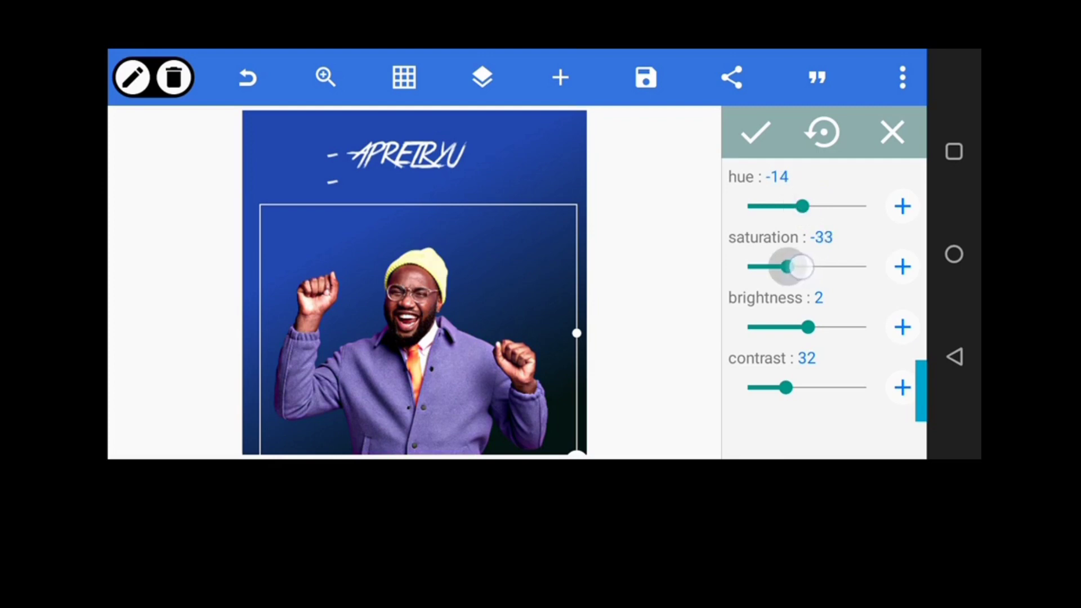
{"action": "left_click_drag", "start_coordinate": [792, 267], "coordinate": [812, 267]}
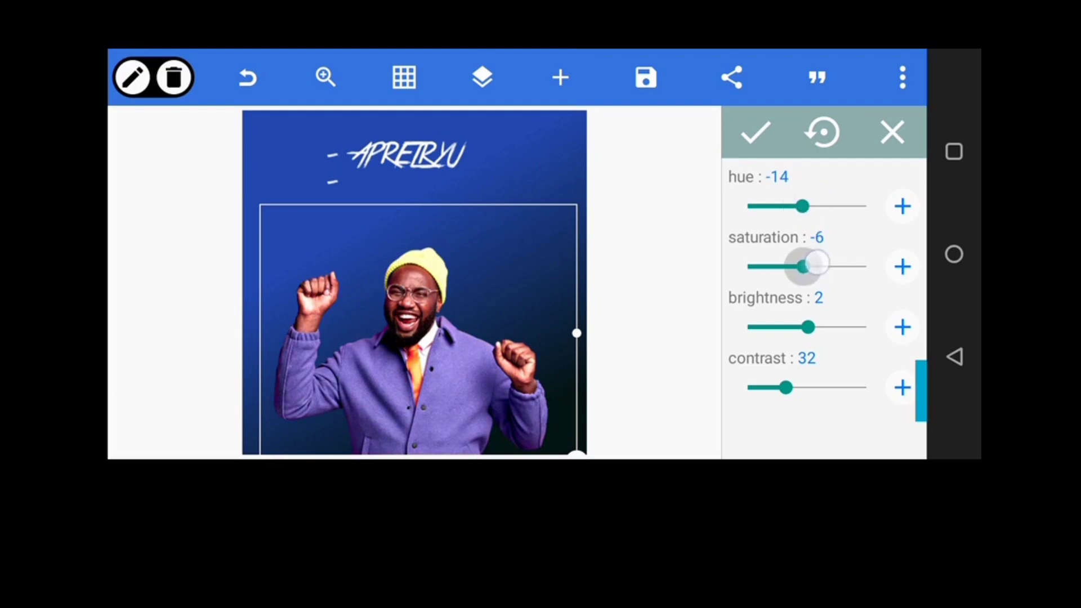
{"action": "left_click_drag", "start_coordinate": [810, 267], "coordinate": [797, 267]}
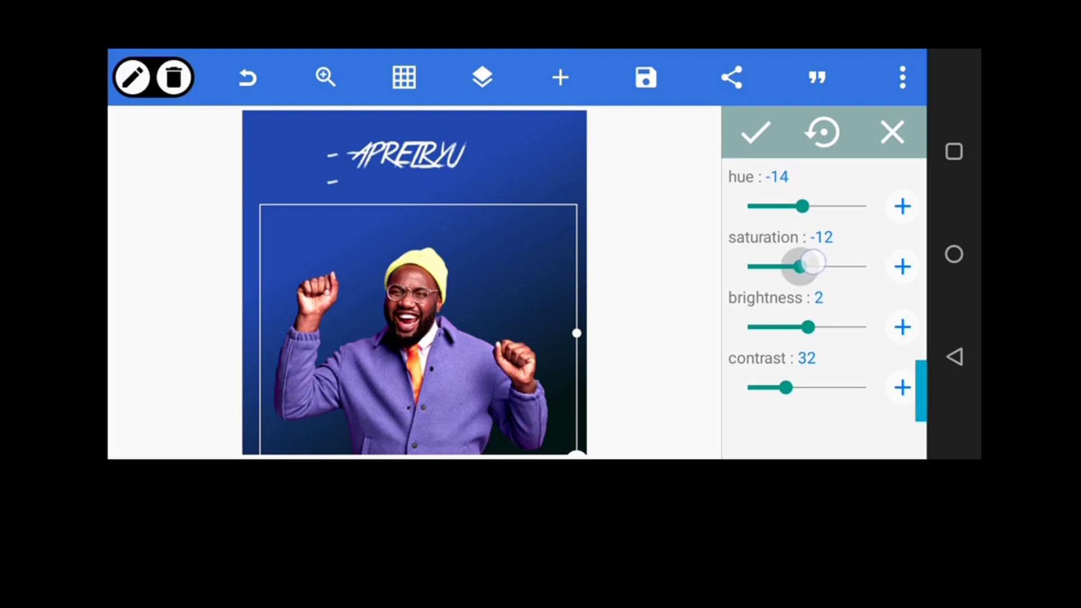
{"action": "left_click_drag", "start_coordinate": [801, 206], "coordinate": [812, 206]}
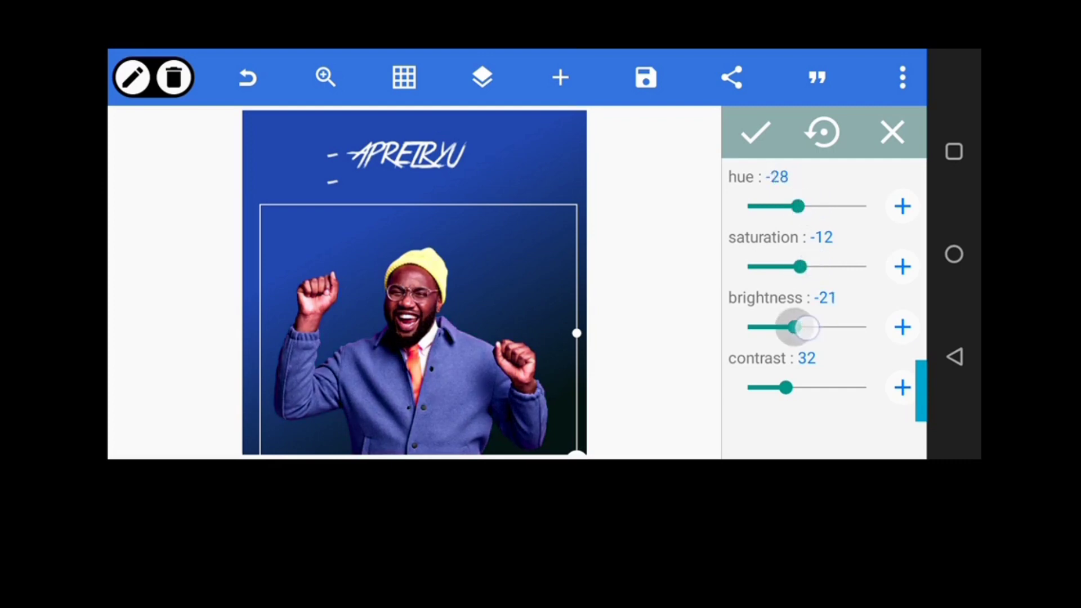
Darken the photo, desaturate it further and strongly raise its contrast
{"action": "left_click_drag", "start_coordinate": [796, 327], "coordinate": [789, 327]}
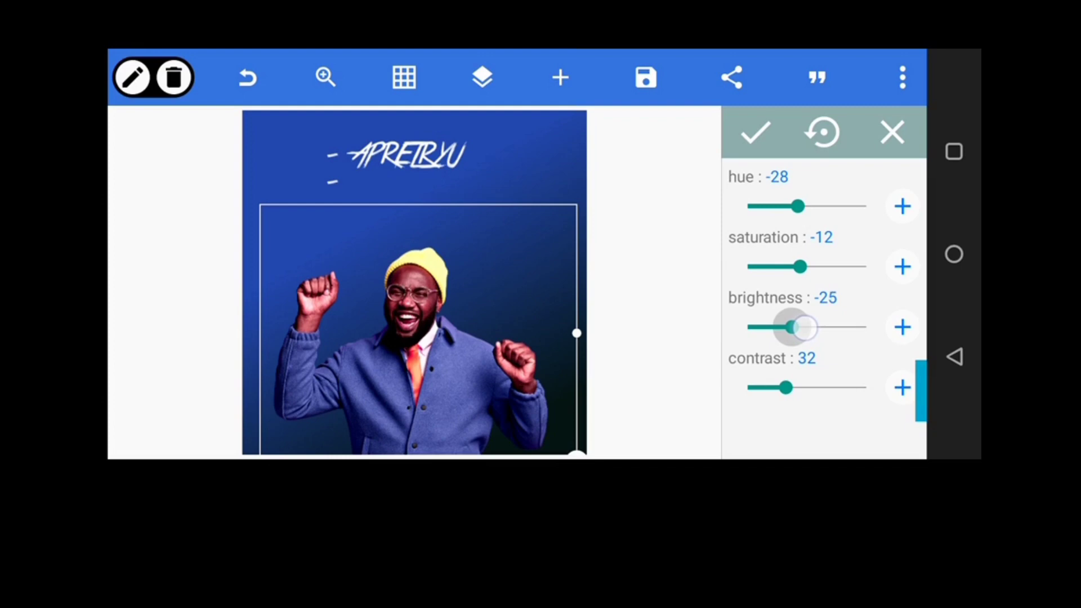
{"action": "left_click_drag", "start_coordinate": [790, 326], "coordinate": [798, 327]}
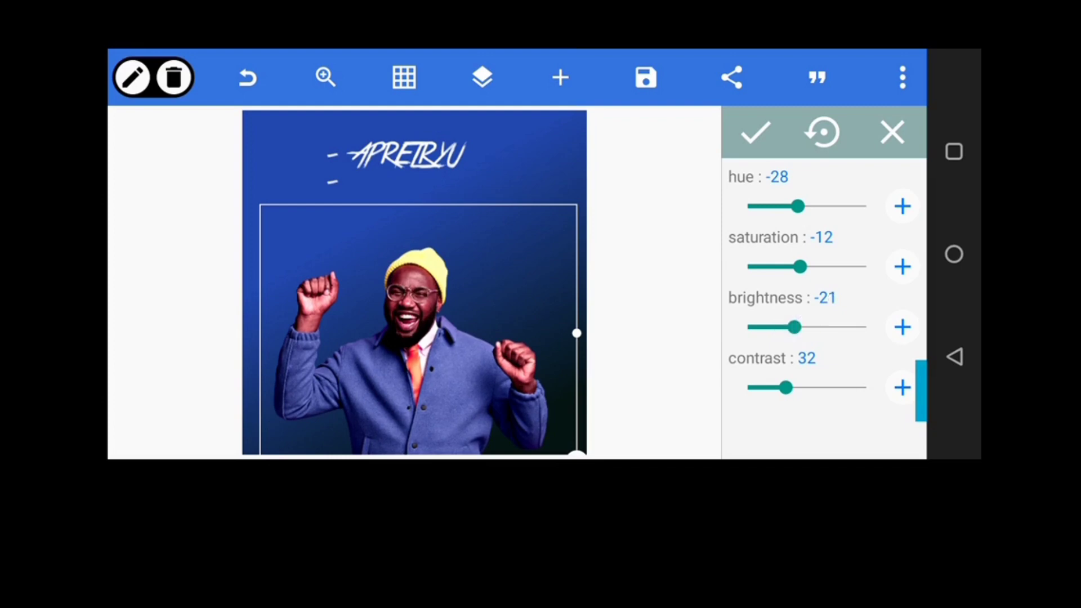
{"action": "left_click_drag", "start_coordinate": [788, 387], "coordinate": [802, 387]}
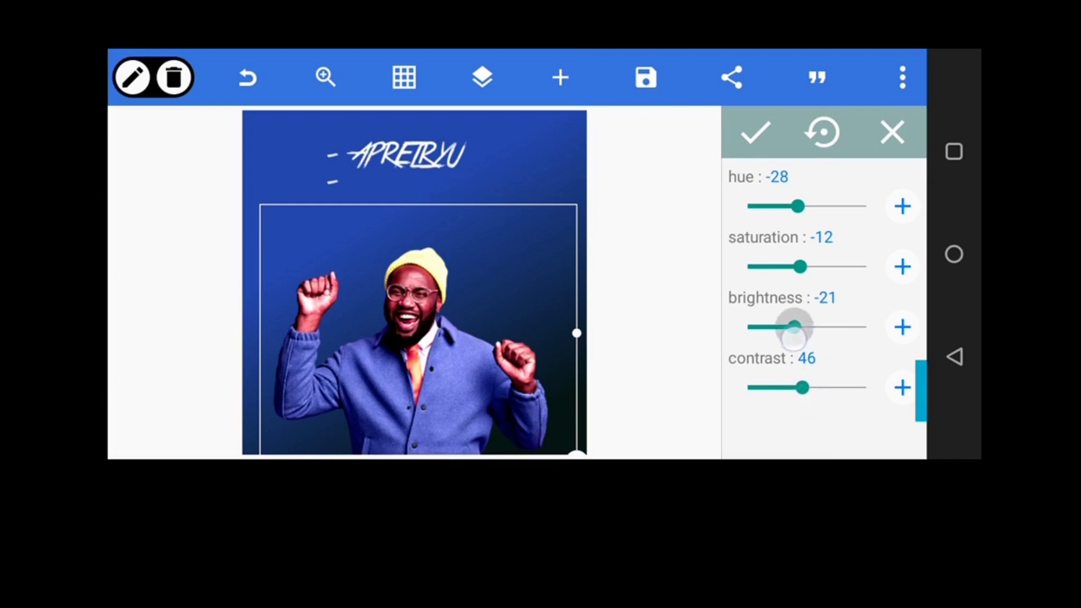
{"action": "left_click_drag", "start_coordinate": [797, 326], "coordinate": [777, 326]}
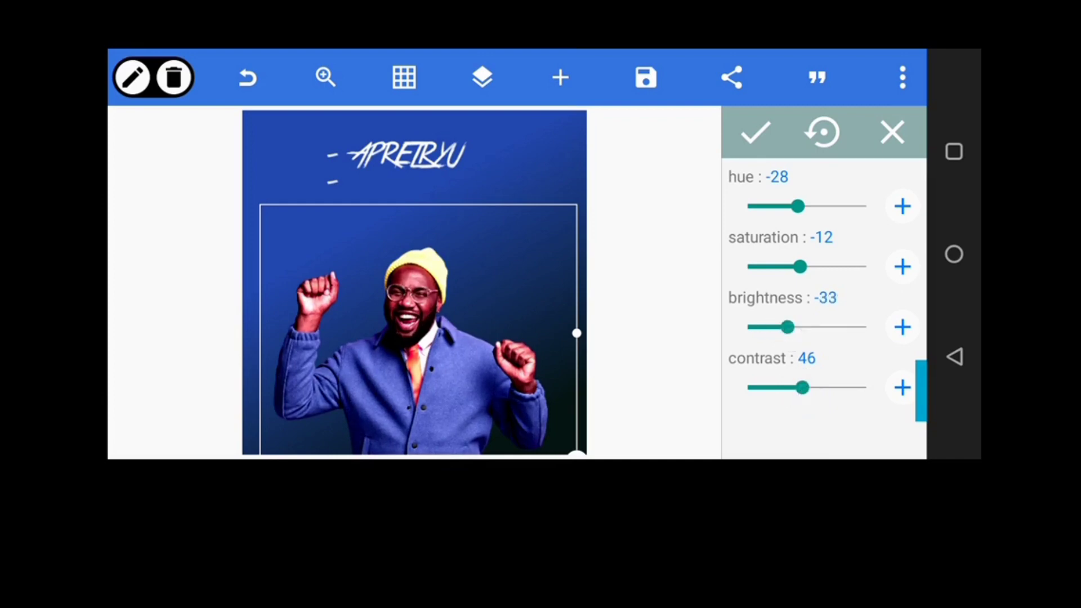
{"action": "left_click_drag", "start_coordinate": [800, 267], "coordinate": [800, 267]}
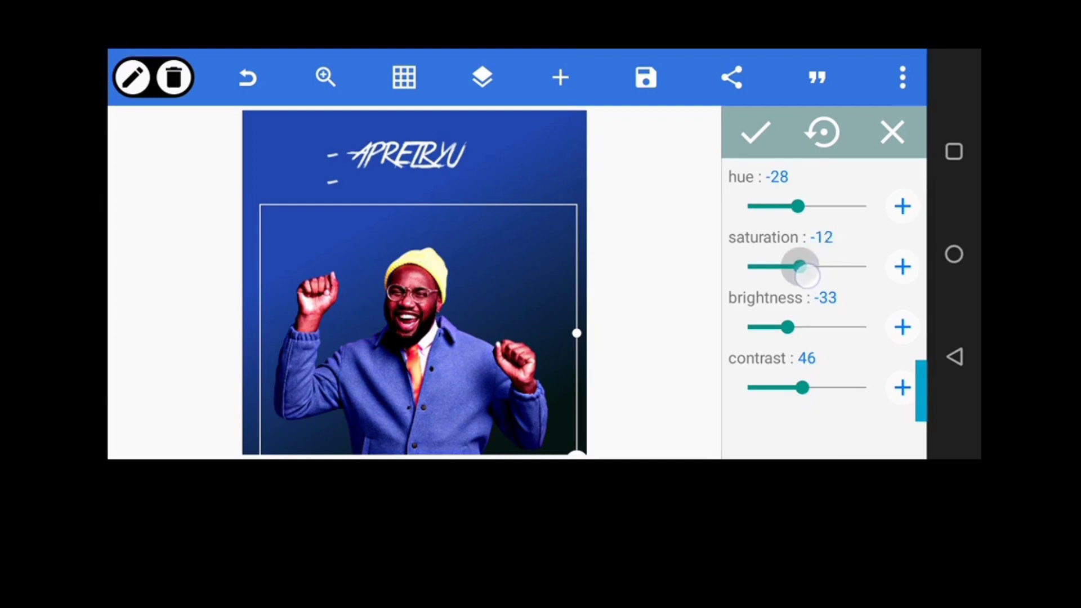
{"action": "left_click_drag", "start_coordinate": [799, 267], "coordinate": [792, 267]}
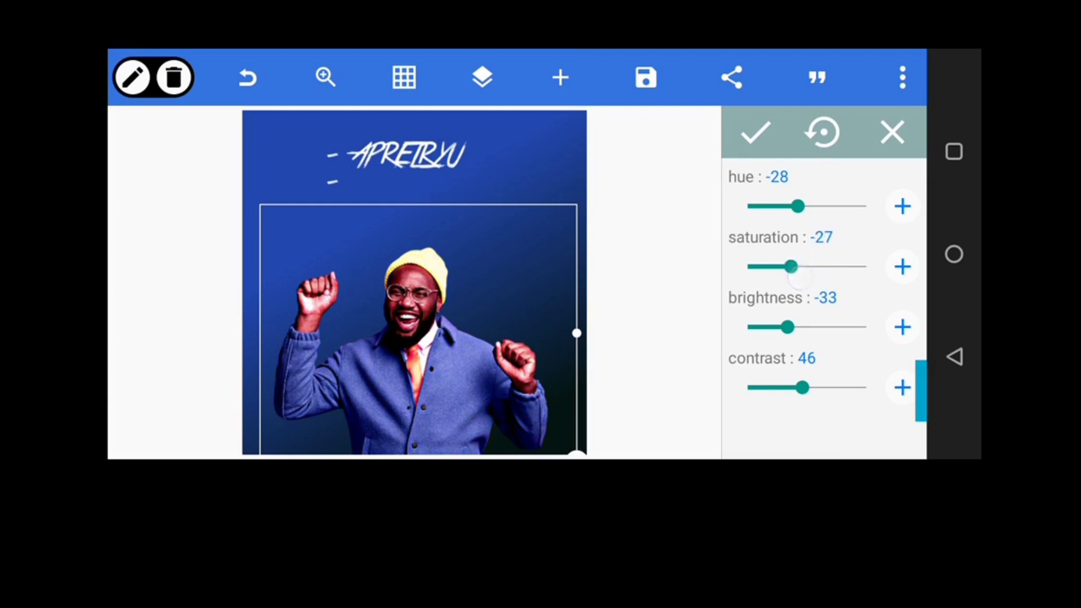
{"action": "left_click_drag", "start_coordinate": [777, 326], "coordinate": [796, 327]}
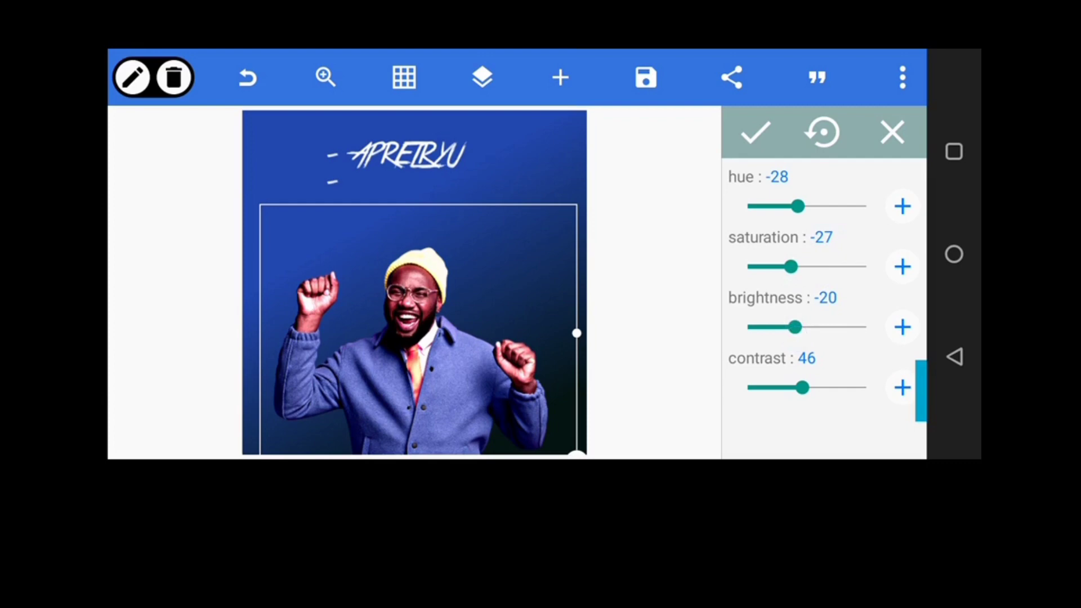
{"action": "left_click_drag", "start_coordinate": [800, 387], "coordinate": [790, 387]}
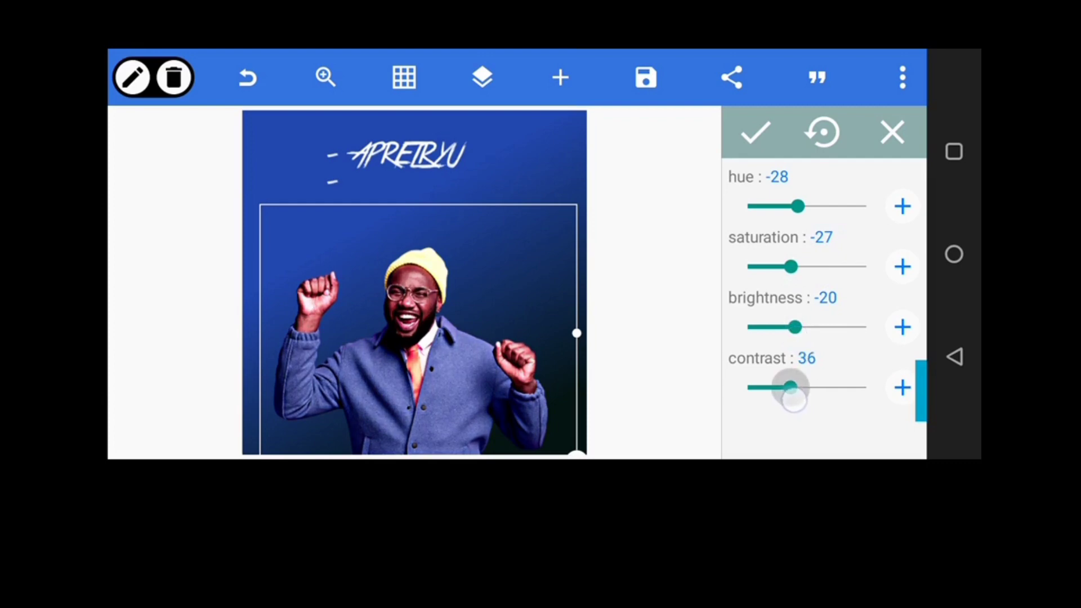
{"action": "left_click_drag", "start_coordinate": [789, 387], "coordinate": [842, 387]}
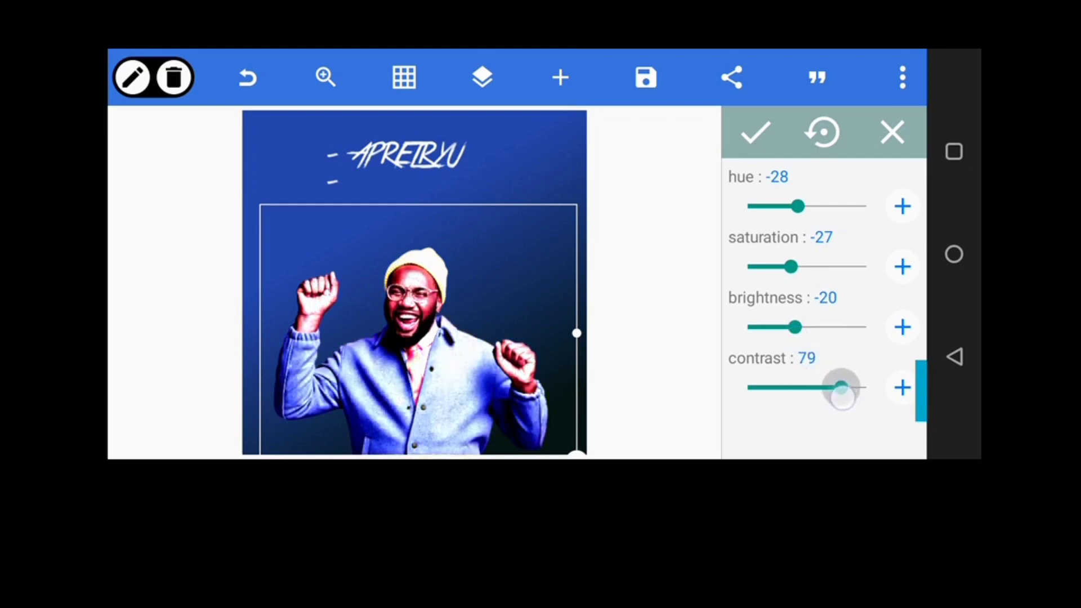
{"action": "left_click_drag", "start_coordinate": [841, 387], "coordinate": [799, 388]}
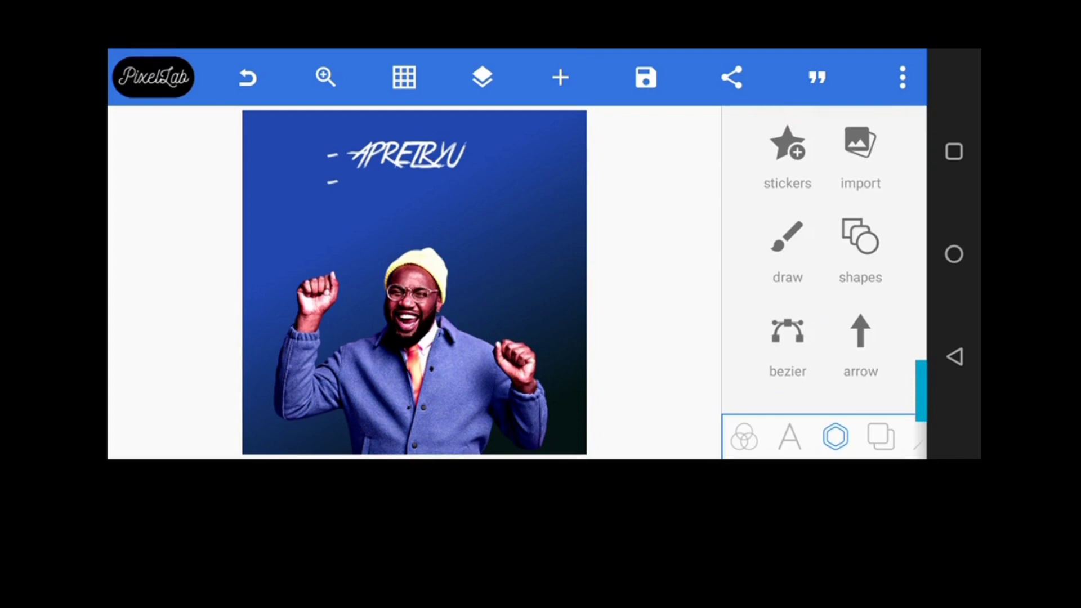
Replace the handle text near the top with the word 'Happy' and bring up the font list
{"action": "left_click", "coordinate": [403, 155]}
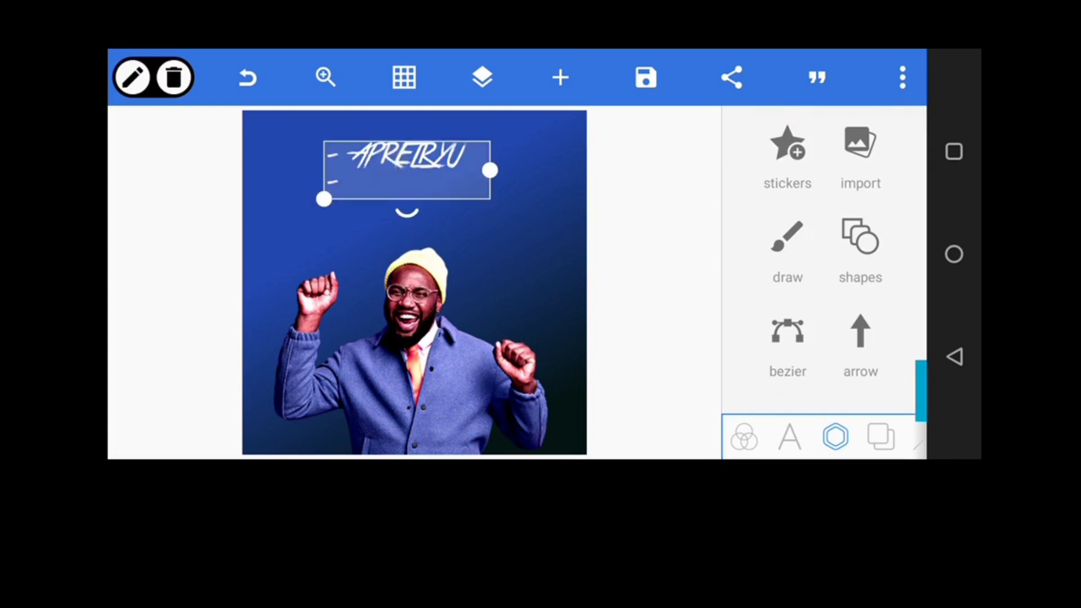
{"action": "double_click", "coordinate": [405, 172]}
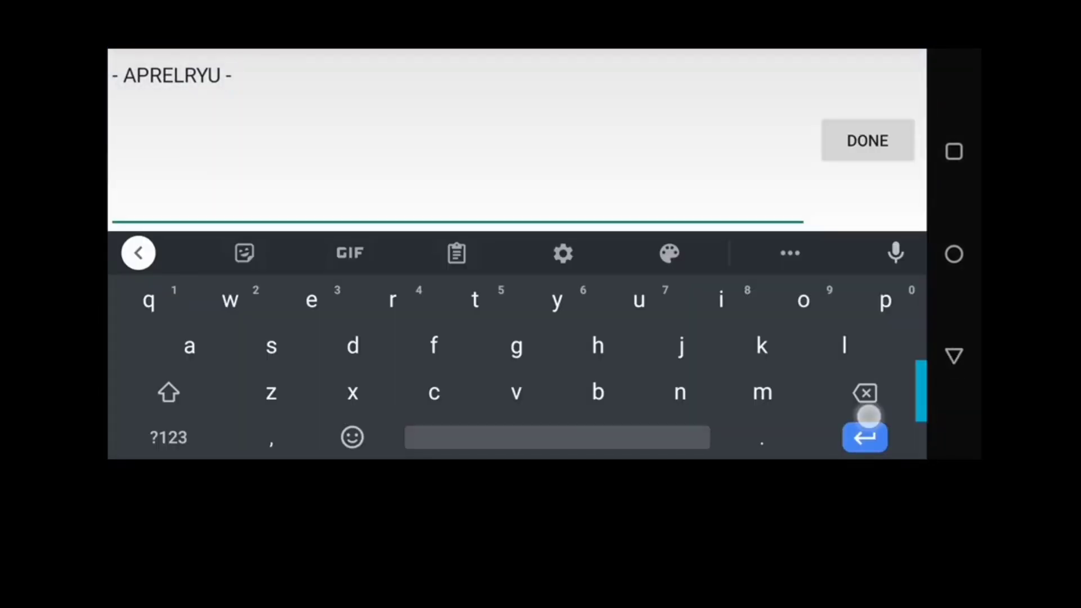
{"action": "left_click", "coordinate": [864, 393]}
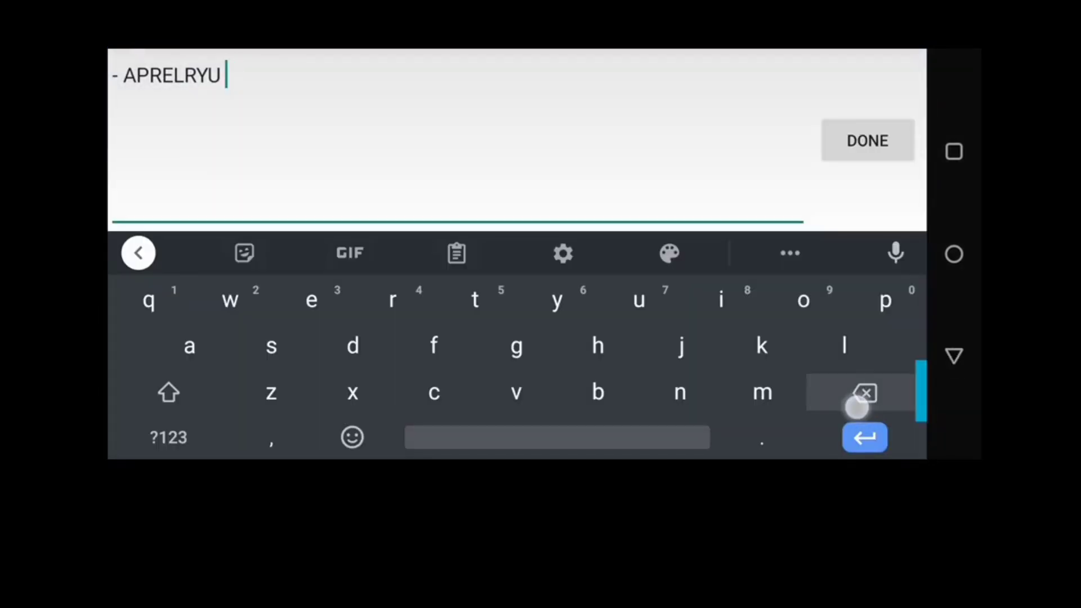
{"action": "left_click", "coordinate": [865, 393]}
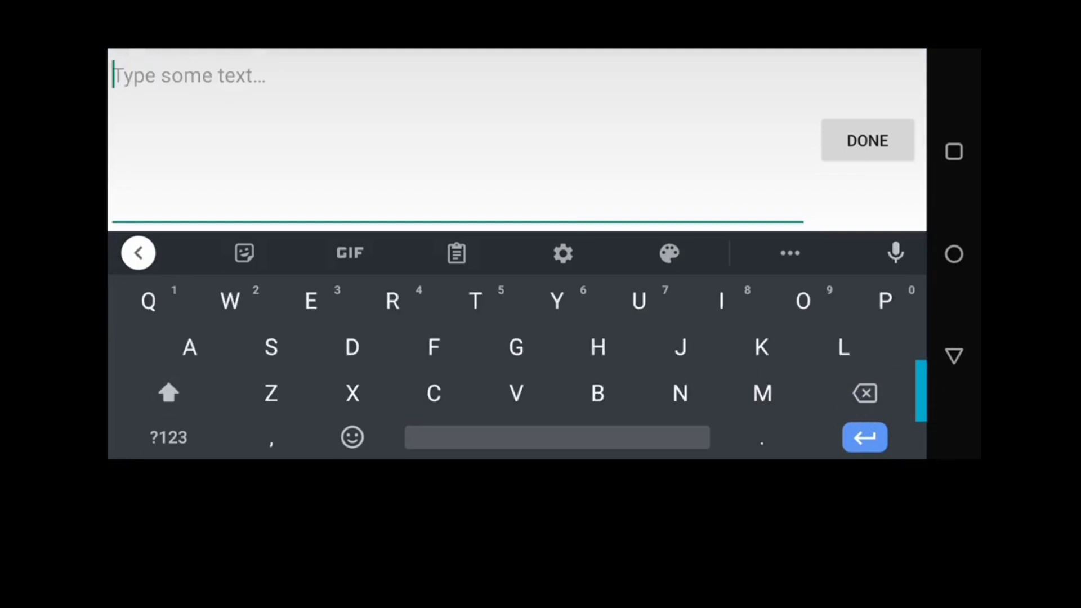
{"action": "type", "text": "Happ"}
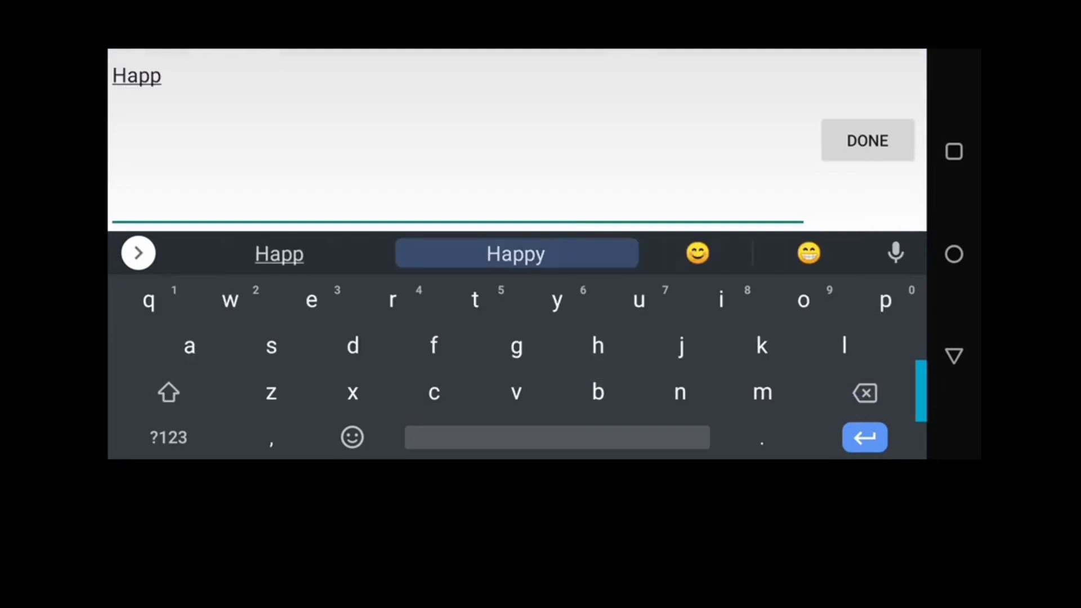
{"action": "left_click", "coordinate": [516, 253]}
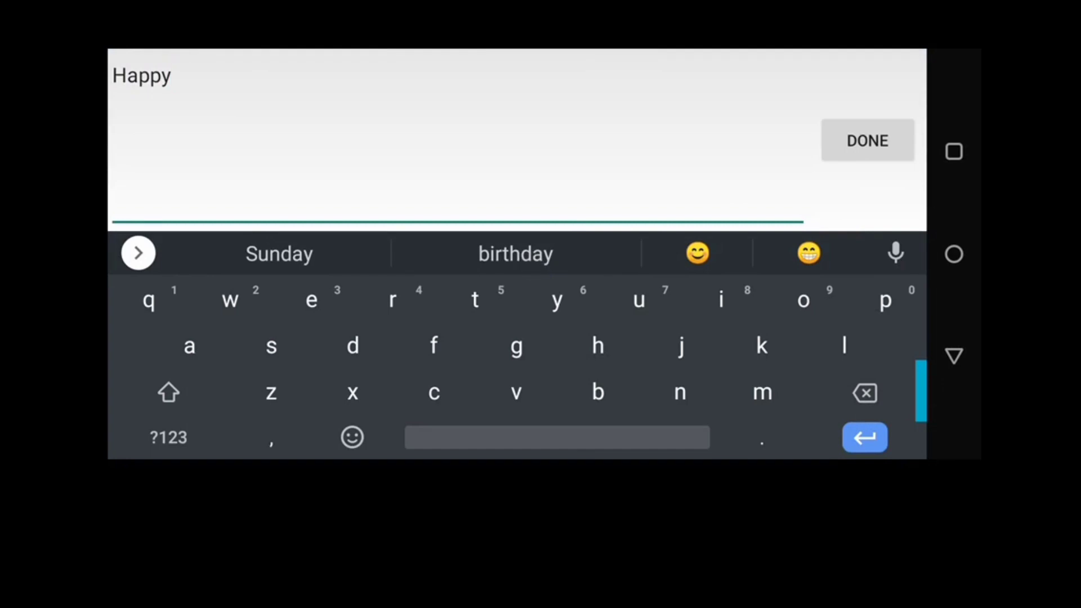
{"action": "left_click", "coordinate": [867, 140]}
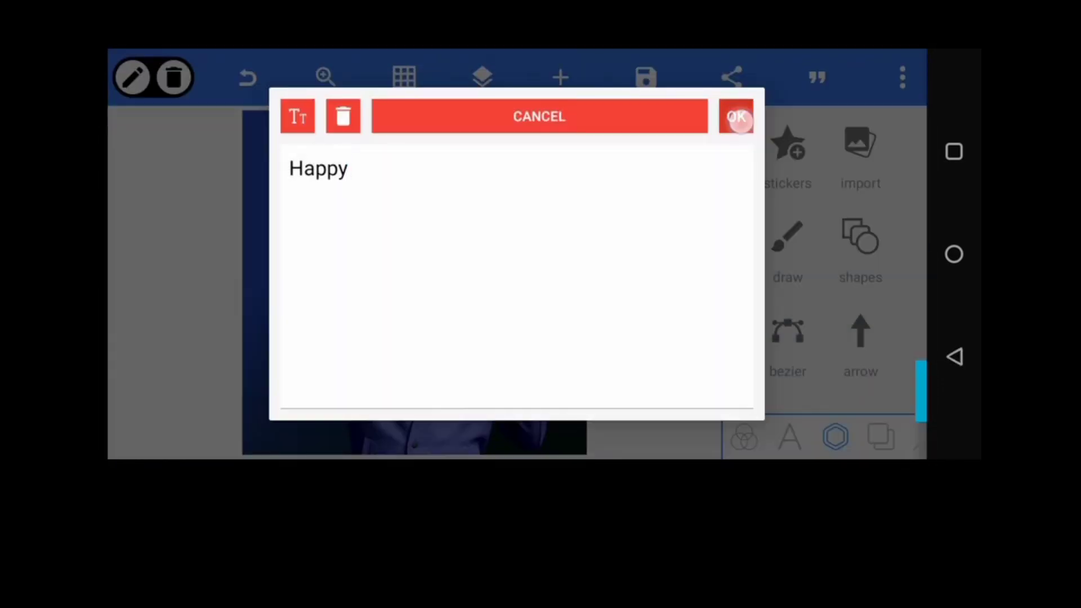
{"action": "left_click", "coordinate": [738, 116]}
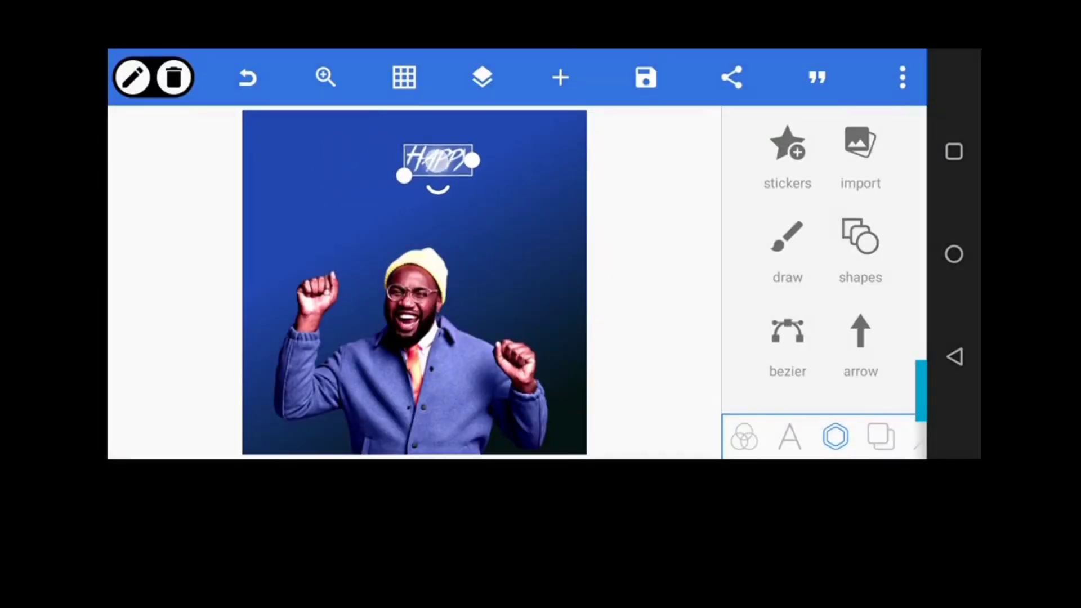
{"action": "left_click", "coordinate": [790, 436]}
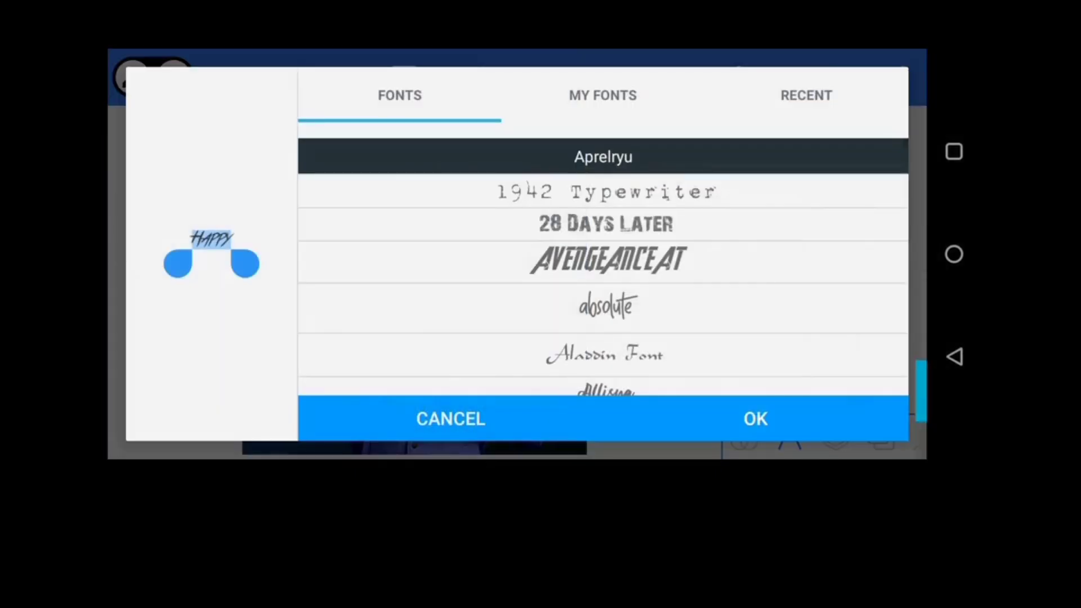
Apply a bold sans-serif font and change the word to capital 'HAPPY'
{"action": "left_click", "coordinate": [805, 96]}
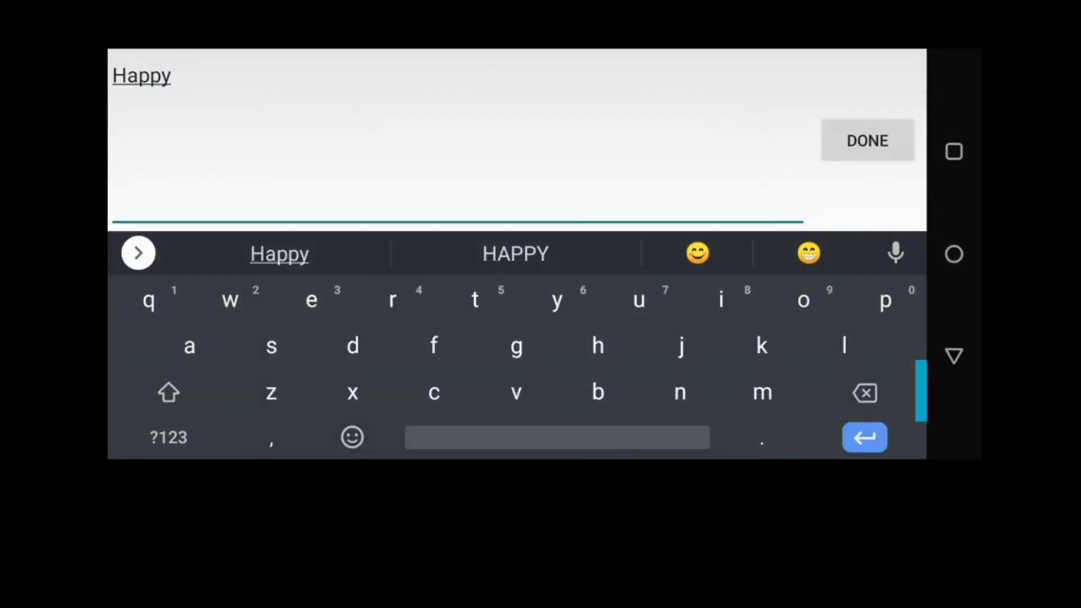
{"action": "left_click", "coordinate": [514, 252]}
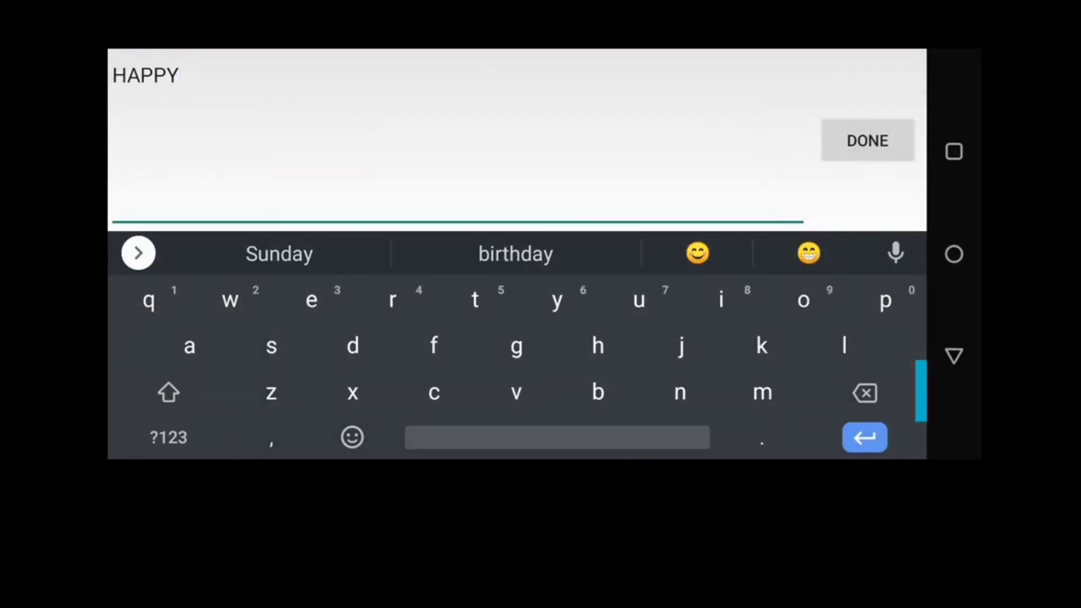
{"action": "left_click", "coordinate": [867, 140]}
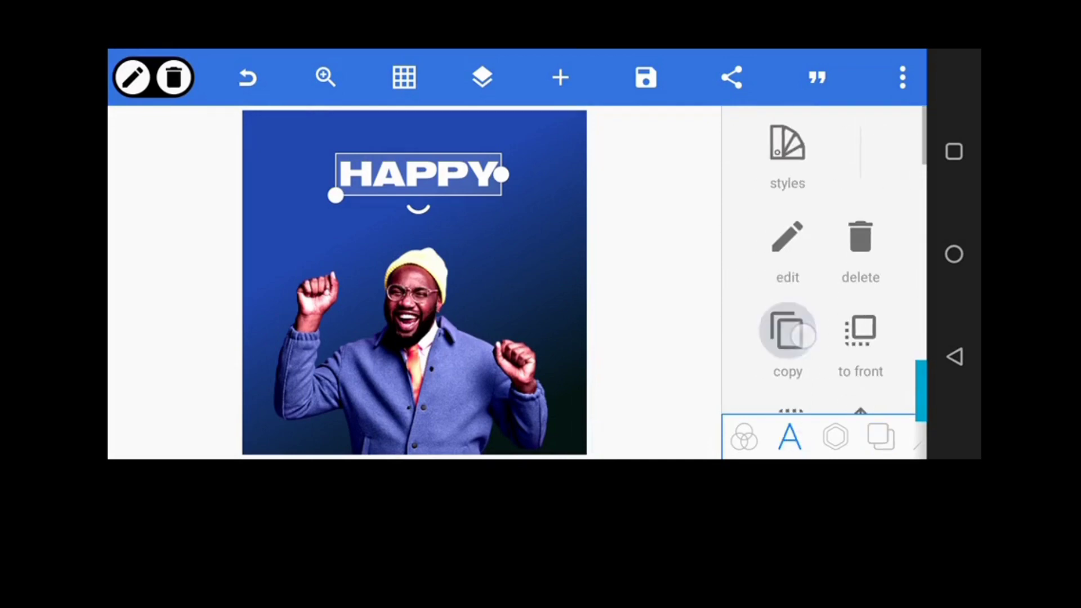
Duplicate HAPPY into a 'WEEKEND' line placed just underneath, then add a white circle shape
{"action": "left_click", "coordinate": [787, 338]}
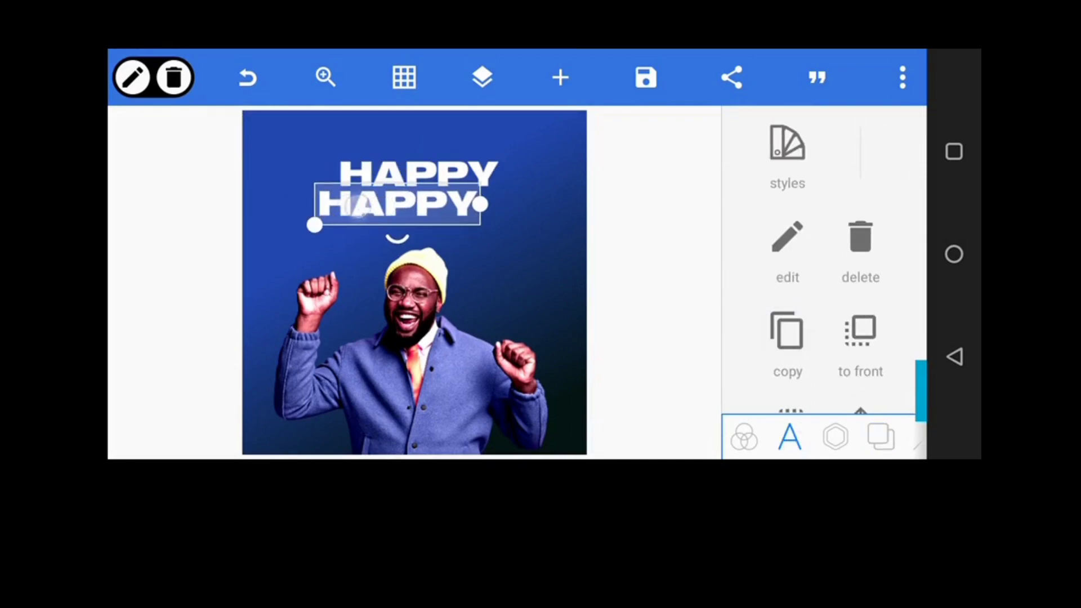
{"action": "left_click", "coordinate": [787, 249]}
{"action": "type", "text": "SEEKE"}
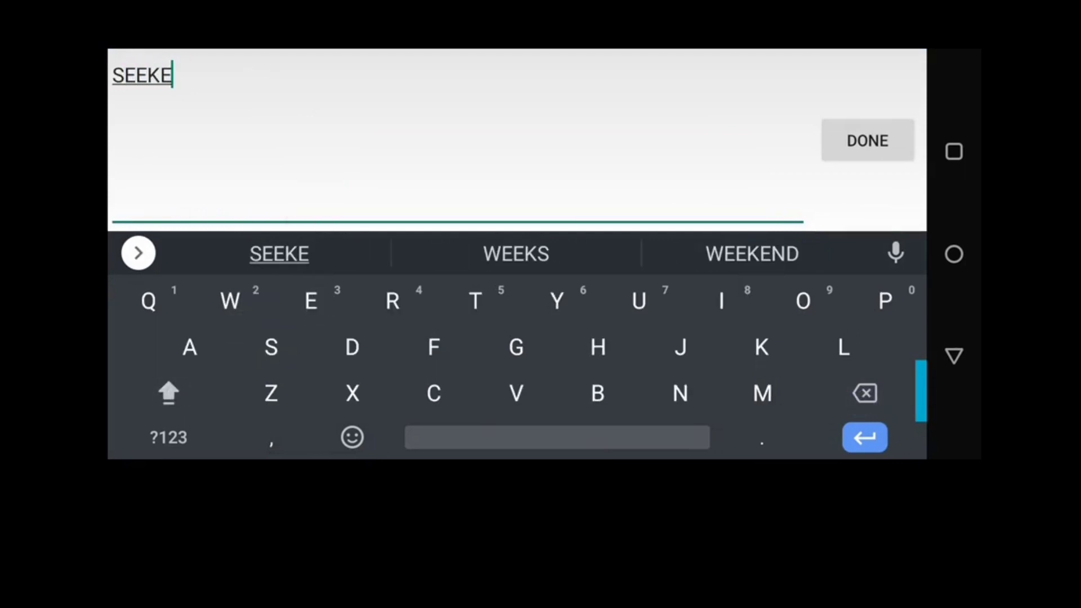
{"action": "left_click", "coordinate": [752, 253]}
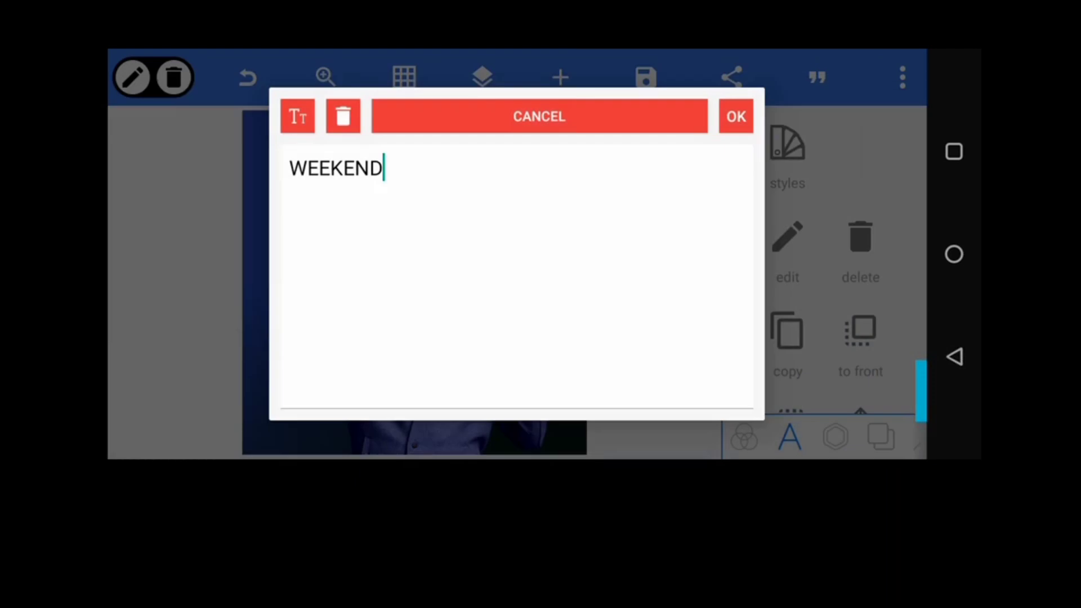
{"action": "left_click", "coordinate": [735, 116]}
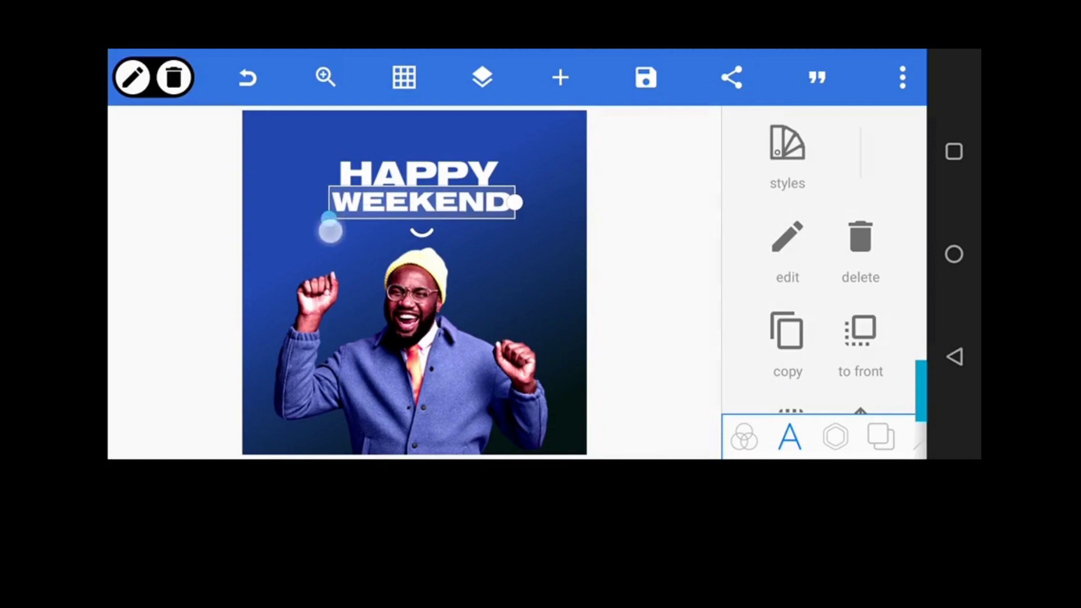
{"action": "left_click_drag", "start_coordinate": [329, 230], "coordinate": [329, 221]}
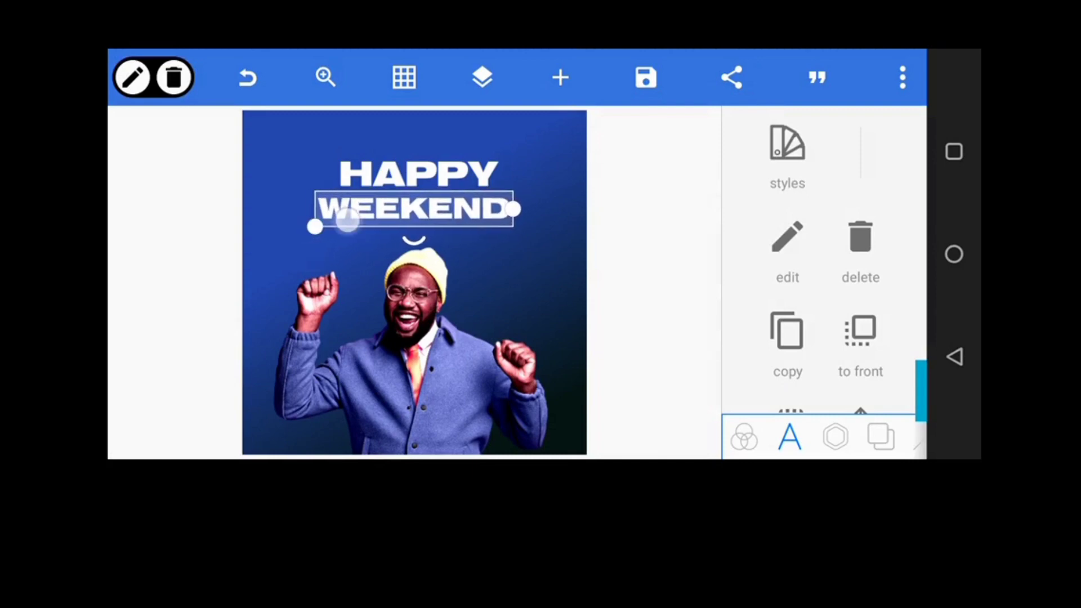
{"action": "scroll", "scroll_direction": "down", "scroll_amount": 3}
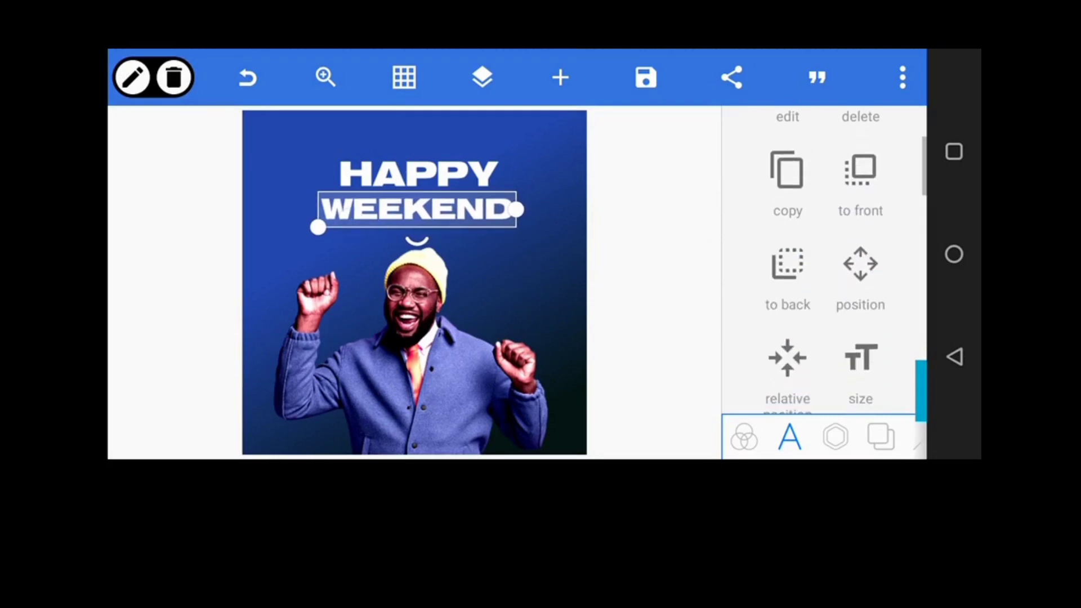
{"action": "left_click", "coordinate": [860, 276]}
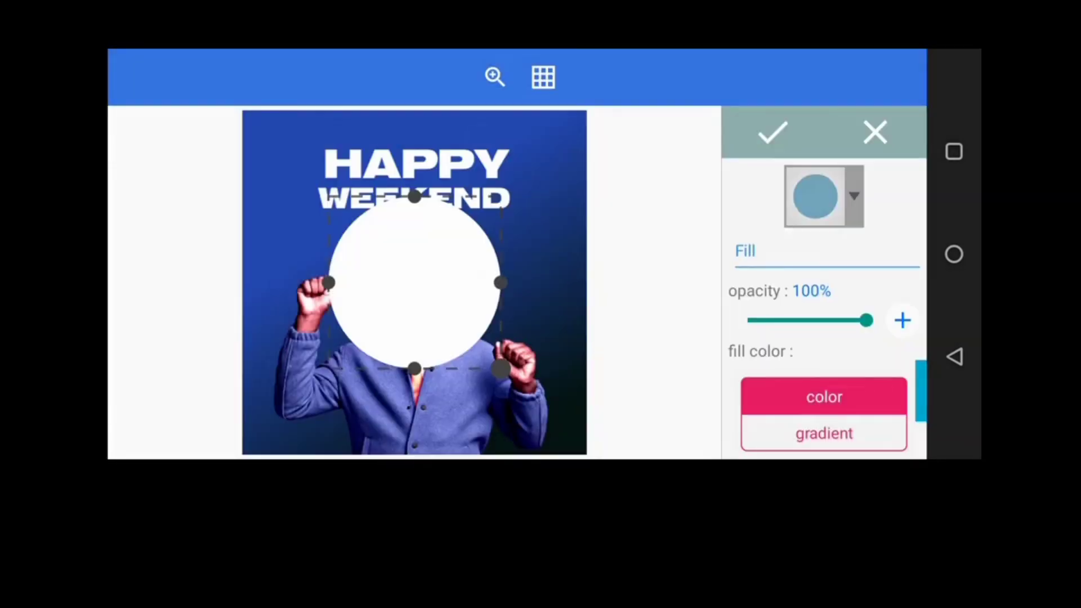
Turn the circle into an unfilled ring with a thick yellow #FFEC4D outline
{"action": "left_click", "coordinate": [771, 132]}
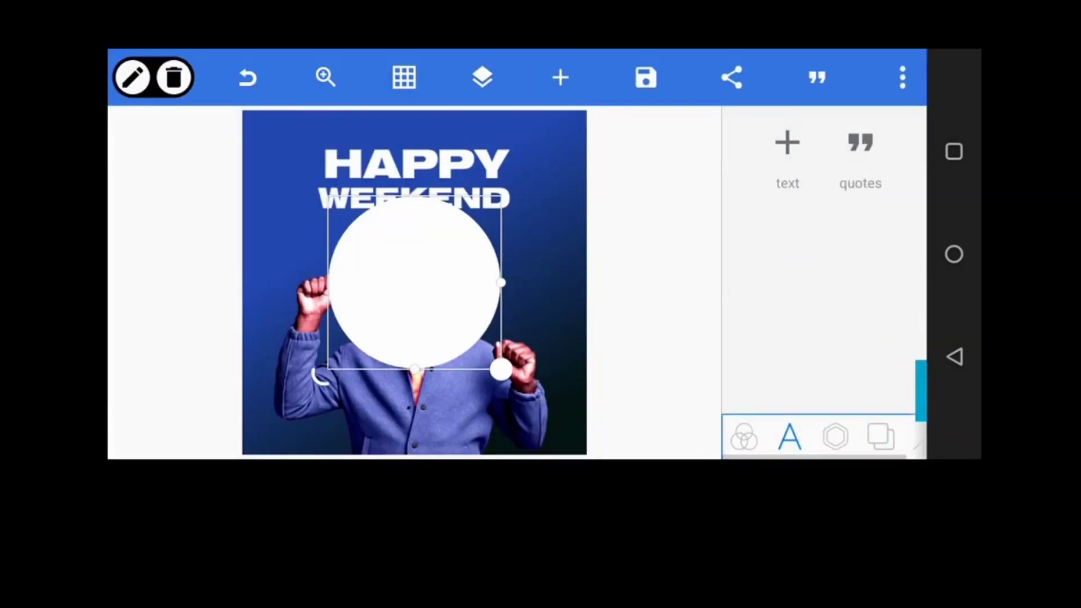
{"action": "left_click", "coordinate": [835, 437]}
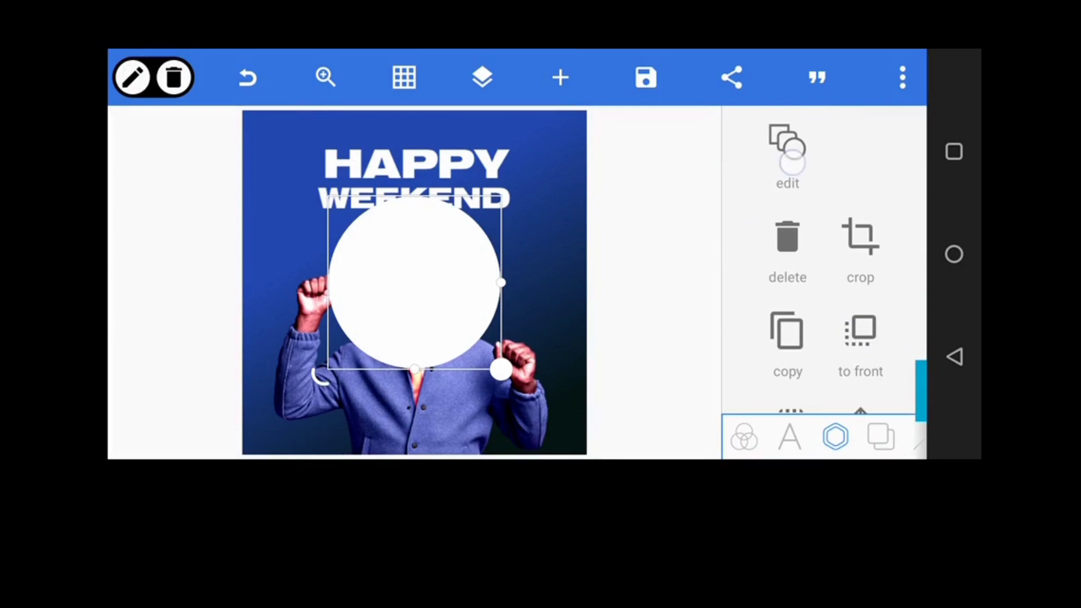
{"action": "left_click", "coordinate": [788, 155]}
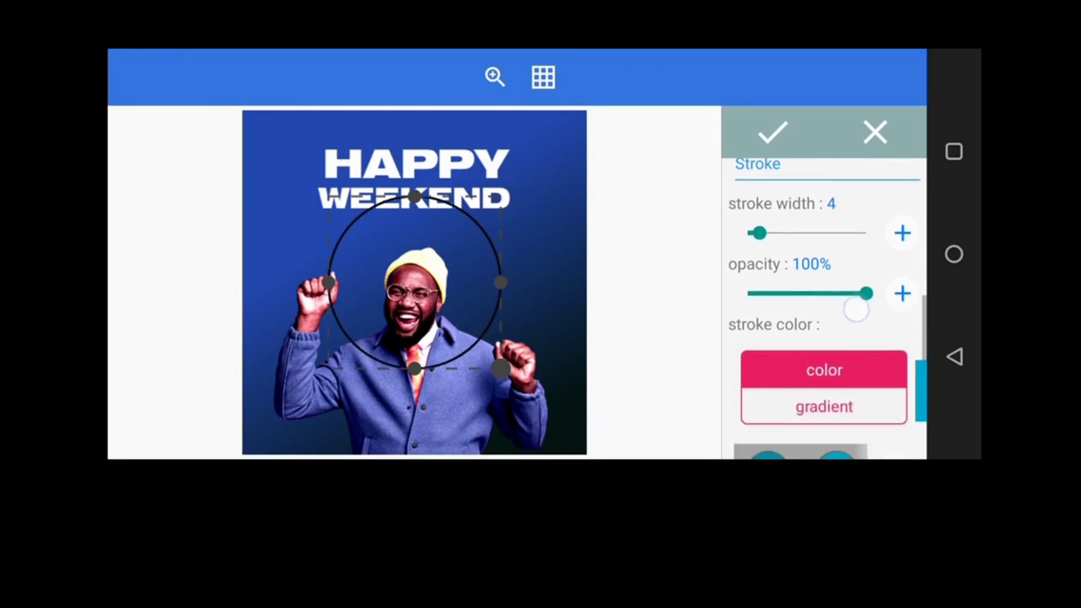
{"action": "scroll", "scroll_direction": "down", "scroll_amount": 3}
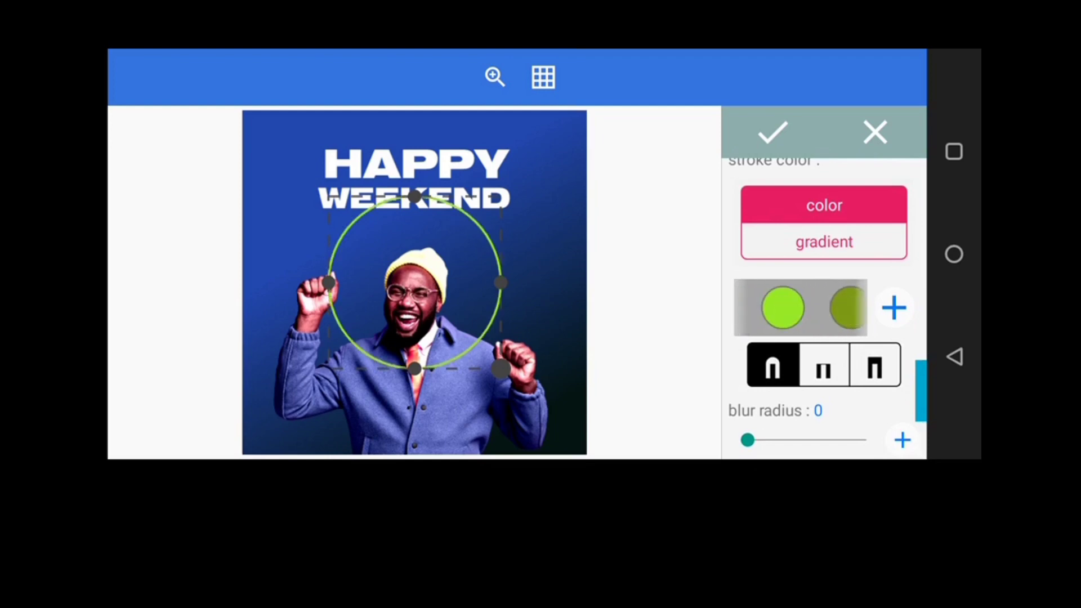
{"action": "left_click", "coordinate": [783, 308]}
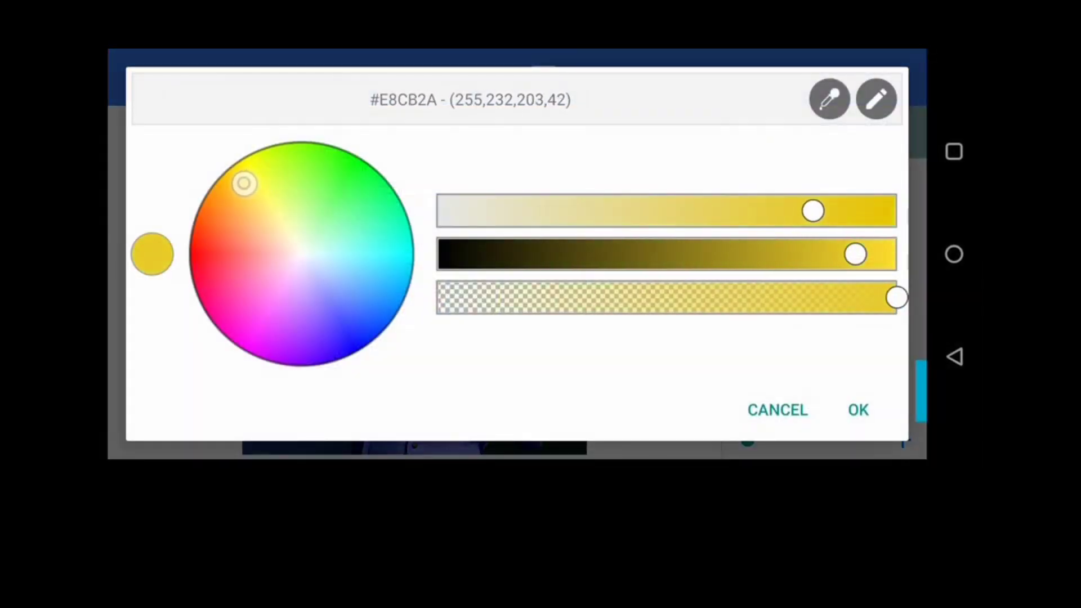
{"action": "left_click_drag", "start_coordinate": [813, 211], "coordinate": [749, 211]}
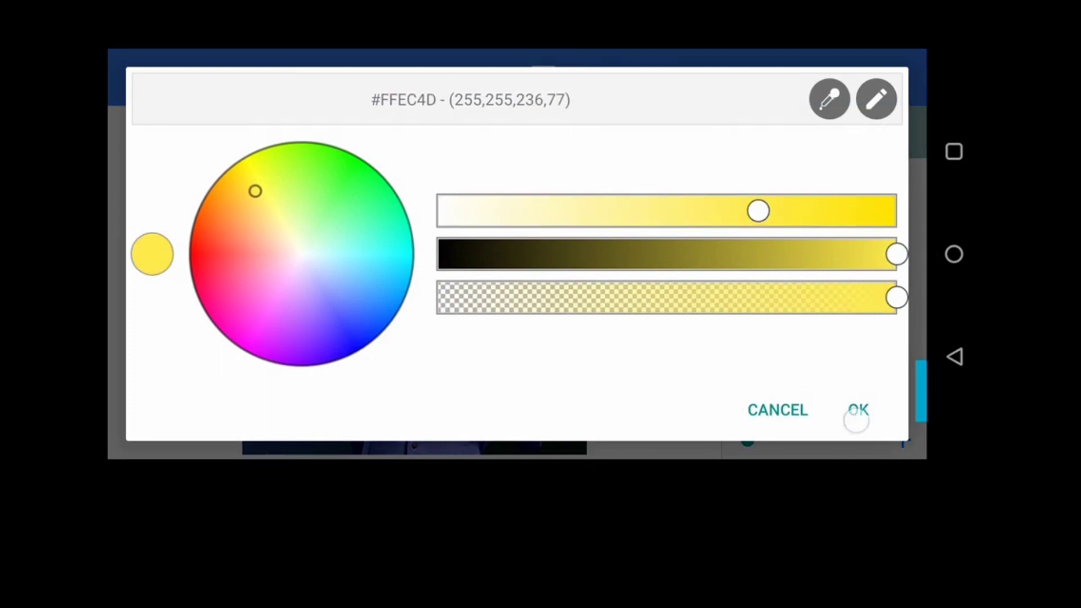
{"action": "left_click", "coordinate": [858, 410]}
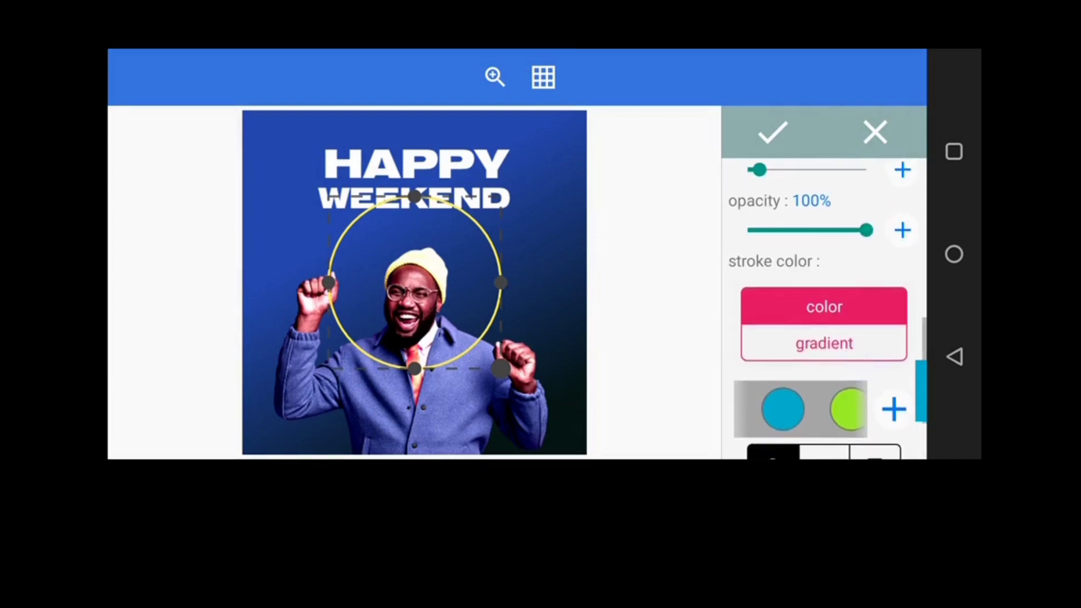
{"action": "scroll", "scroll_direction": "down", "scroll_amount": 3}
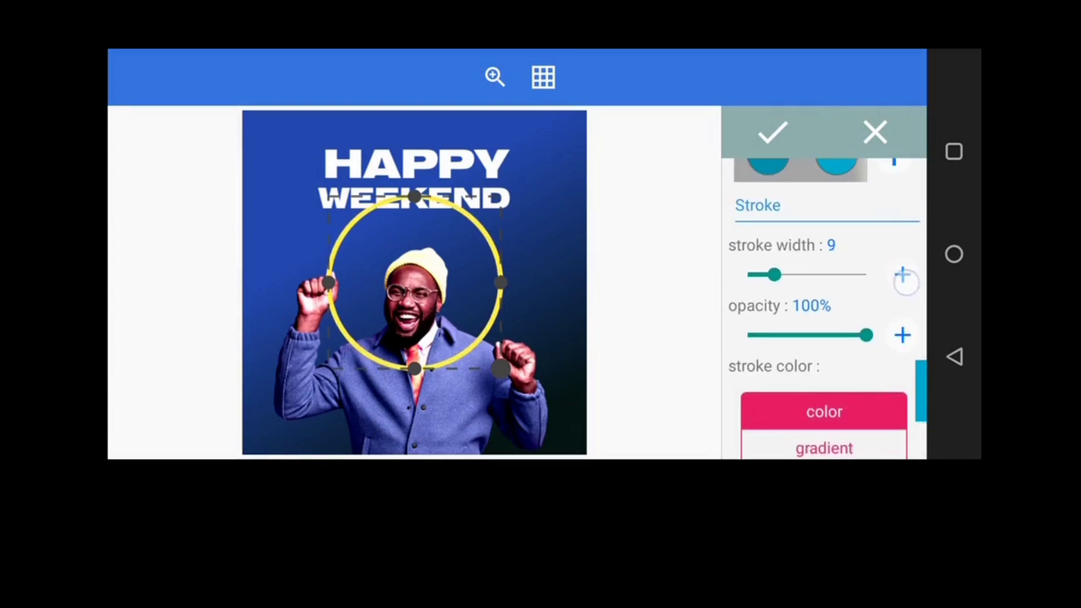
{"action": "left_click", "coordinate": [903, 274]}
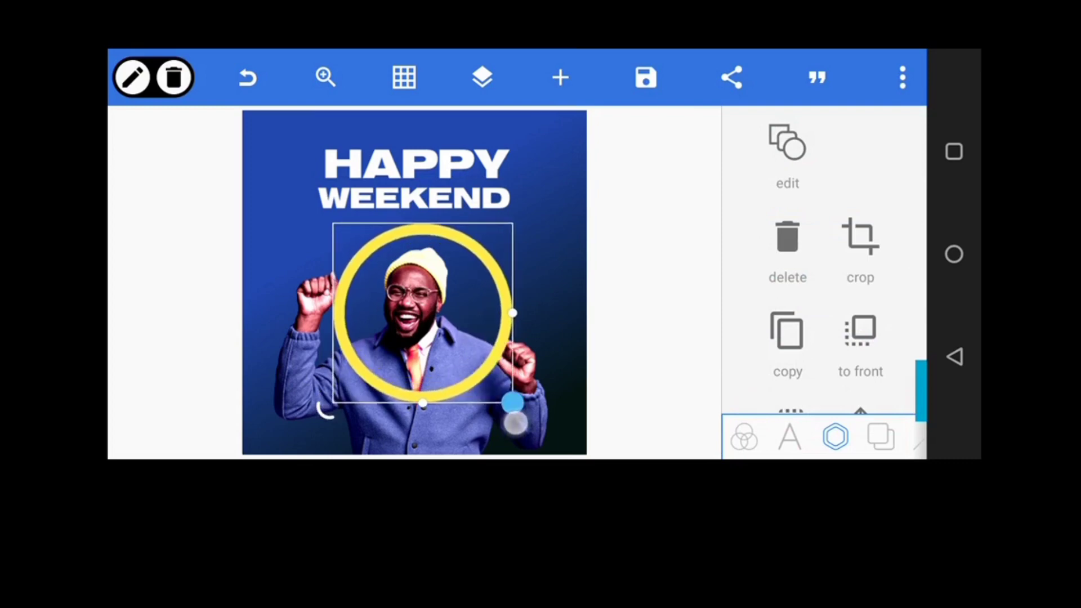
Adjust the yellow ring behind the man and open the layer list to check order
{"action": "left_click_drag", "start_coordinate": [514, 417], "coordinate": [522, 424]}
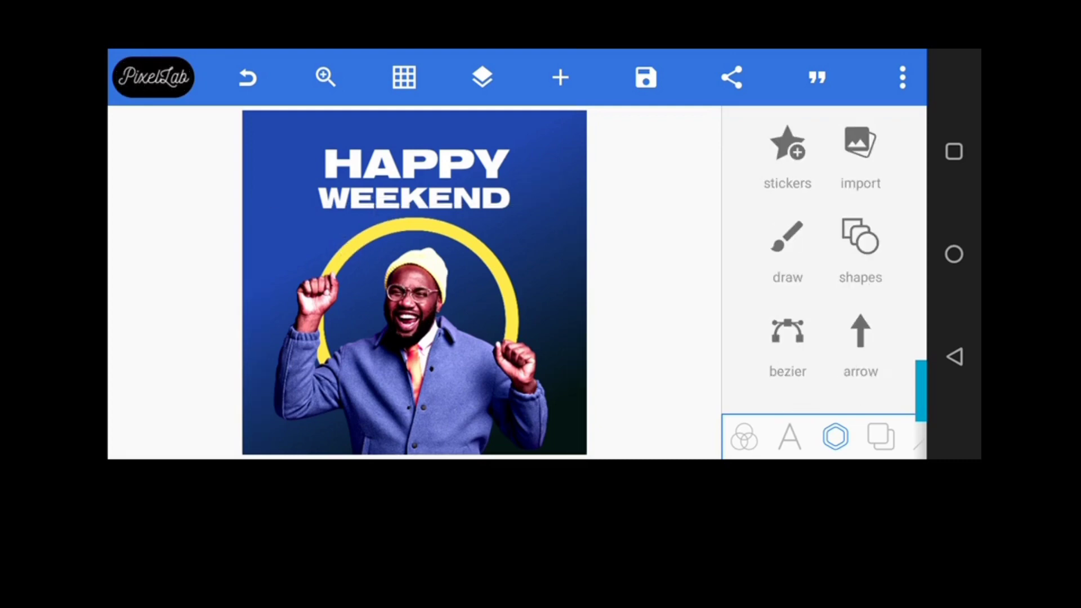
{"action": "left_click", "coordinate": [482, 77]}
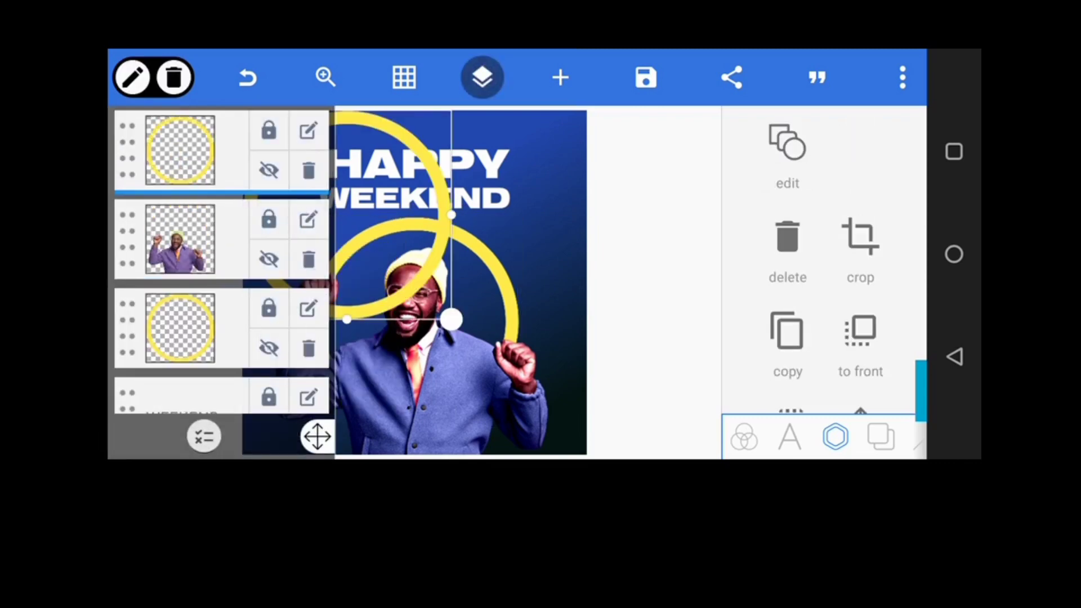
Thin the copied ring's outline to width 4 and shrink it around the man's face
{"action": "left_click", "coordinate": [482, 77]}
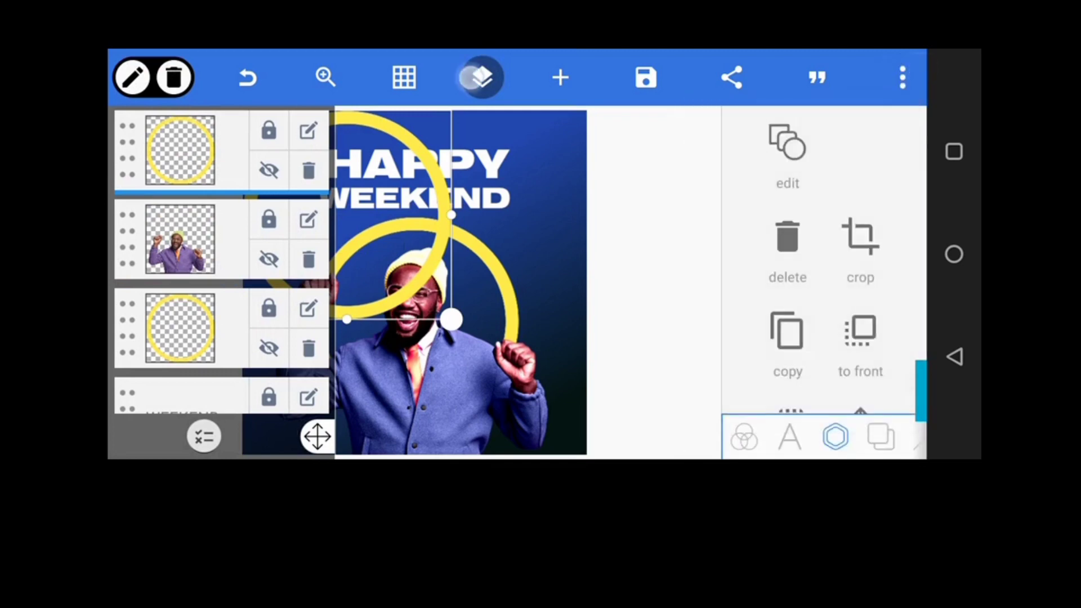
{"action": "left_click", "coordinate": [480, 77]}
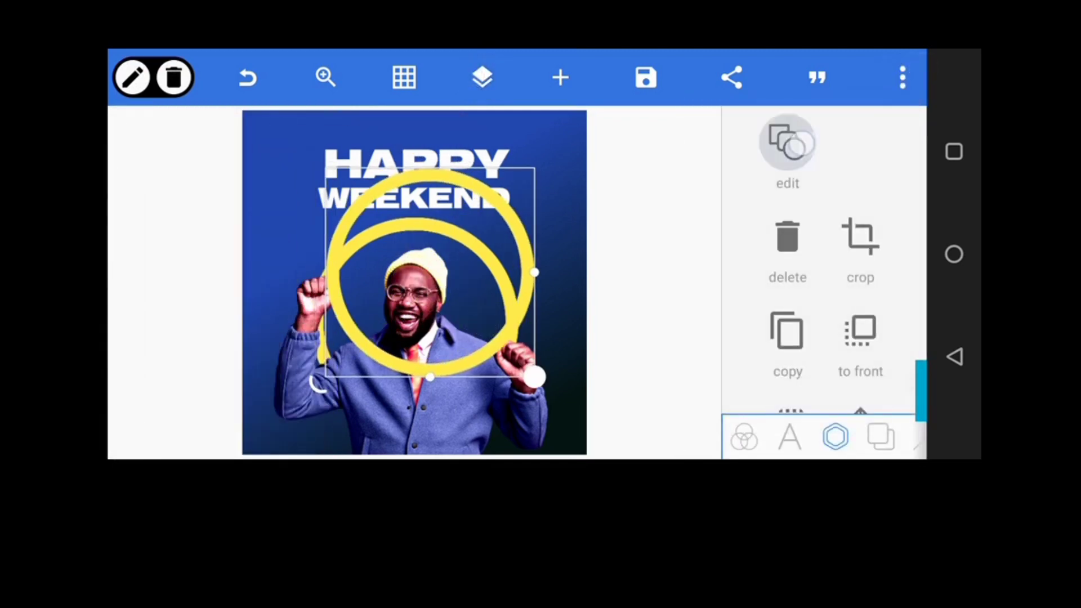
{"action": "left_click", "coordinate": [787, 148]}
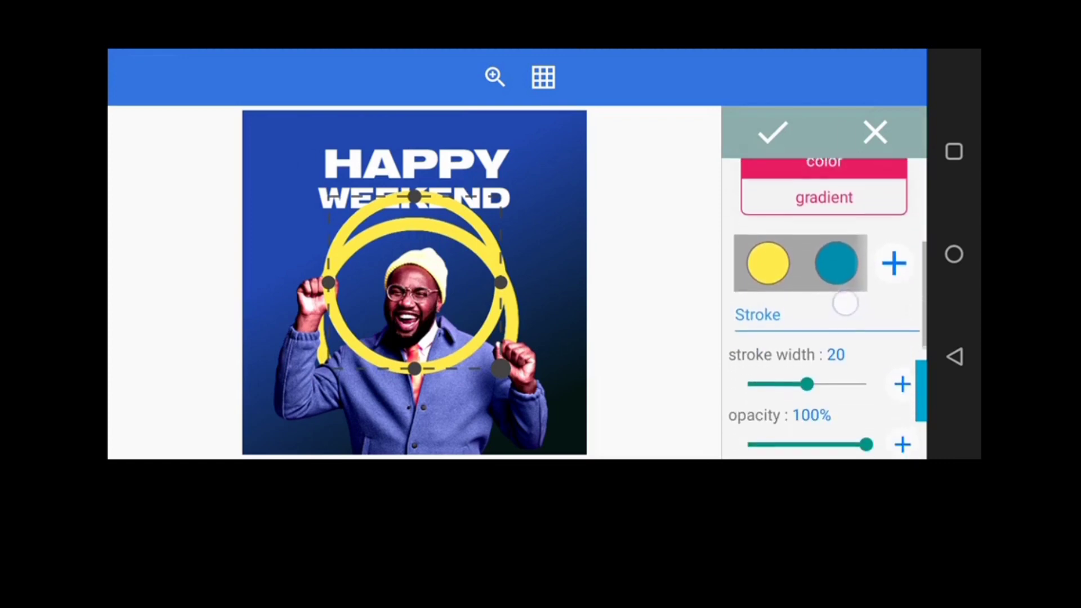
{"action": "left_click_drag", "start_coordinate": [807, 384], "coordinate": [768, 380]}
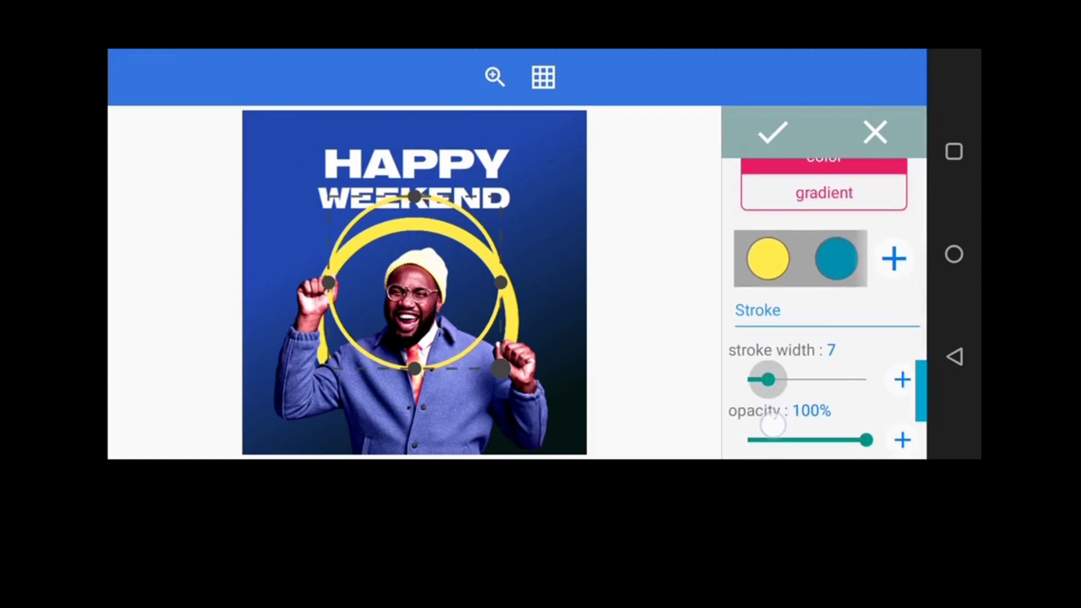
{"action": "left_click_drag", "start_coordinate": [767, 379], "coordinate": [759, 379]}
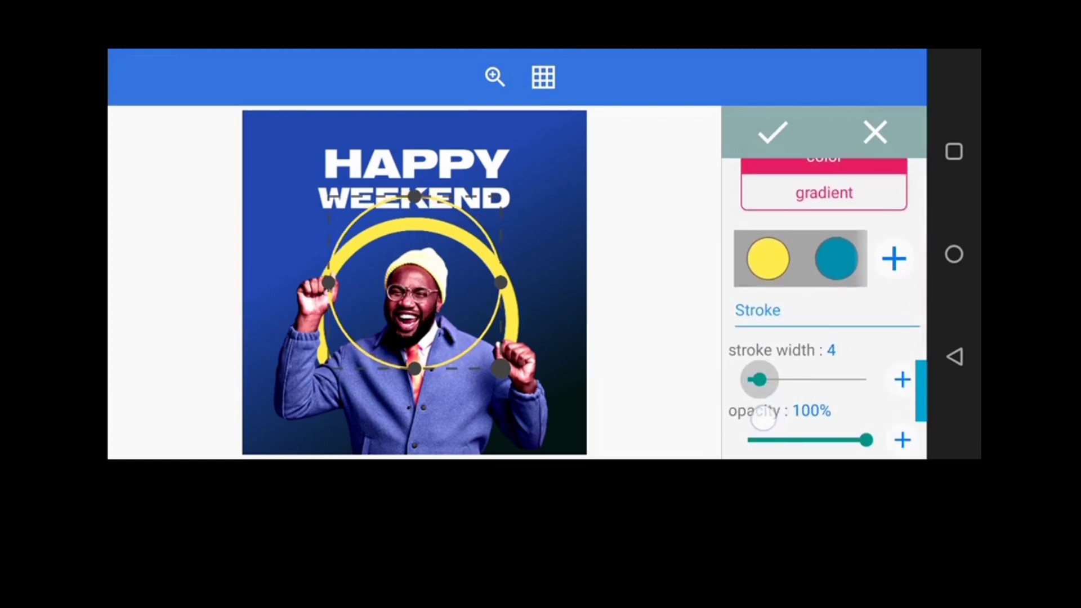
{"action": "left_click", "coordinate": [771, 132]}
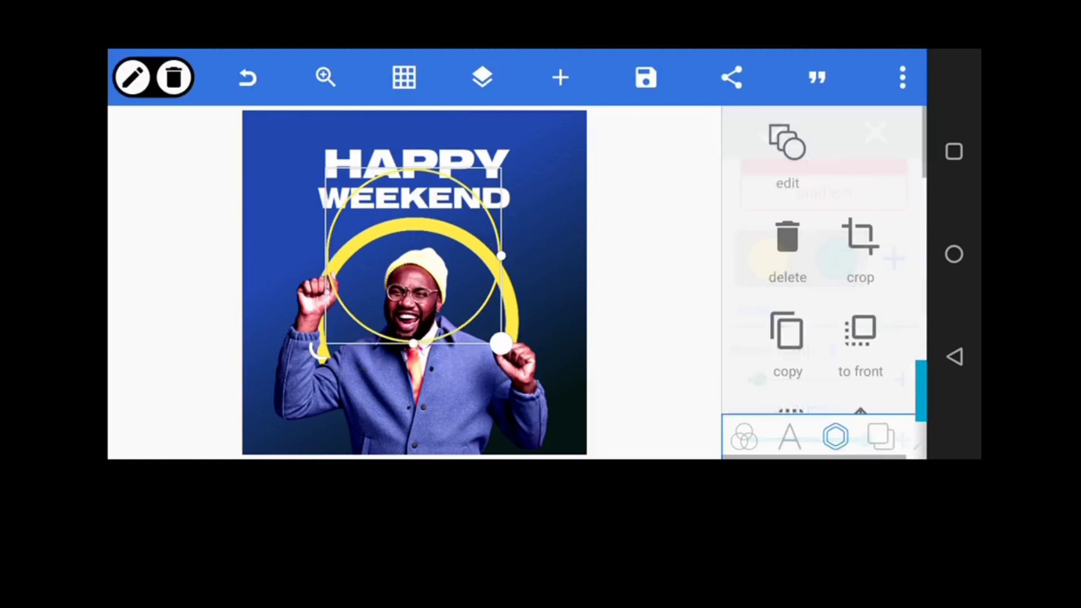
{"action": "left_click_drag", "start_coordinate": [500, 348], "coordinate": [490, 393]}
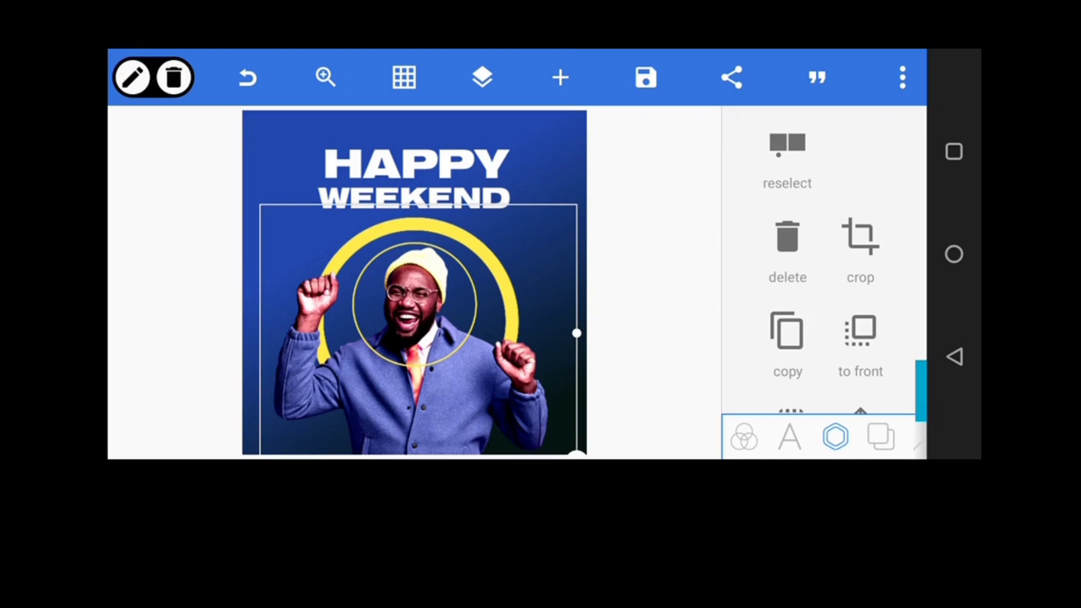
Select the thick yellow ring layer and nudge it up 6px
{"action": "left_click", "coordinate": [482, 76]}
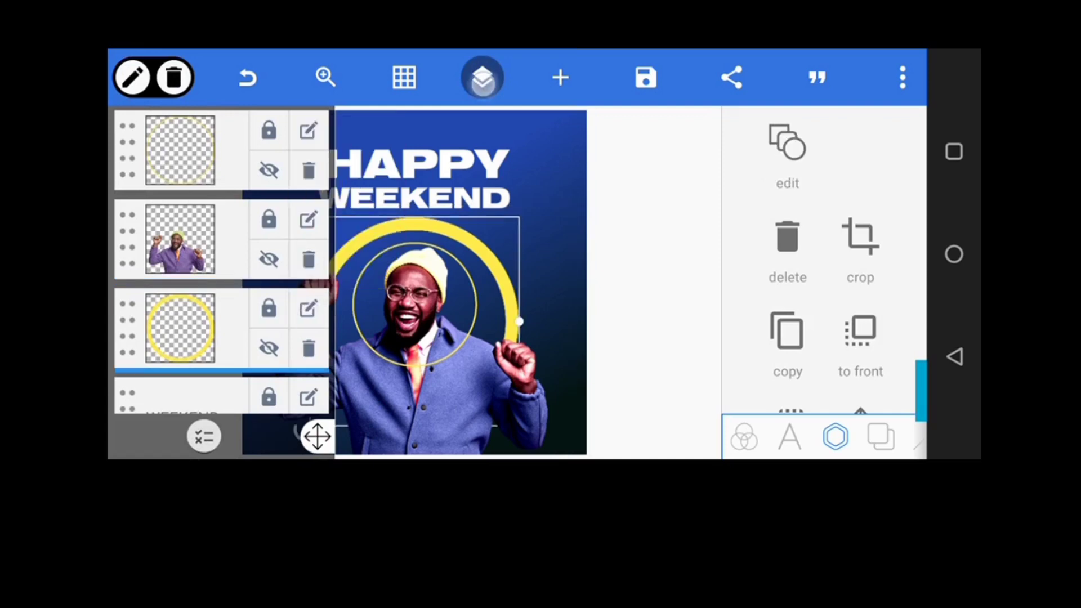
{"action": "left_click", "coordinate": [482, 77]}
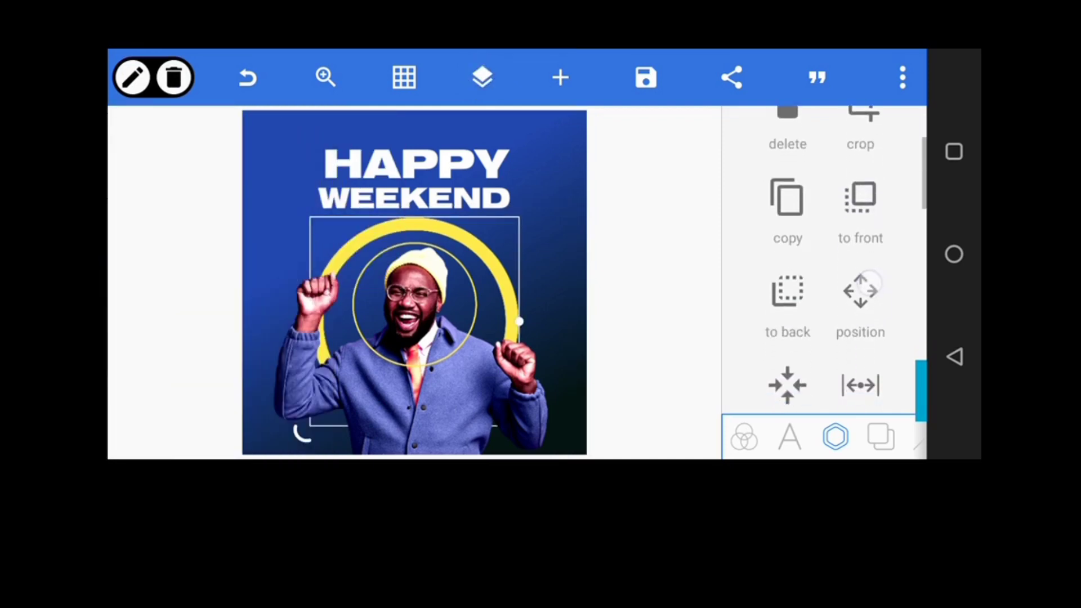
{"action": "left_click", "coordinate": [860, 296]}
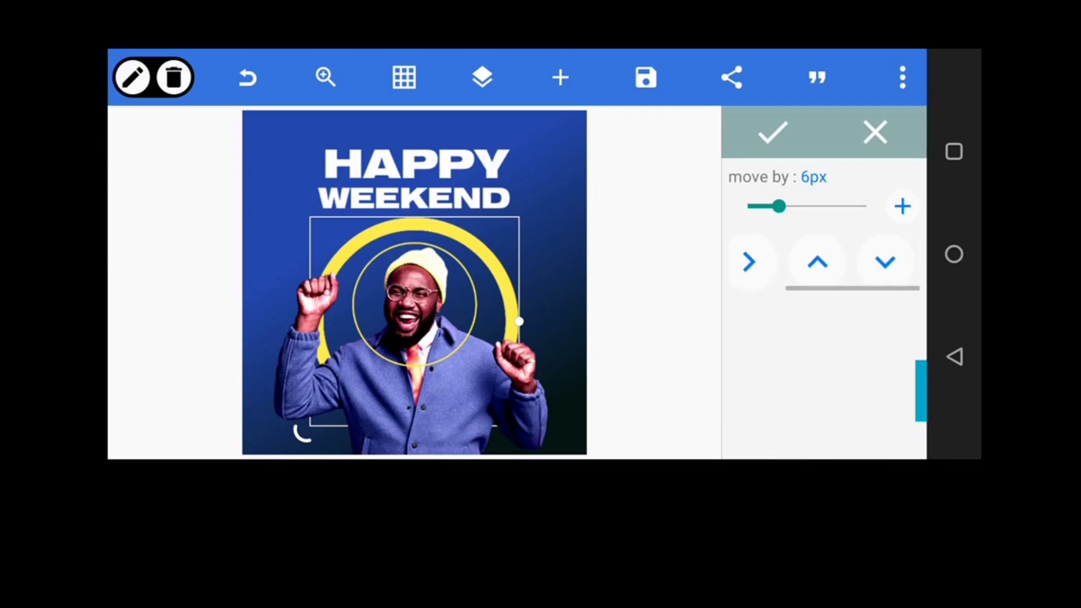
{"action": "left_click", "coordinate": [817, 262]}
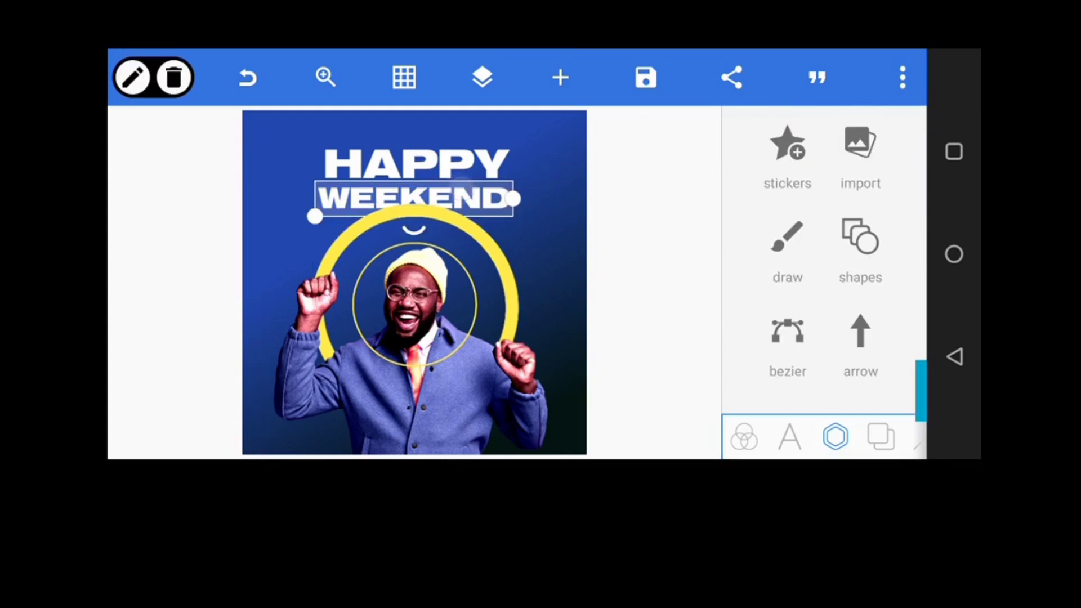
Turn on a drop shadow for WEEKEND and adjust its blur
{"action": "left_click", "coordinate": [790, 436]}
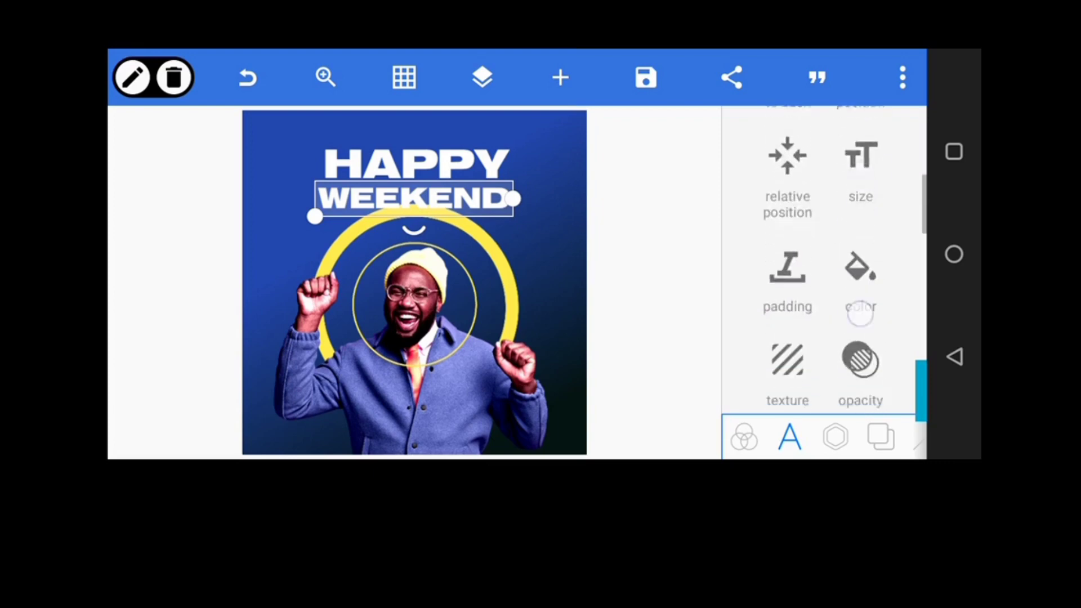
{"action": "scroll", "scroll_direction": "down", "scroll_amount": 3}
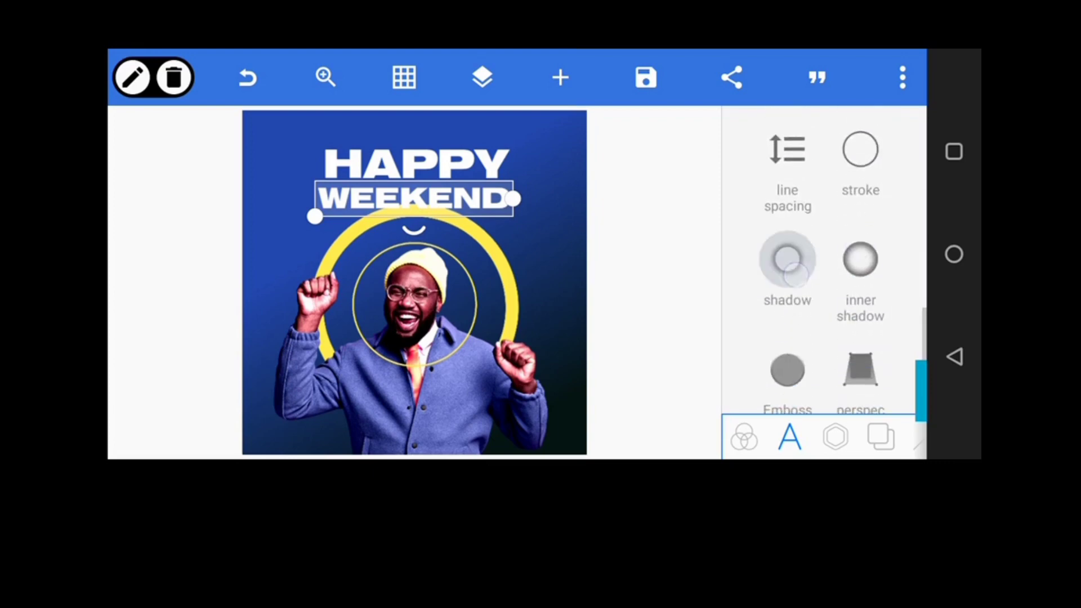
{"action": "left_click", "coordinate": [787, 269]}
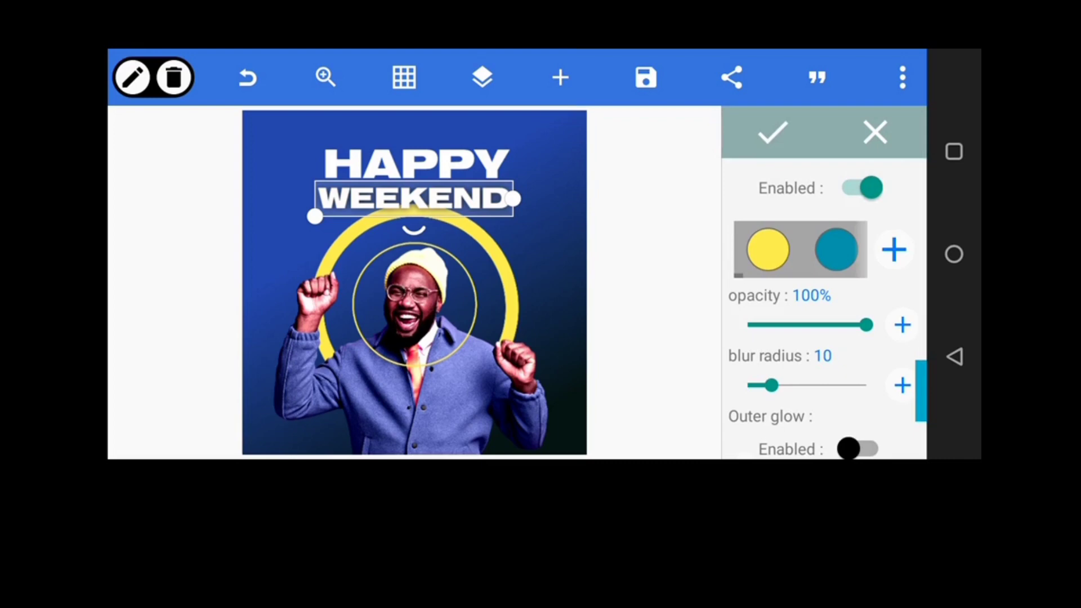
{"action": "left_click_drag", "start_coordinate": [871, 324], "coordinate": [807, 324]}
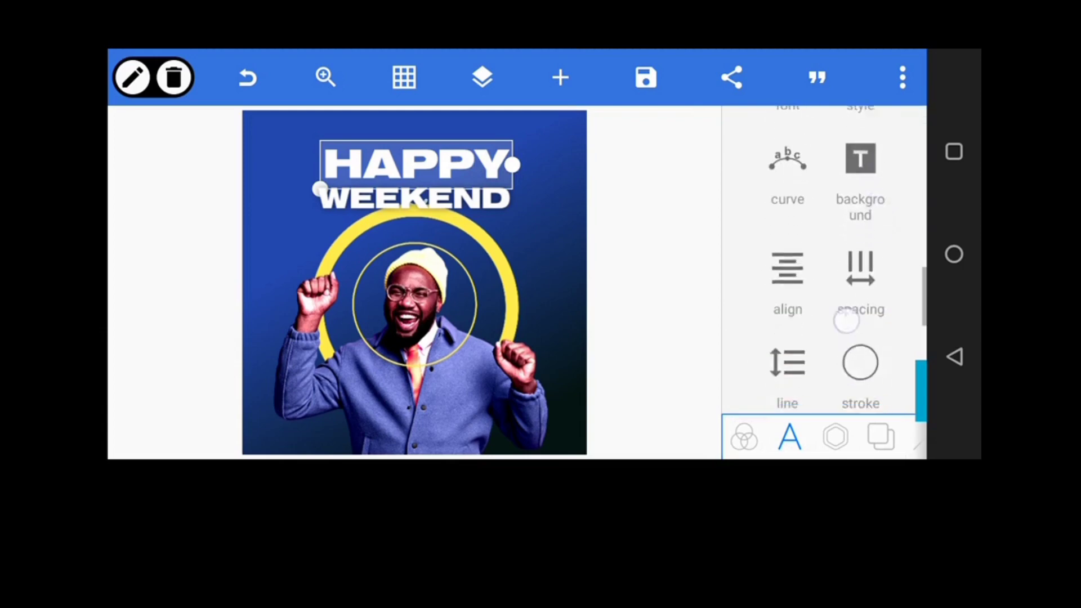
Enable HAPPY's shadow at 63% opacity with blur radius 10
{"action": "left_click", "coordinate": [860, 172]}
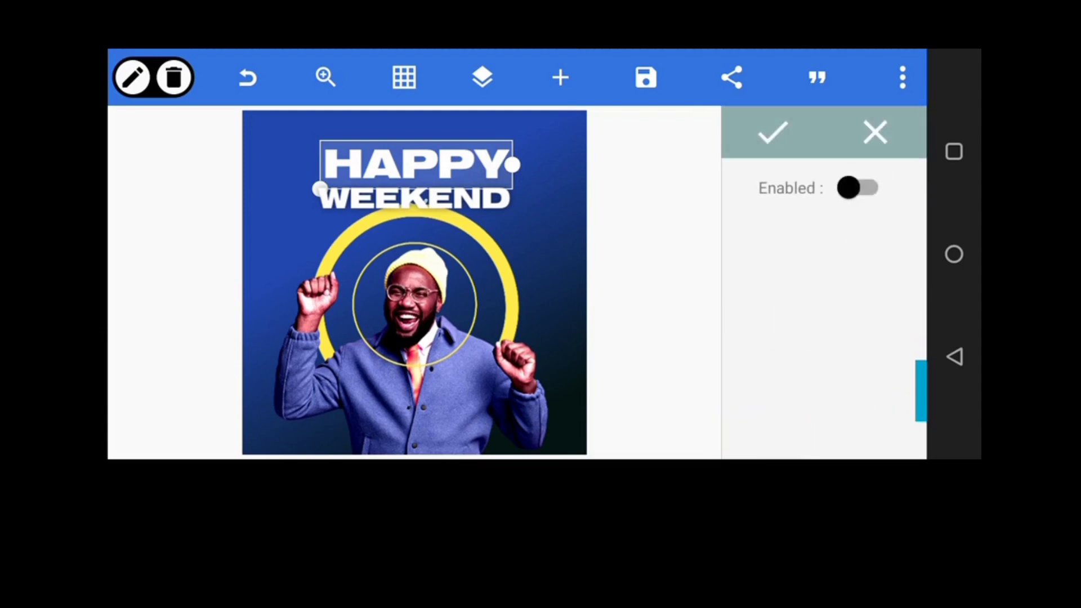
{"action": "left_click", "coordinate": [857, 187]}
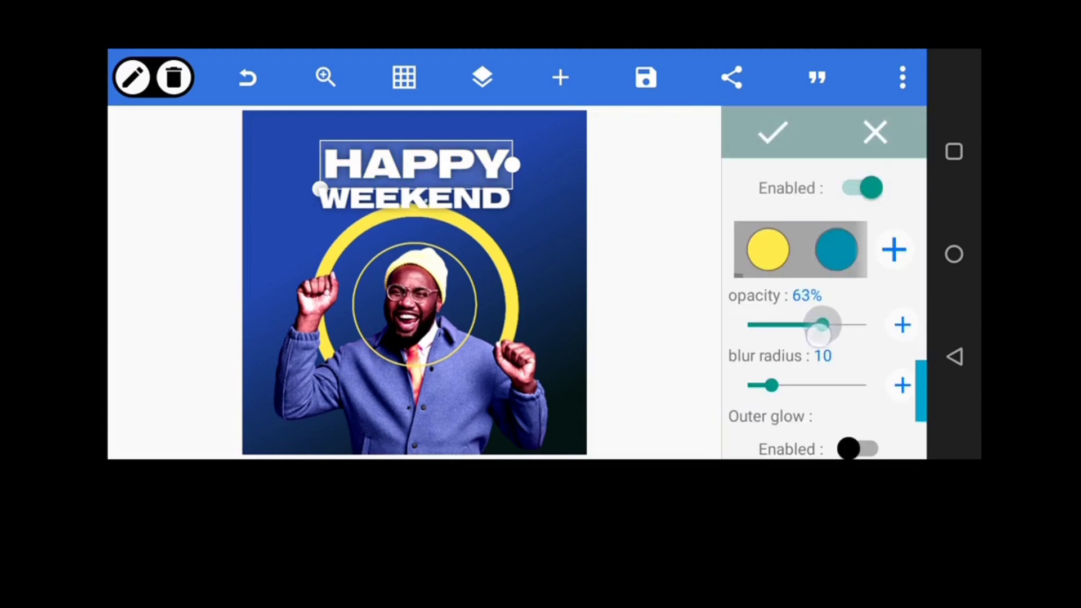
{"action": "left_click", "coordinate": [772, 132]}
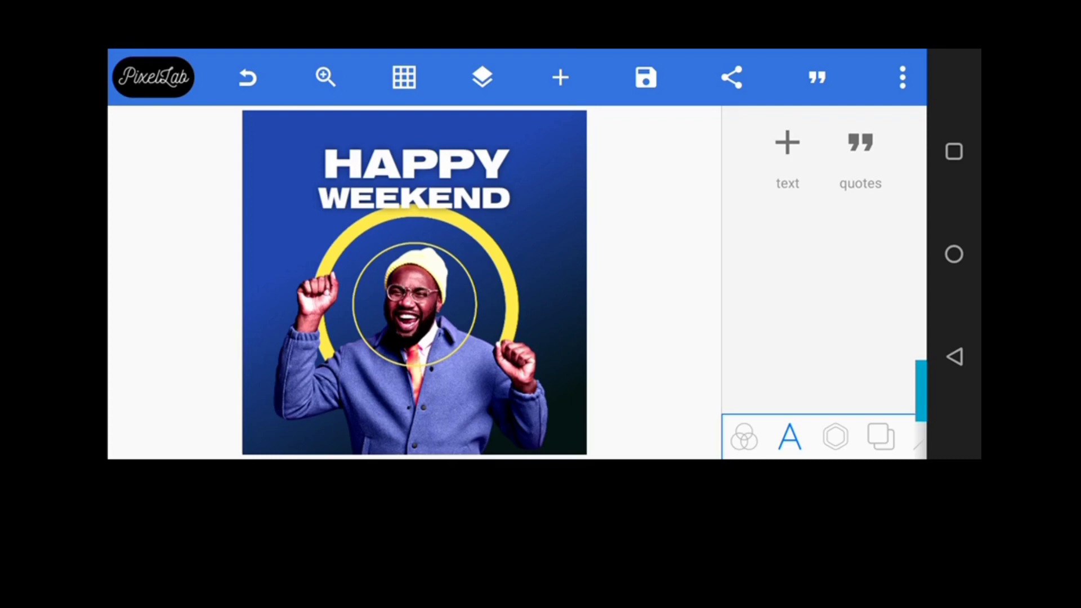
Center the WEEKEND text horizontally using Position alignment
{"action": "left_click", "coordinate": [559, 77]}
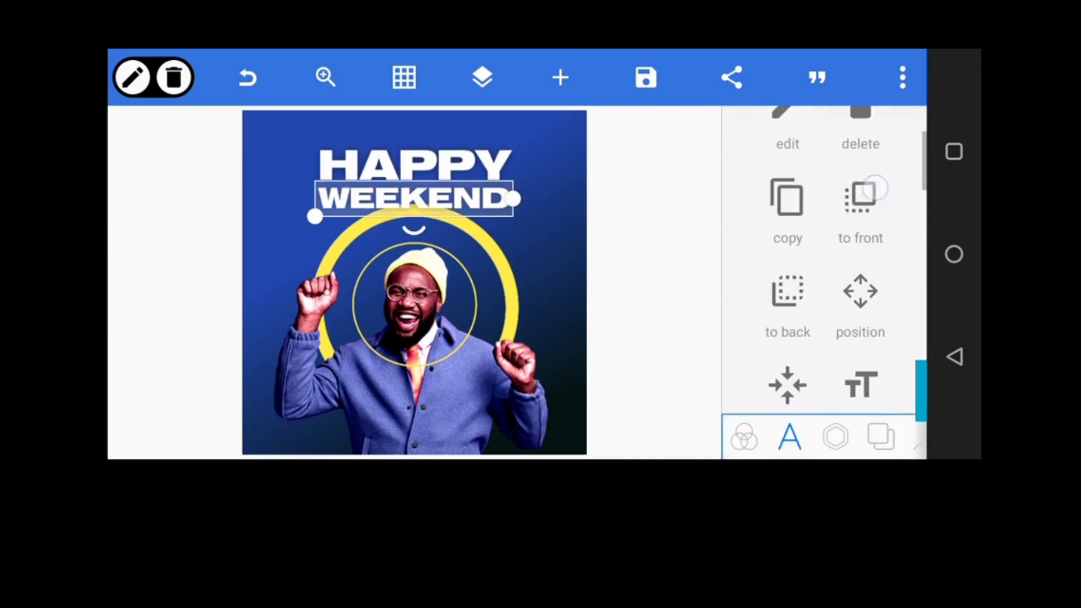
{"action": "left_click", "coordinate": [860, 300]}
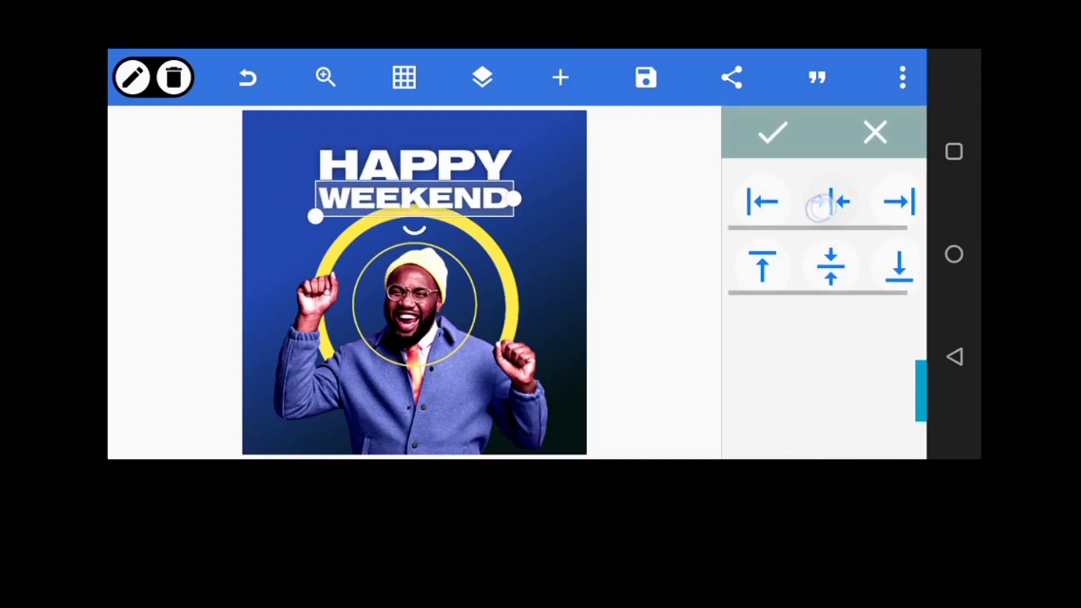
{"action": "left_click", "coordinate": [771, 132]}
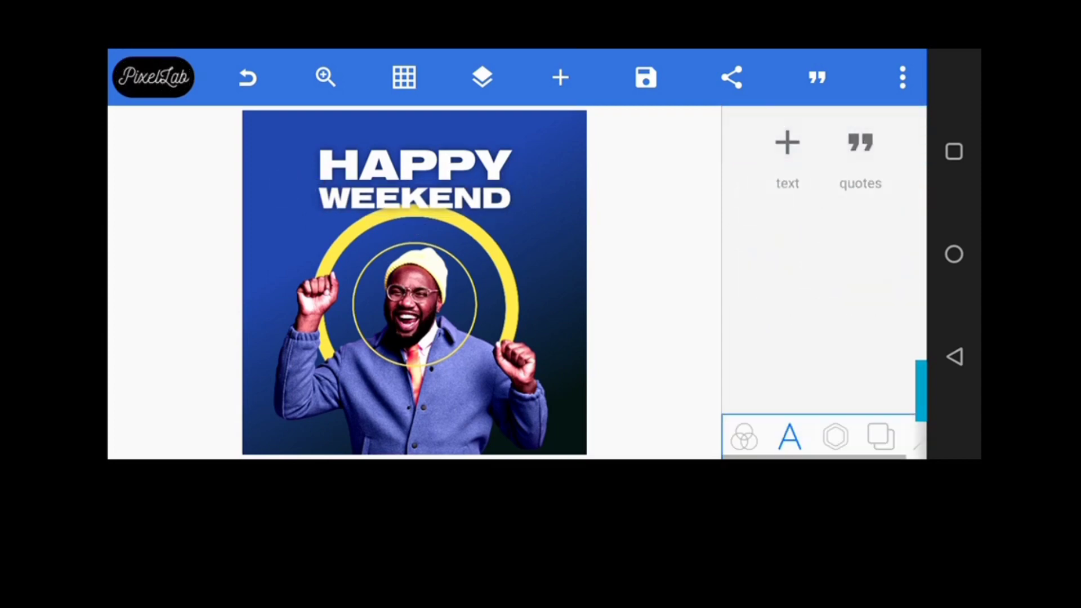
{"action": "left_click", "coordinate": [246, 77]}
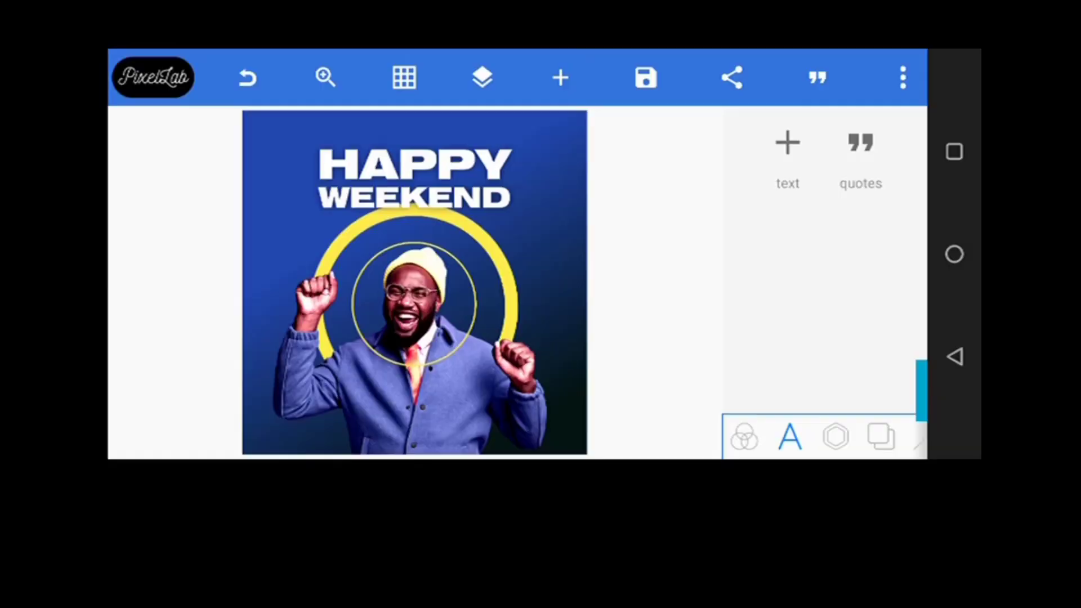
Enable background noise, settling alpha at 39 and enhance at 15
{"action": "left_click", "coordinate": [859, 437]}
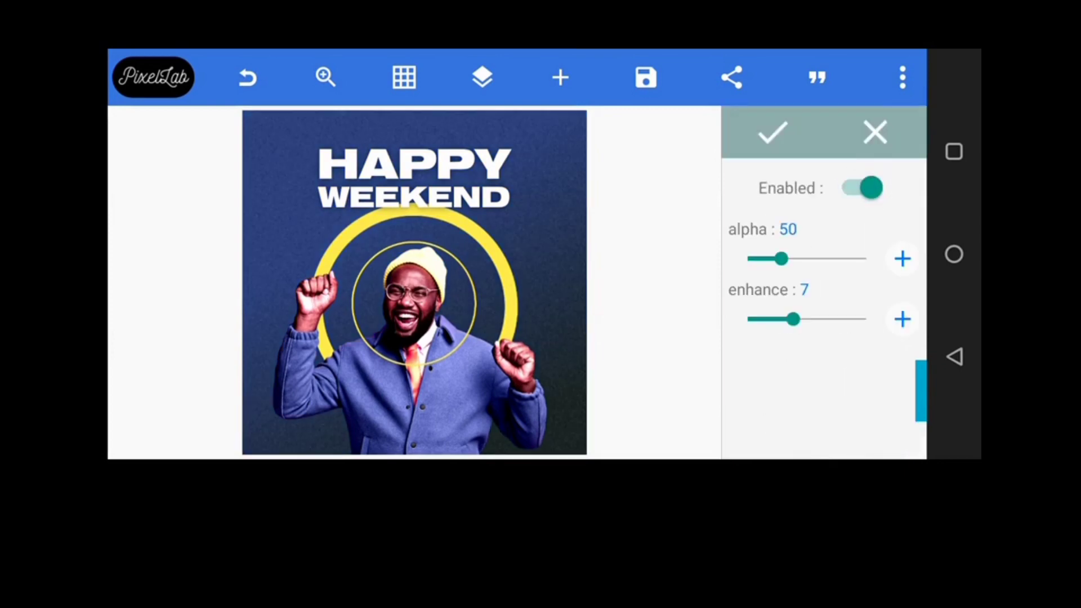
{"action": "left_click_drag", "start_coordinate": [789, 258], "coordinate": [812, 258]}
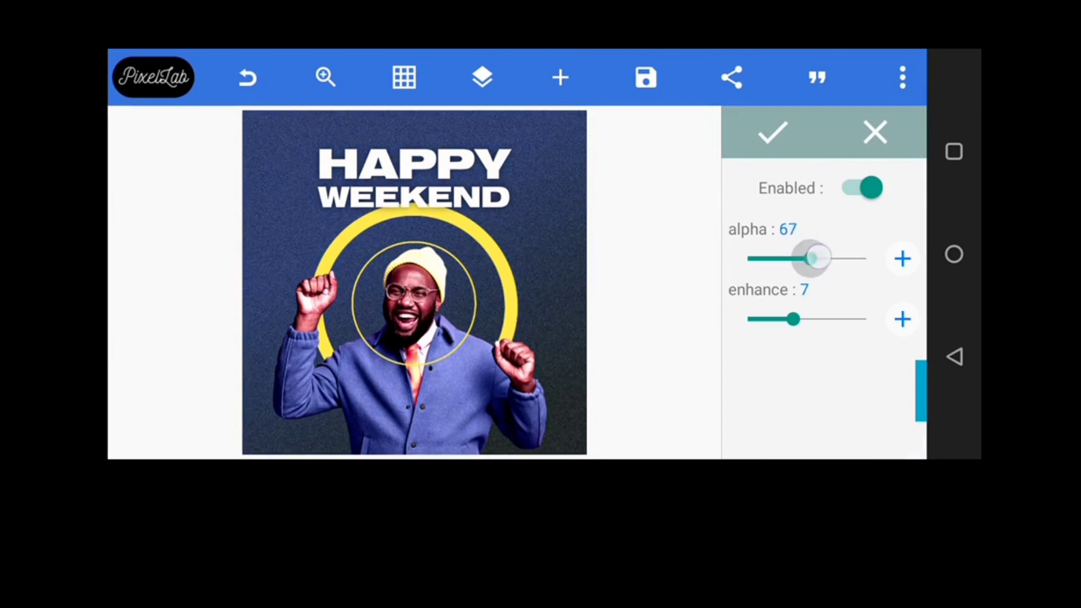
{"action": "left_click_drag", "start_coordinate": [811, 257], "coordinate": [772, 258]}
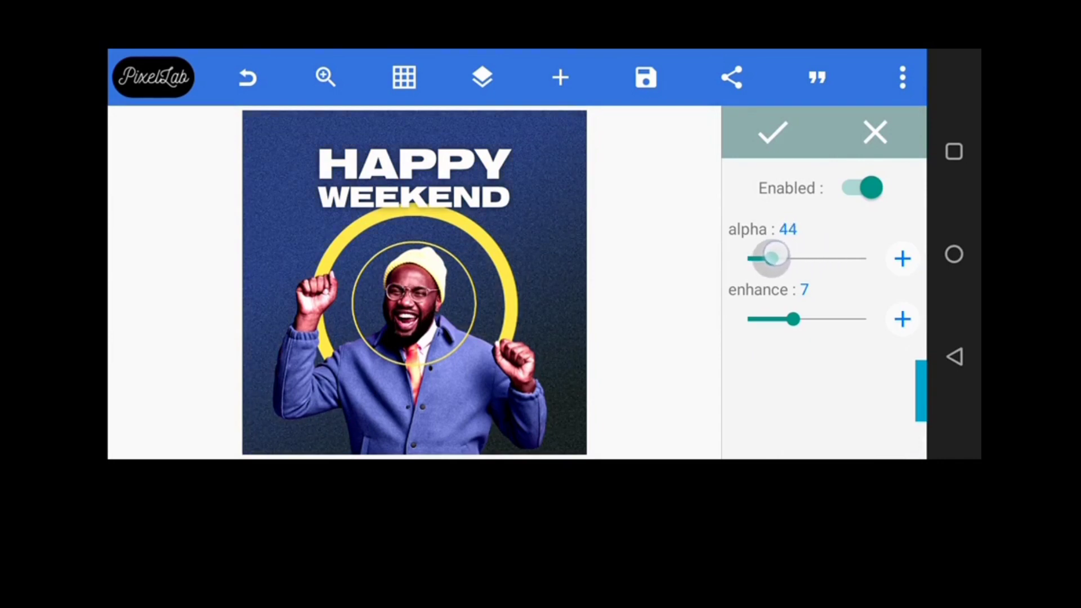
{"action": "left_click_drag", "start_coordinate": [796, 319], "coordinate": [848, 319]}
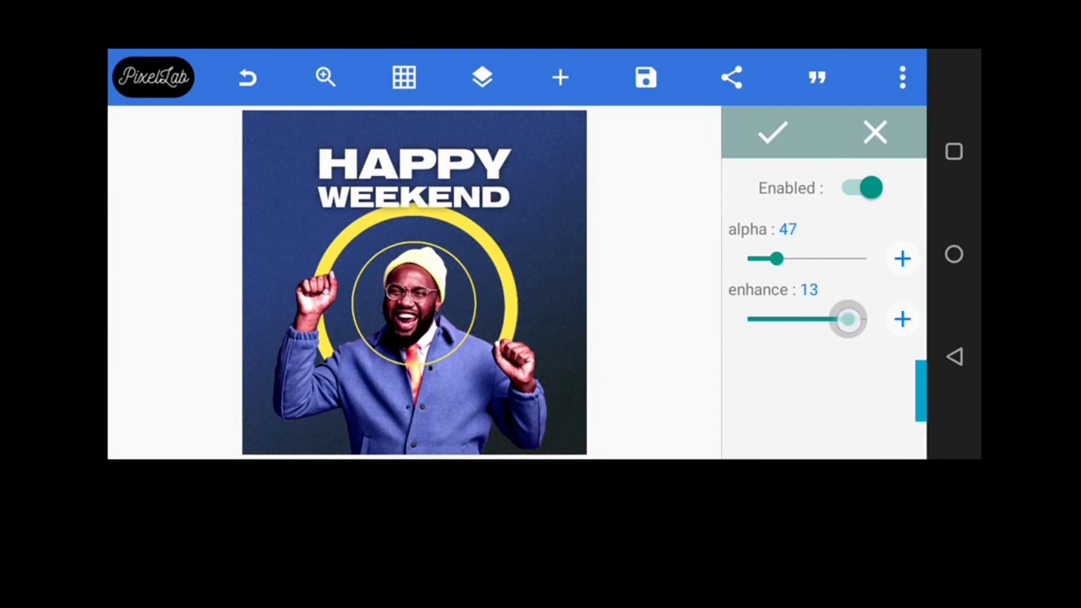
{"action": "left_click_drag", "start_coordinate": [849, 319], "coordinate": [869, 319]}
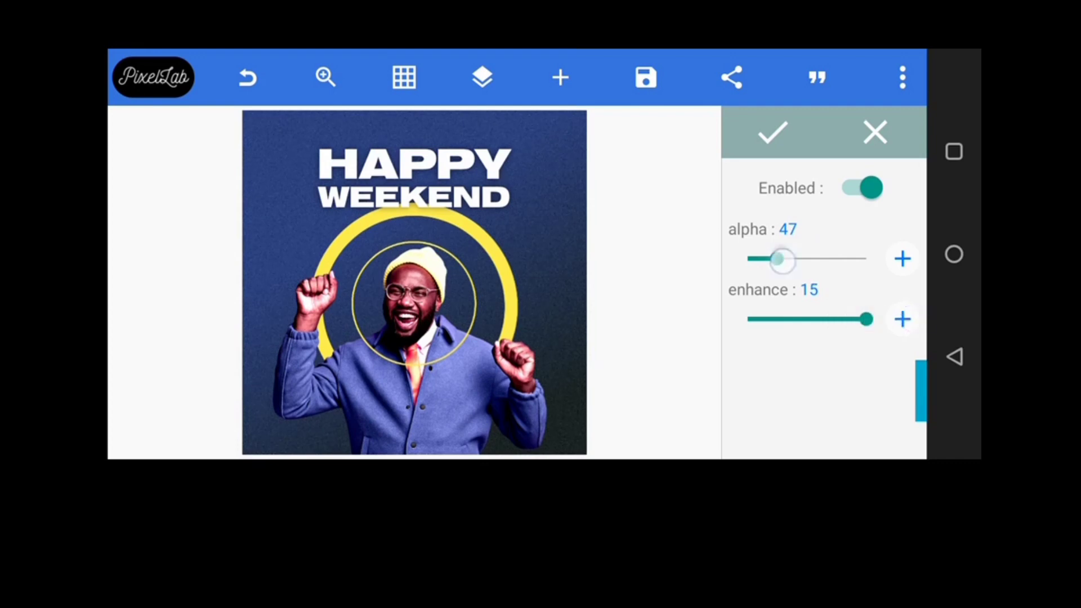
{"action": "left_click_drag", "start_coordinate": [781, 260], "coordinate": [768, 264]}
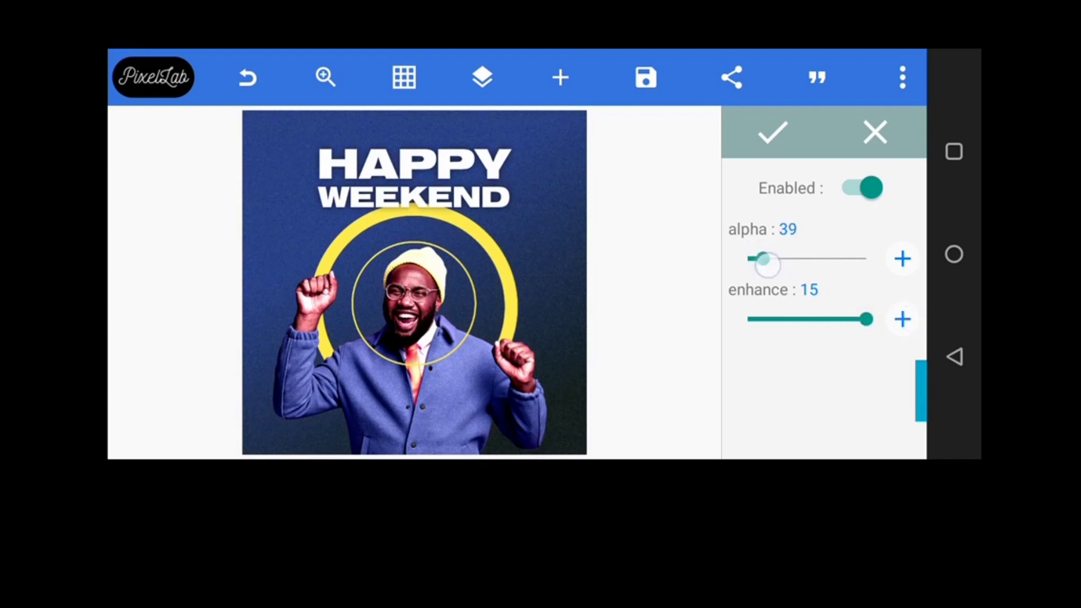
{"action": "left_click_drag", "start_coordinate": [766, 259], "coordinate": [776, 258]}
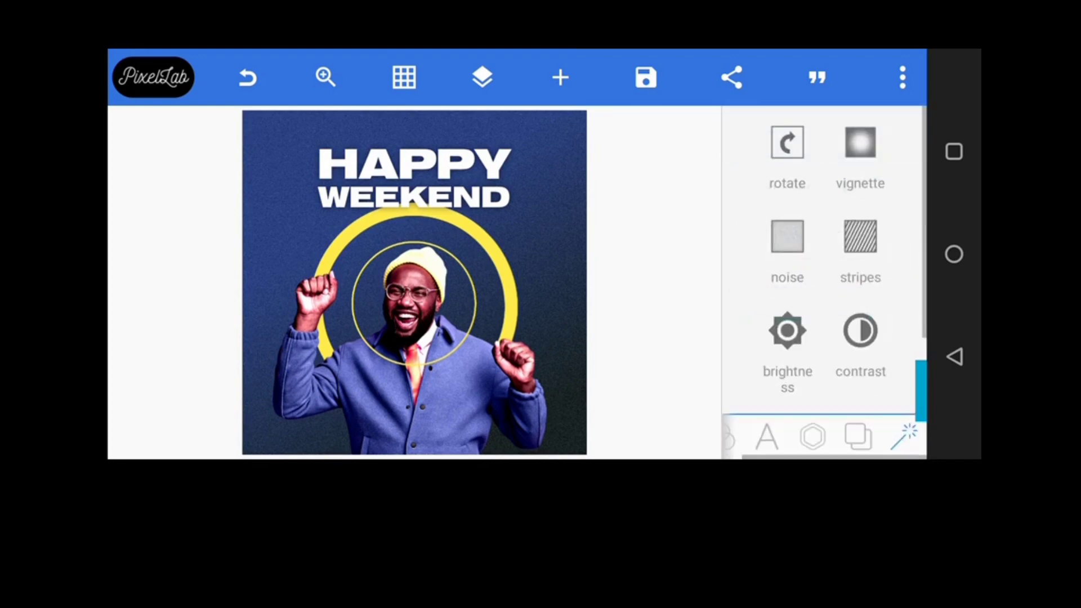
Set the background contrast to 42
{"action": "left_click", "coordinate": [860, 332]}
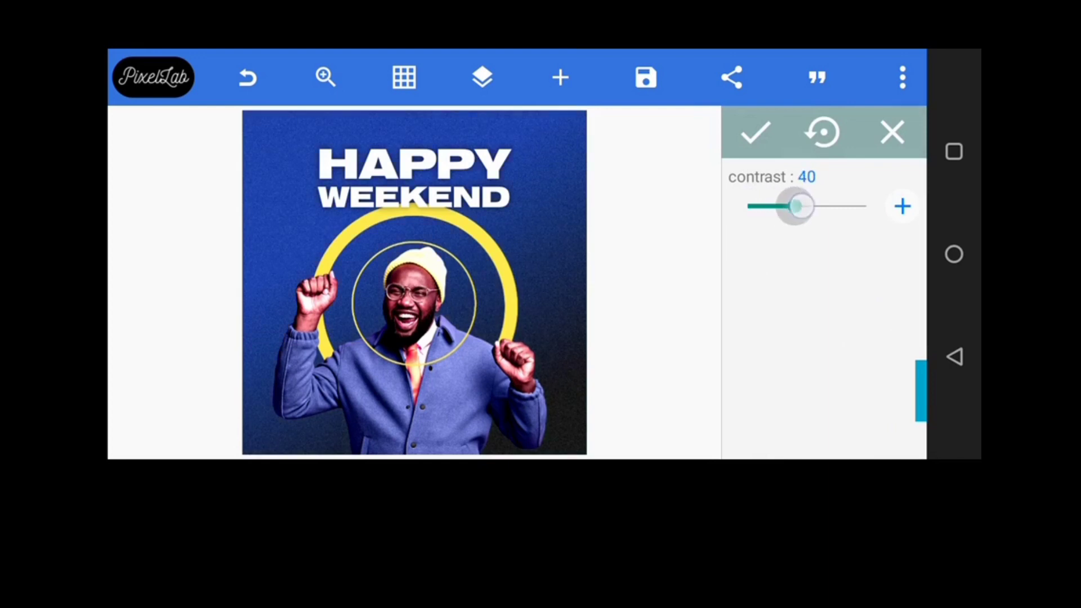
{"action": "left_click_drag", "start_coordinate": [797, 205], "coordinate": [790, 206]}
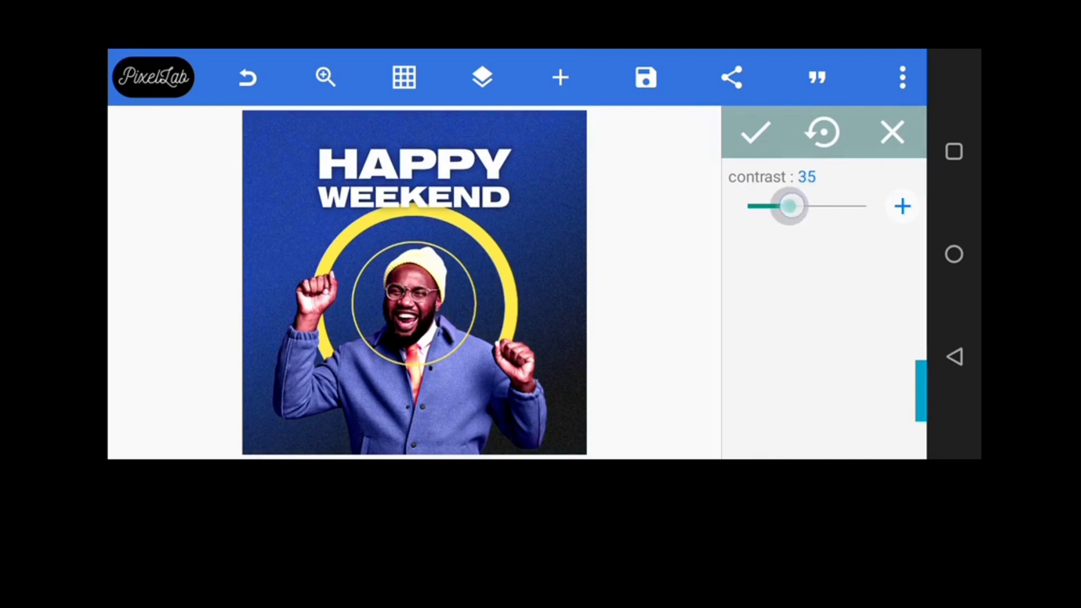
{"action": "left_click_drag", "start_coordinate": [790, 206], "coordinate": [838, 205]}
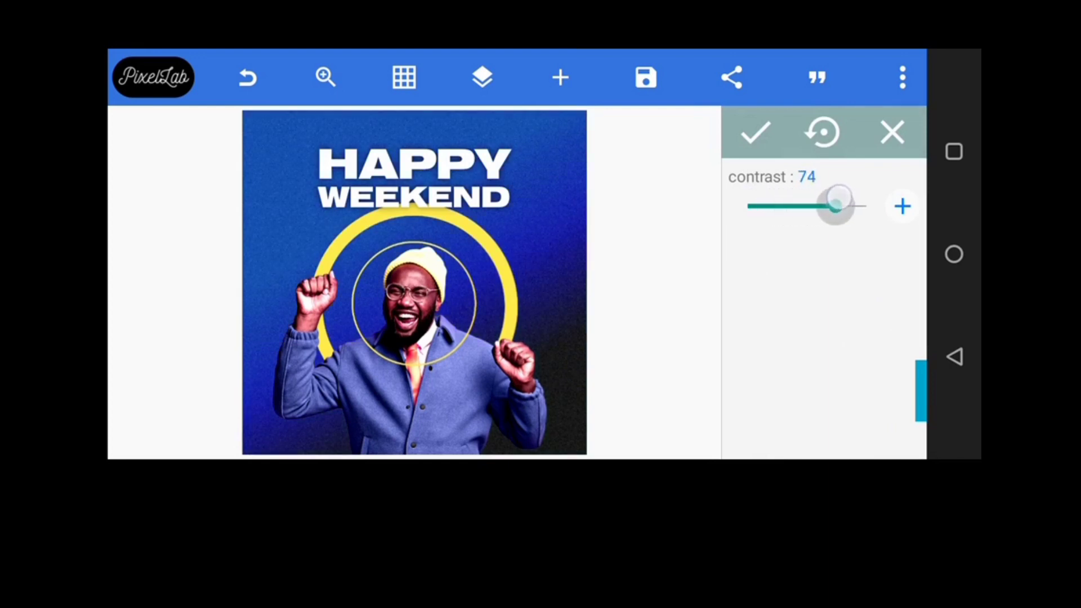
{"action": "left_click_drag", "start_coordinate": [835, 204], "coordinate": [804, 204]}
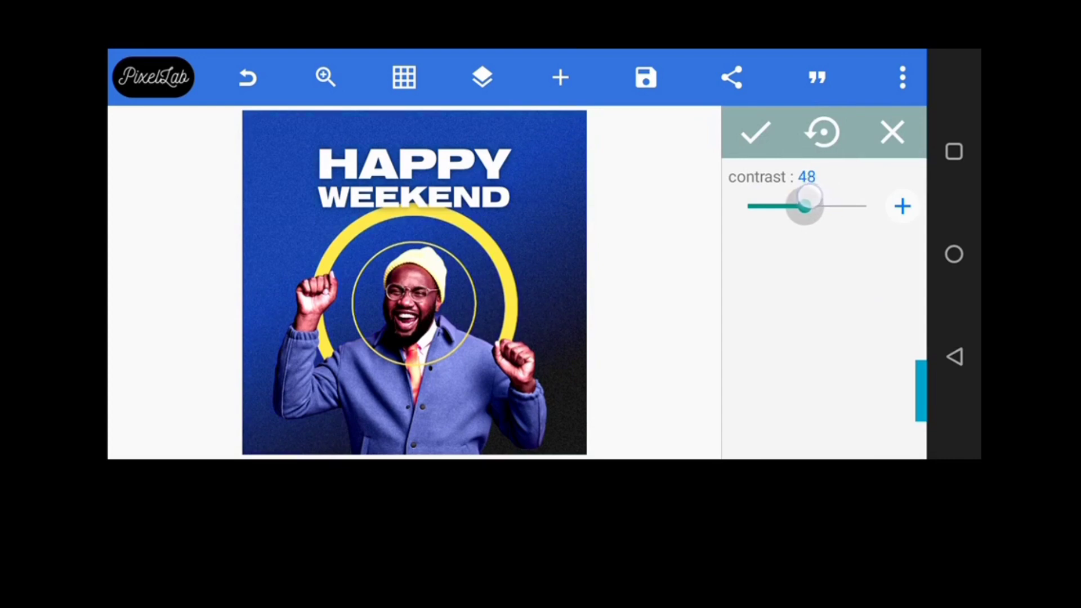
{"action": "left_click_drag", "start_coordinate": [804, 205], "coordinate": [798, 205]}
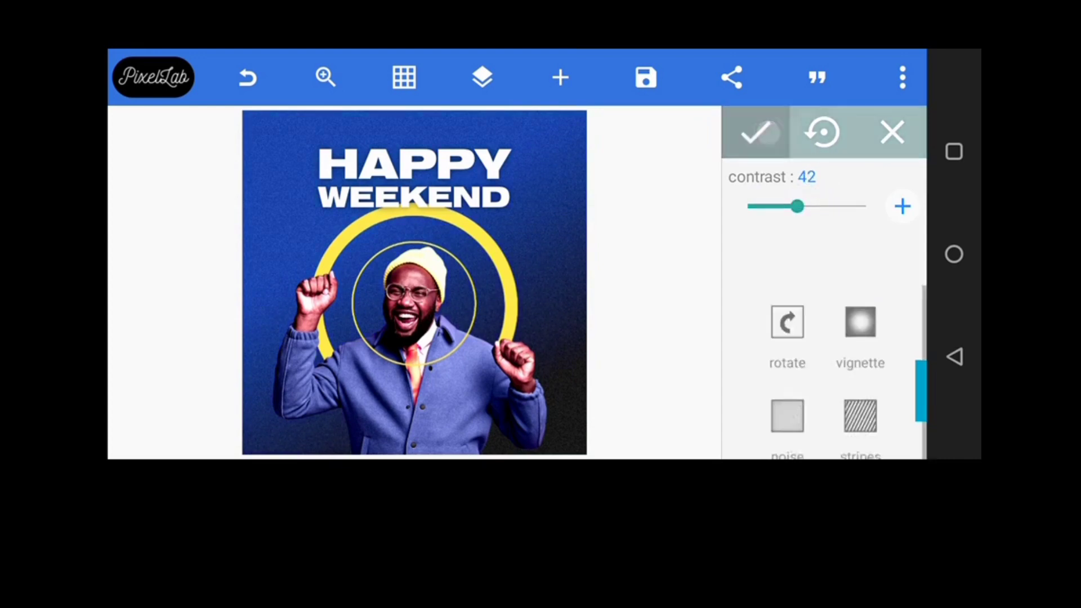
{"action": "left_click", "coordinate": [755, 132]}
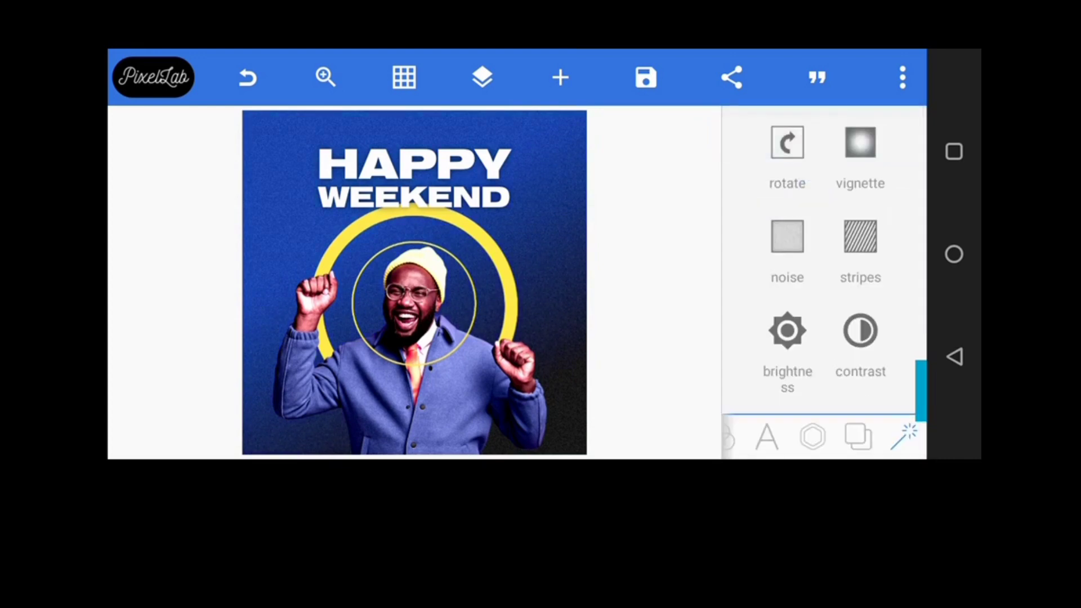
Add a background vignette at alpha 55 and lower brightness to -26
{"action": "left_click", "coordinate": [860, 156]}
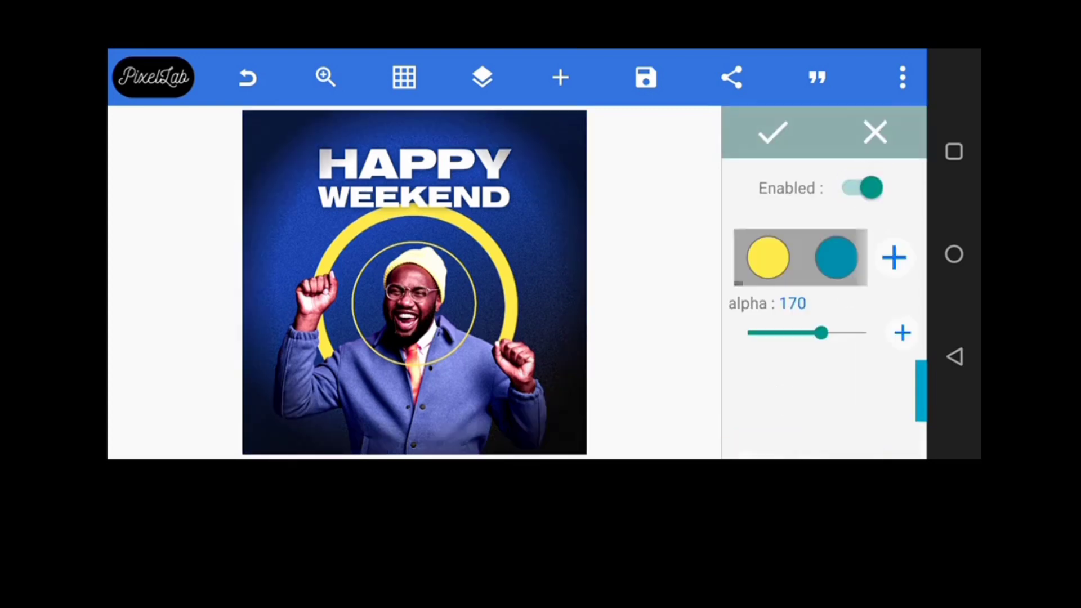
{"action": "left_click_drag", "start_coordinate": [820, 332], "coordinate": [762, 333]}
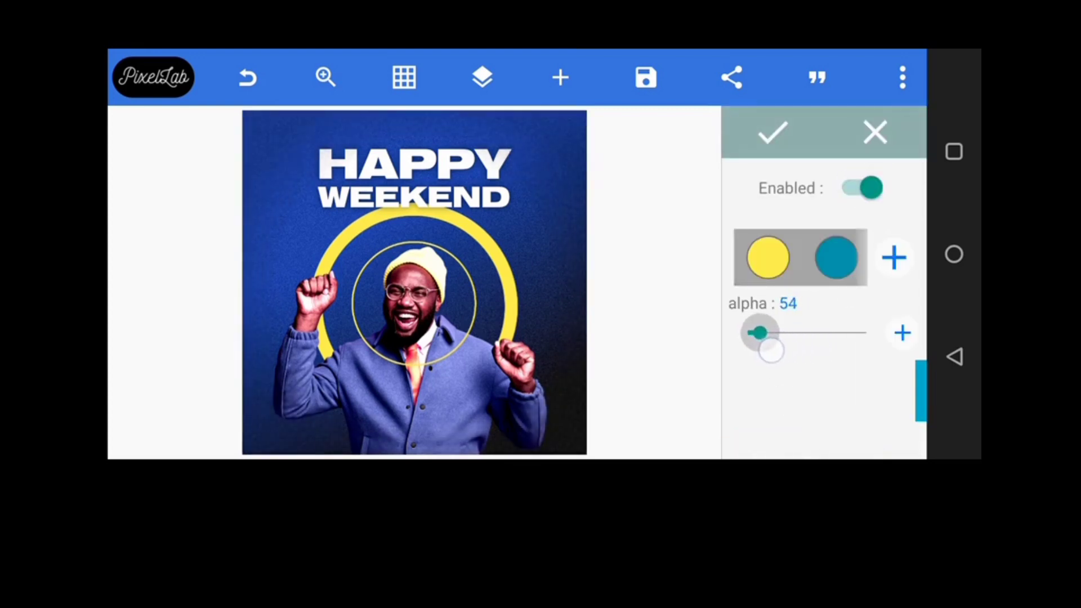
{"action": "left_click_drag", "start_coordinate": [759, 333], "coordinate": [762, 332]}
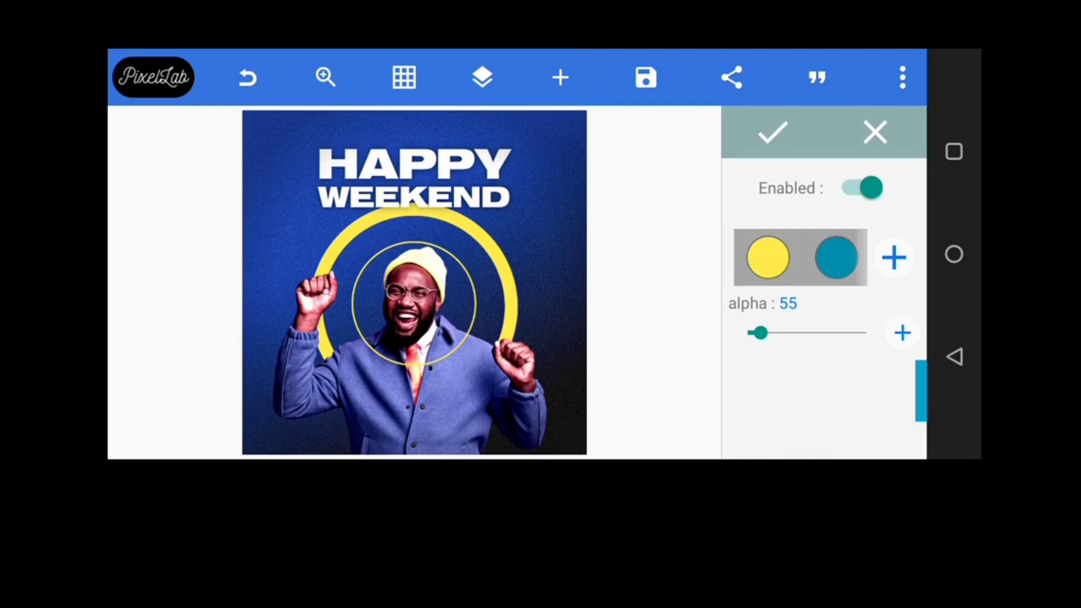
{"action": "left_click", "coordinate": [772, 132]}
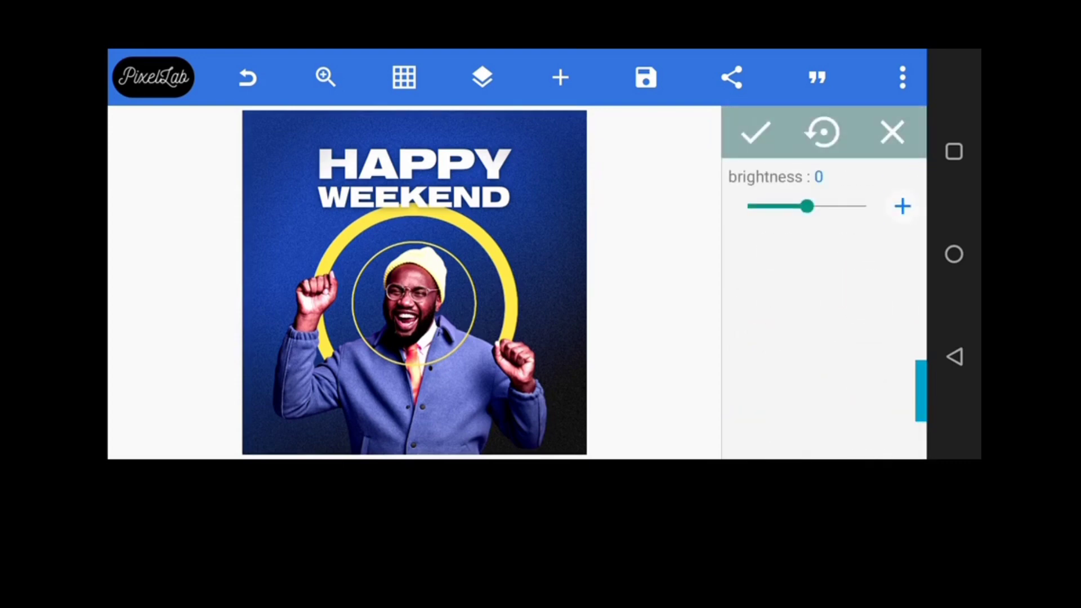
{"action": "left_click_drag", "start_coordinate": [808, 206], "coordinate": [792, 206]}
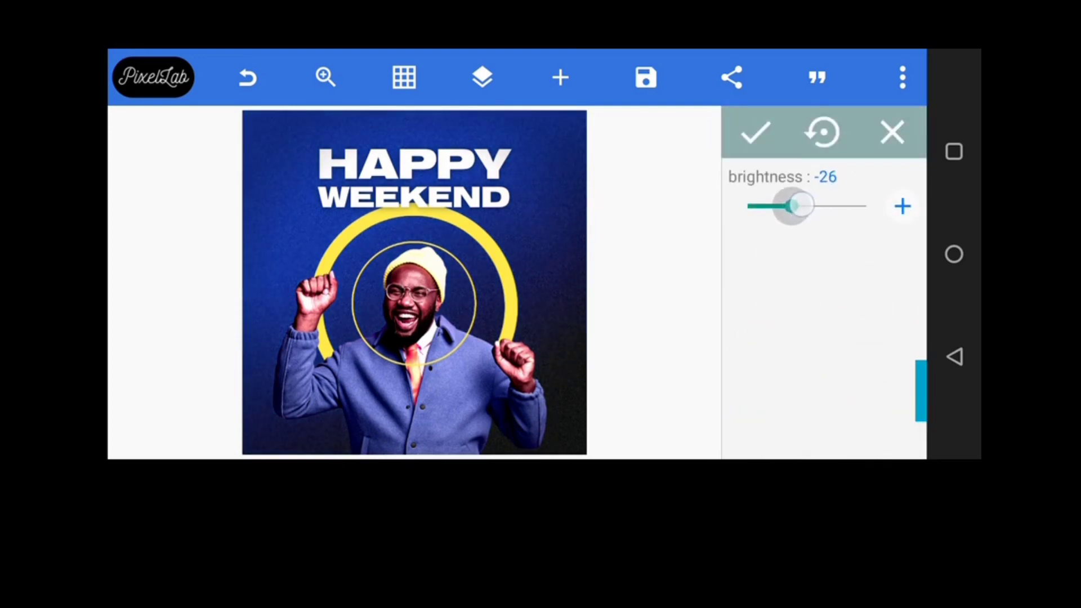
{"action": "left_click", "coordinate": [755, 132]}
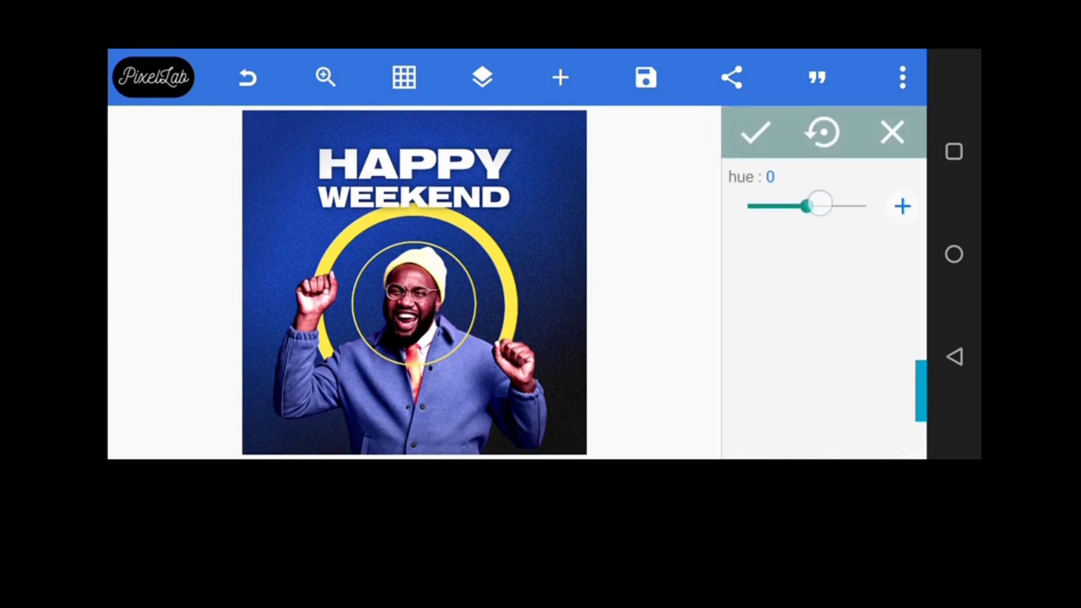
Try several background hue values, then return to the original blue
{"action": "left_click_drag", "start_coordinate": [820, 205], "coordinate": [851, 205]}
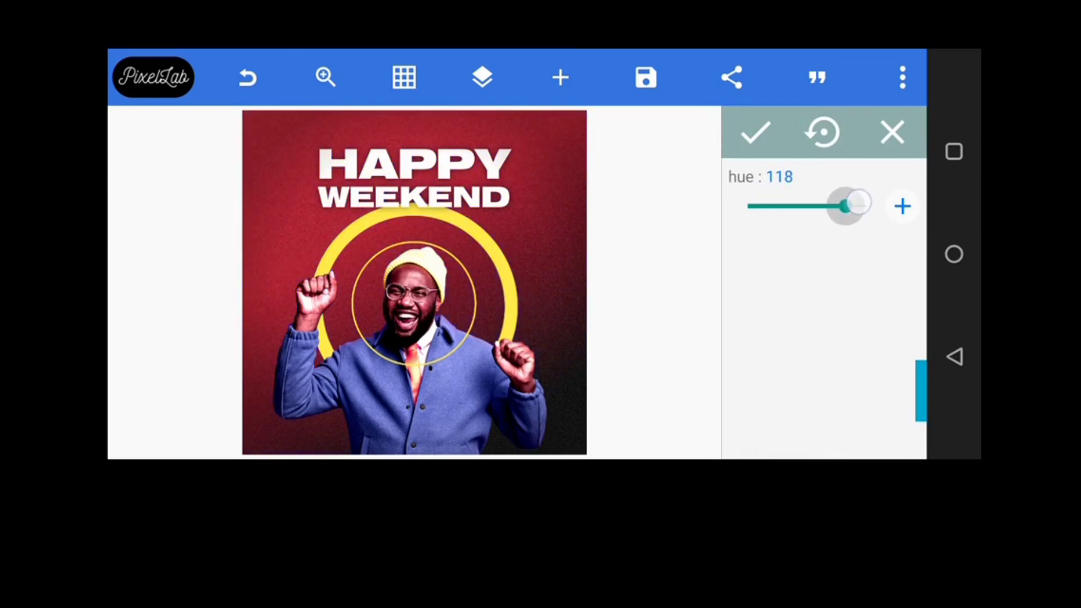
{"action": "left_click_drag", "start_coordinate": [848, 205], "coordinate": [786, 205]}
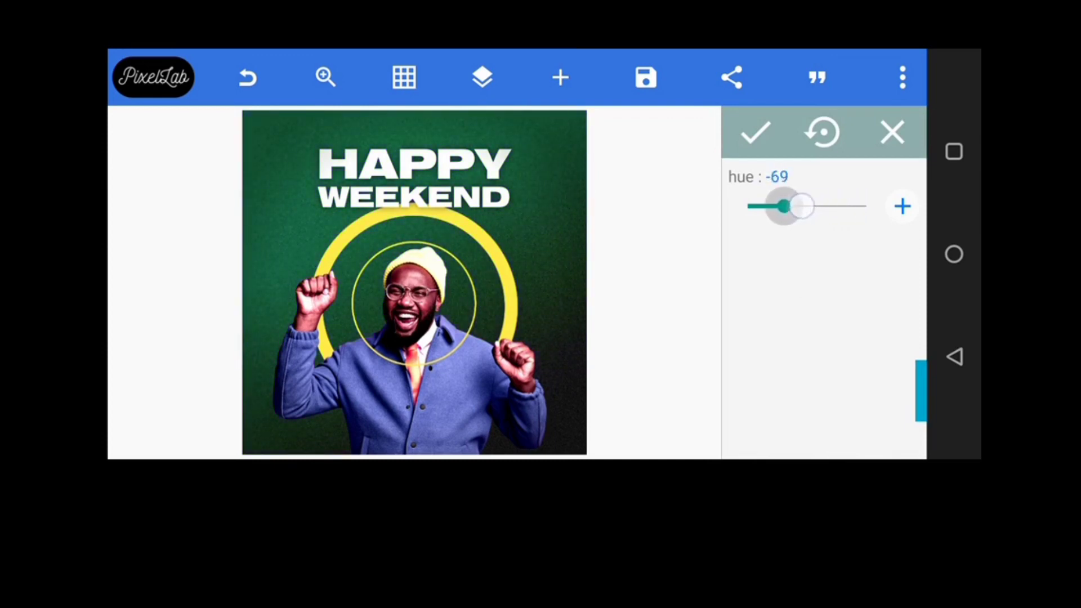
{"action": "left_click_drag", "start_coordinate": [783, 206], "coordinate": [804, 205]}
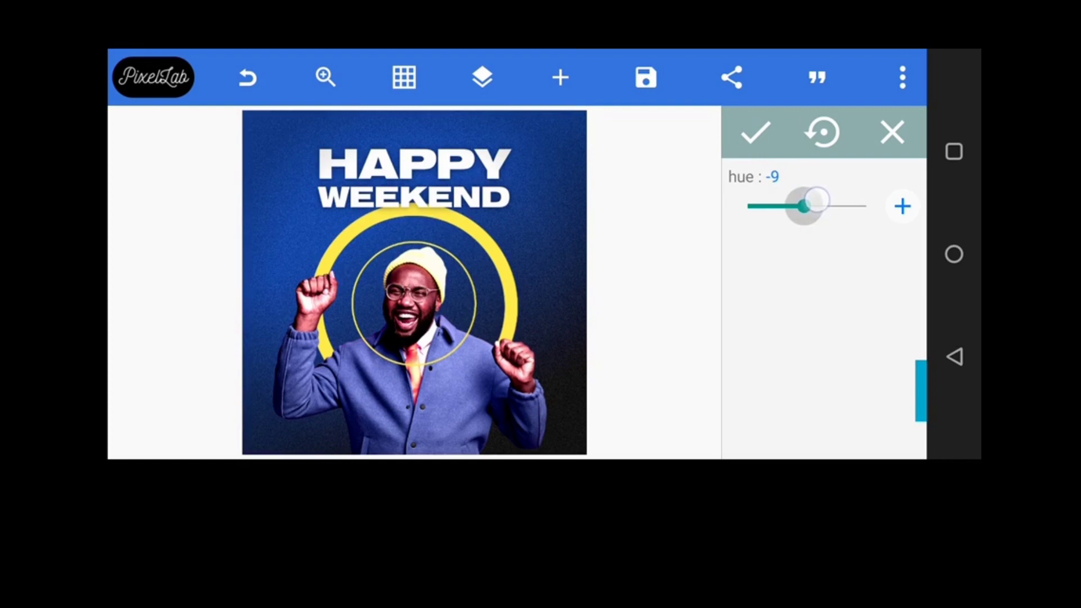
{"action": "left_click_drag", "start_coordinate": [804, 206], "coordinate": [817, 205]}
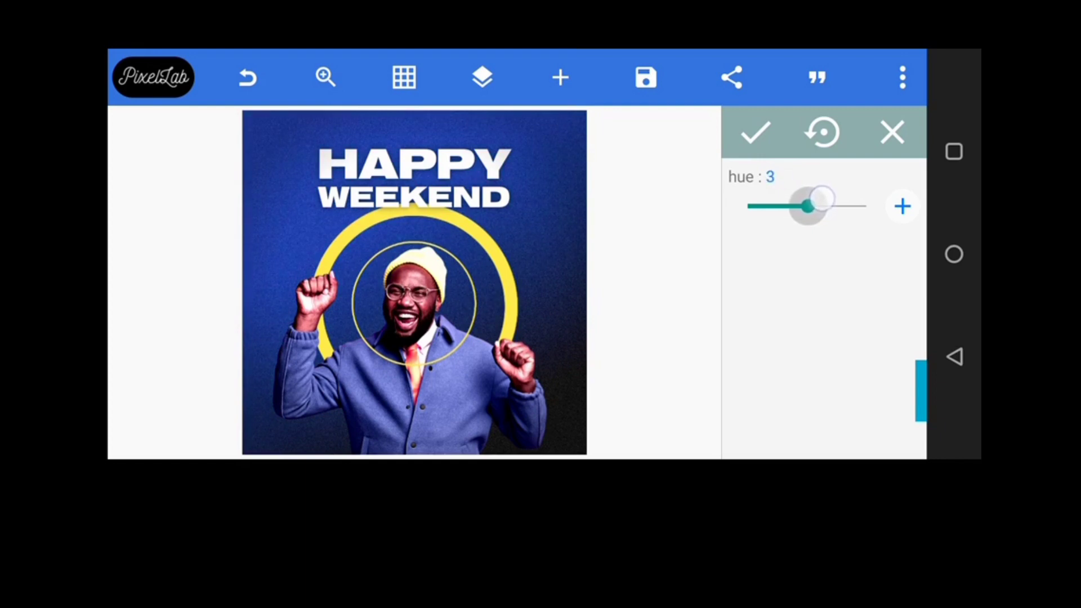
{"action": "left_click_drag", "start_coordinate": [824, 206], "coordinate": [804, 206]}
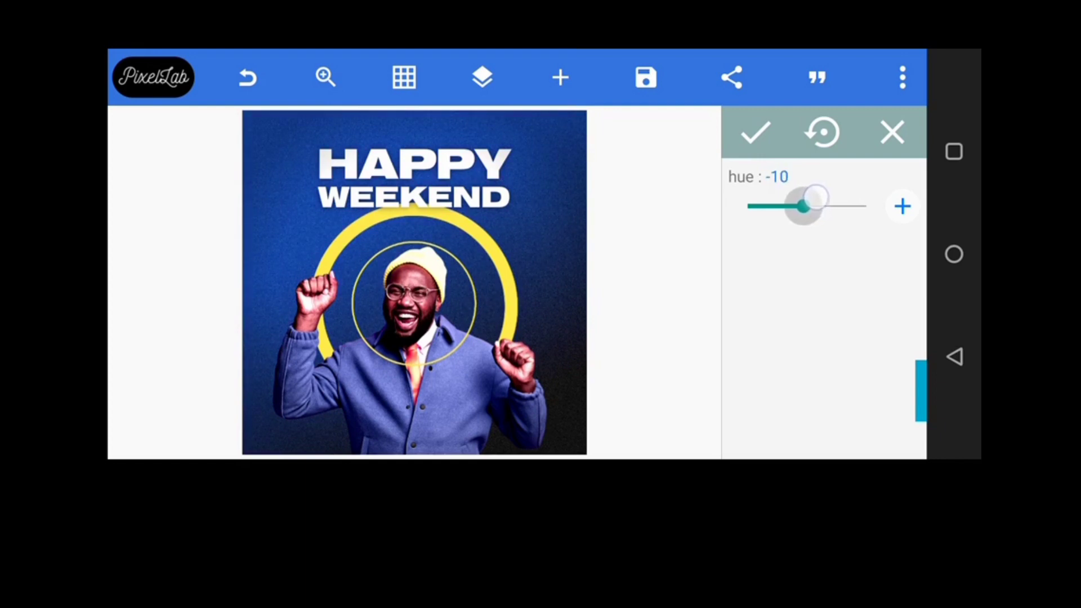
{"action": "left_click_drag", "start_coordinate": [799, 207], "coordinate": [807, 207]}
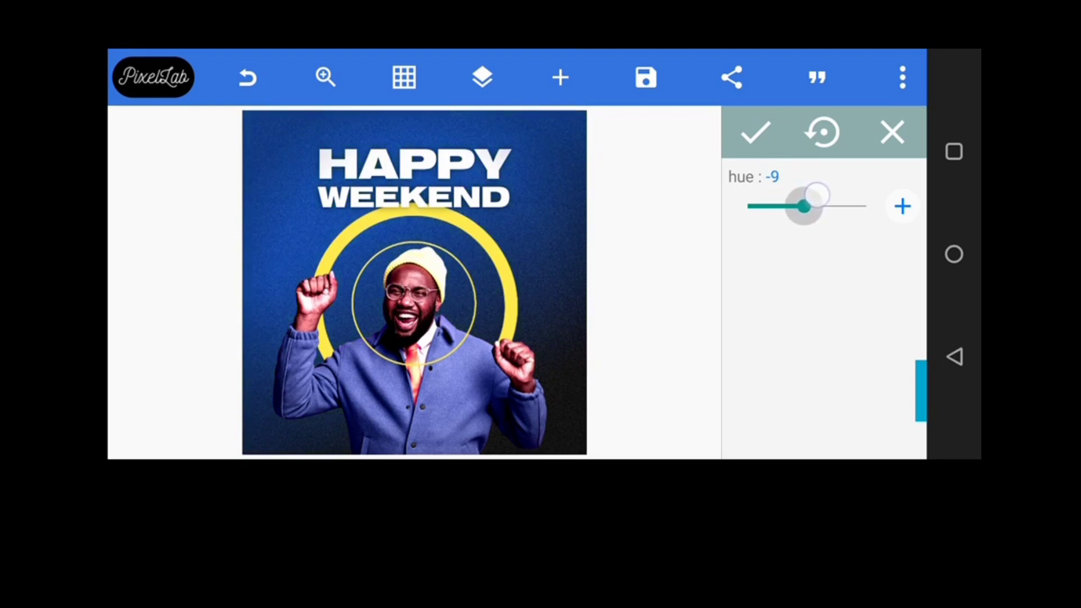
{"action": "left_click_drag", "start_coordinate": [804, 206], "coordinate": [816, 206]}
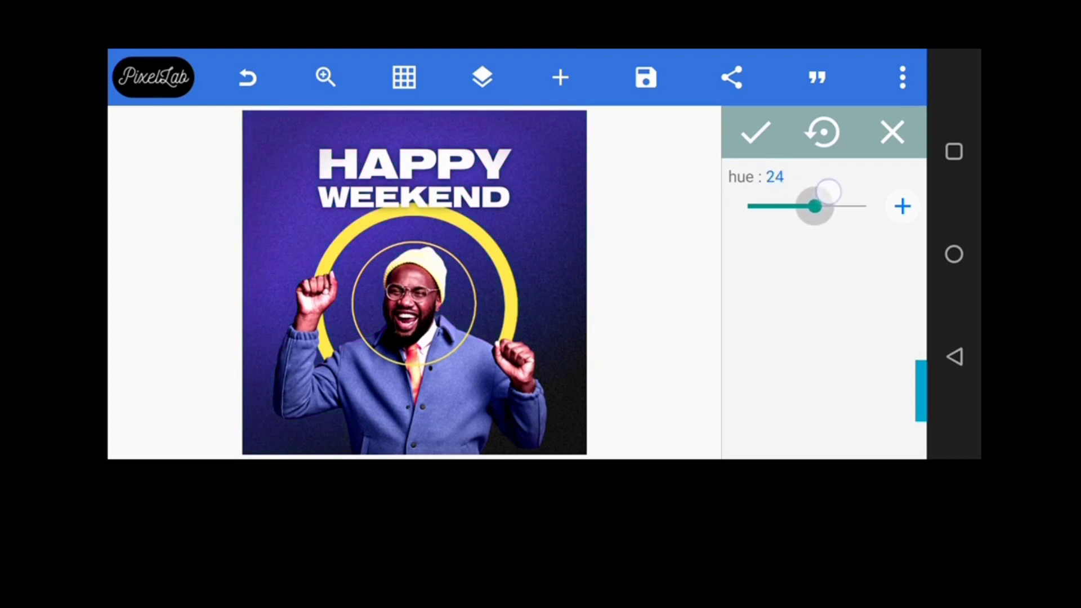
{"action": "left_click_drag", "start_coordinate": [827, 206], "coordinate": [810, 206]}
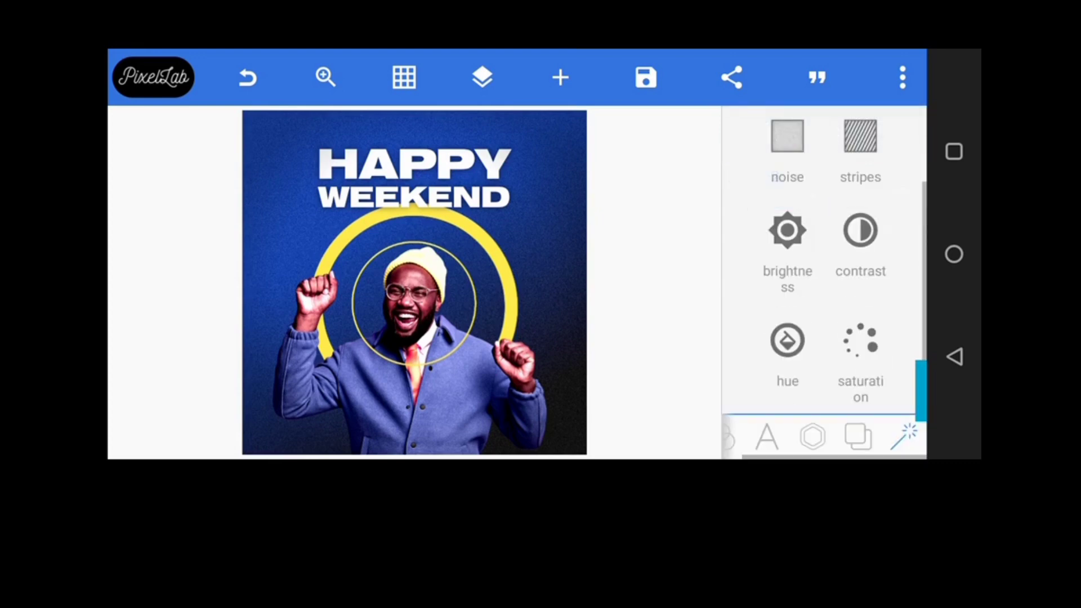
Insert the green leaf photo from the gallery onto the poster
{"action": "scroll", "scroll_direction": "down", "scroll_amount": 3}
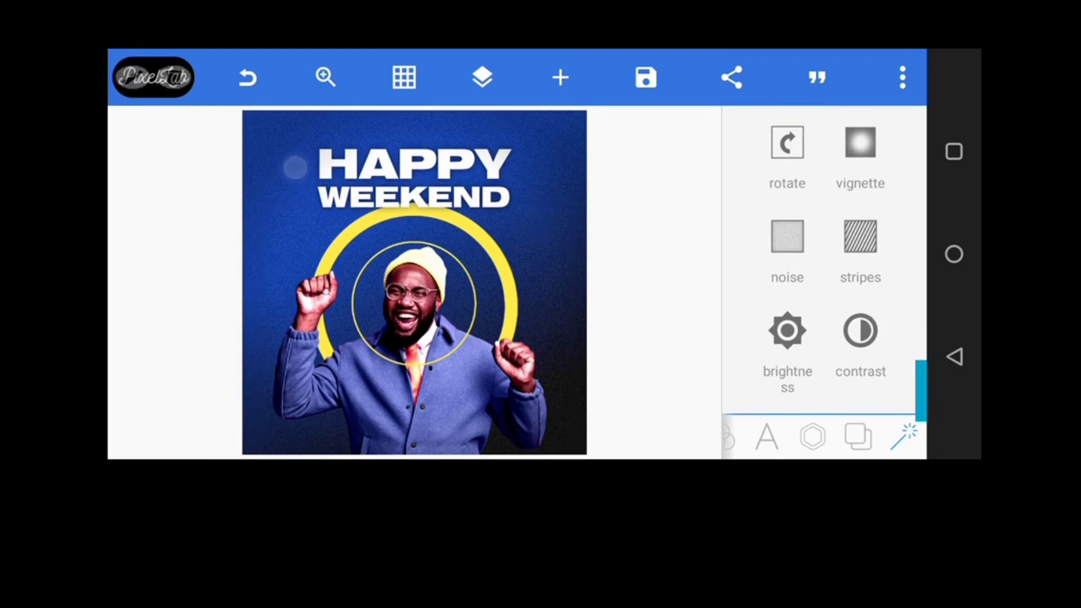
{"action": "left_click", "coordinate": [559, 77]}
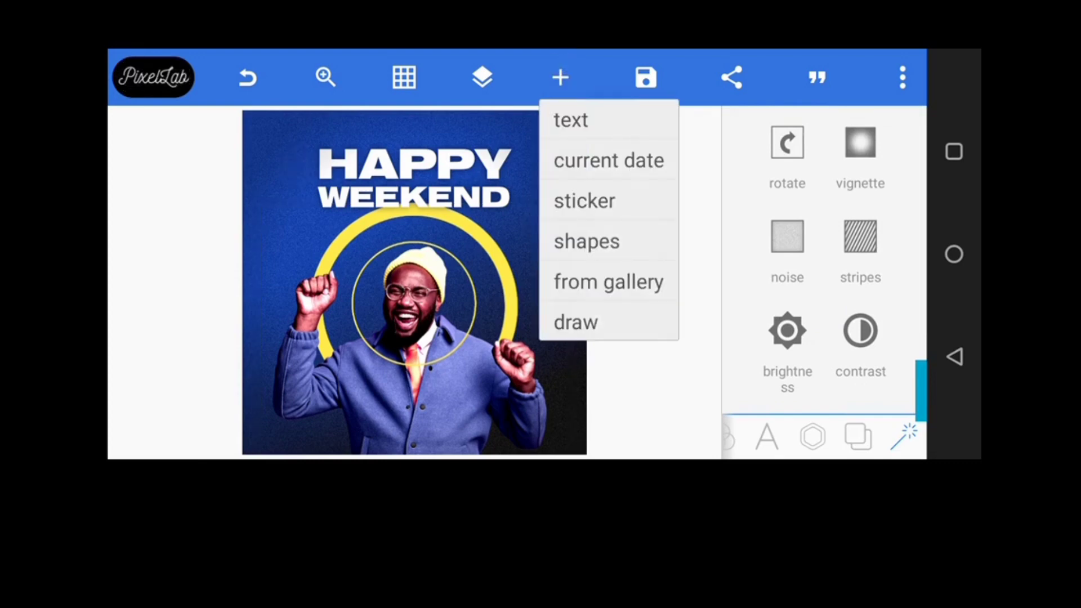
{"action": "left_click", "coordinate": [607, 282]}
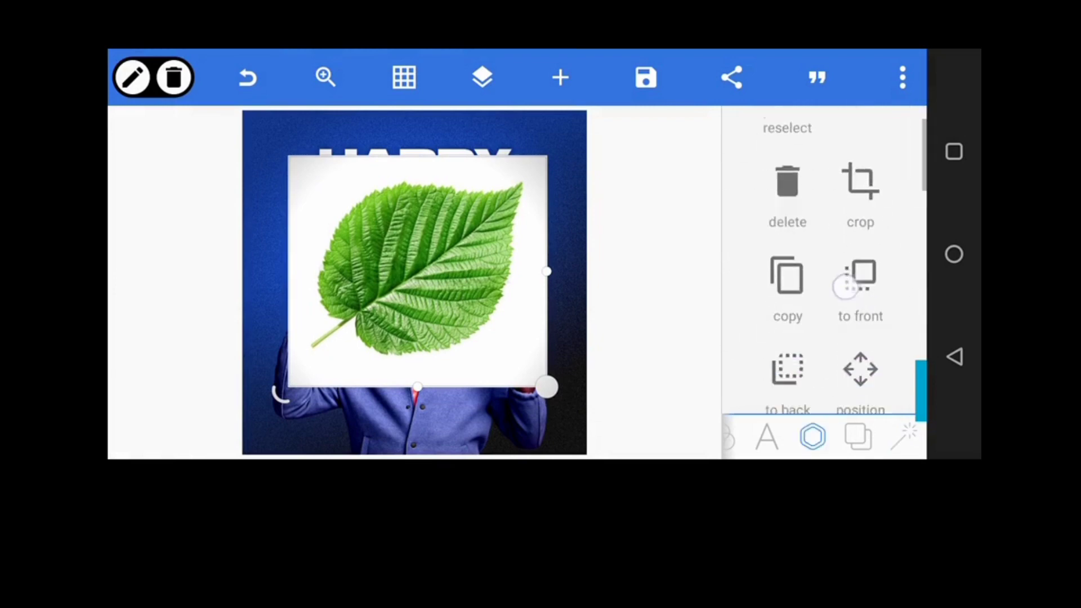
Erase the leaf's white backdrop and enlarge the leaf over the man's face
{"action": "scroll", "scroll_direction": "down", "scroll_amount": 3}
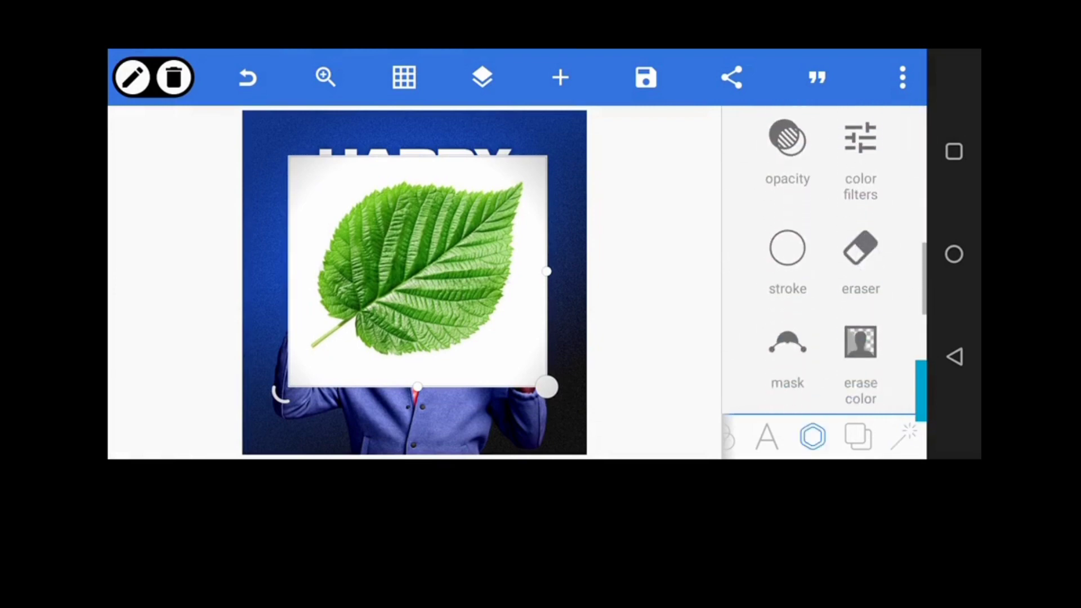
{"action": "left_click", "coordinate": [860, 138]}
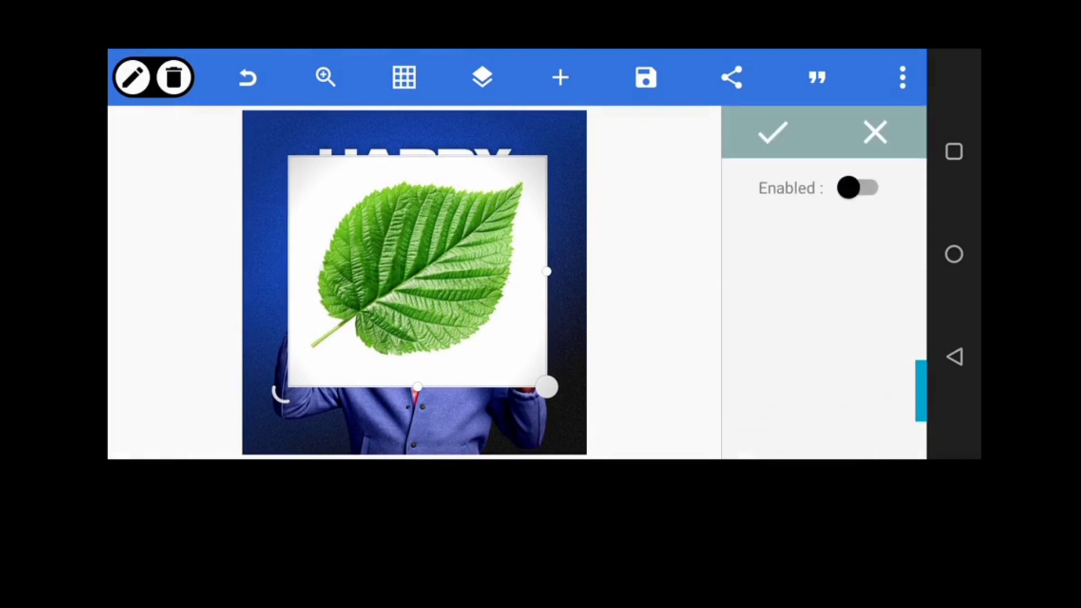
{"action": "left_click", "coordinate": [858, 188]}
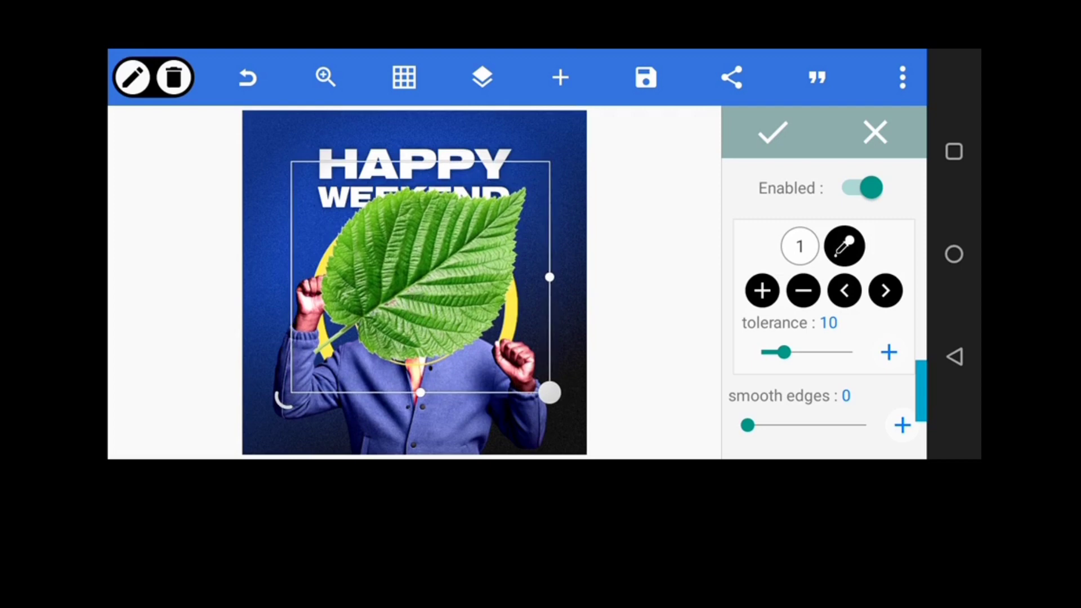
{"action": "left_click", "coordinate": [844, 246]}
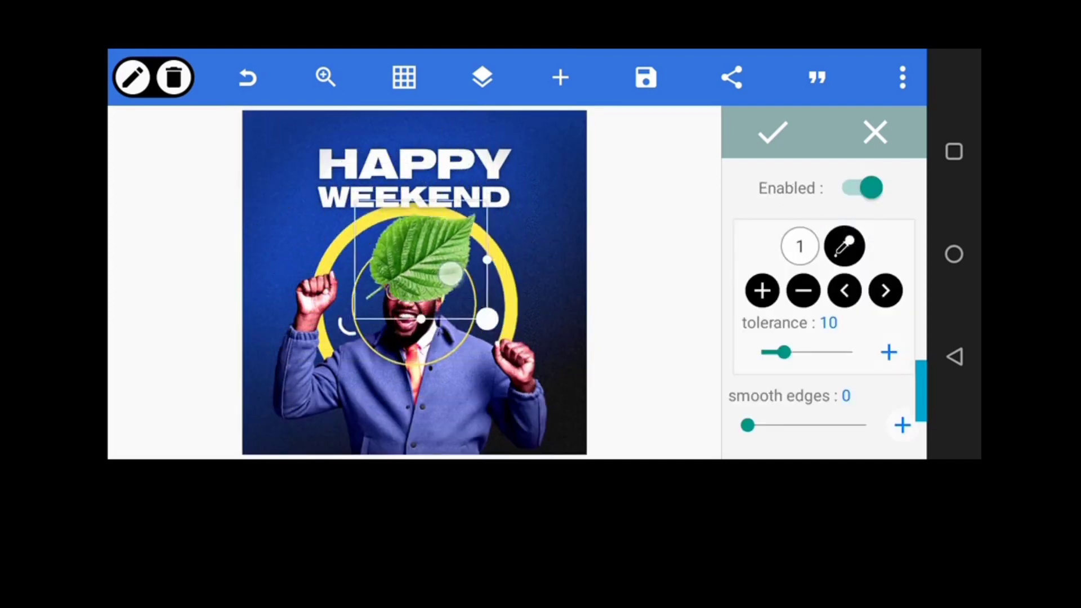
{"action": "left_click_drag", "start_coordinate": [414, 290], "coordinate": [497, 325]}
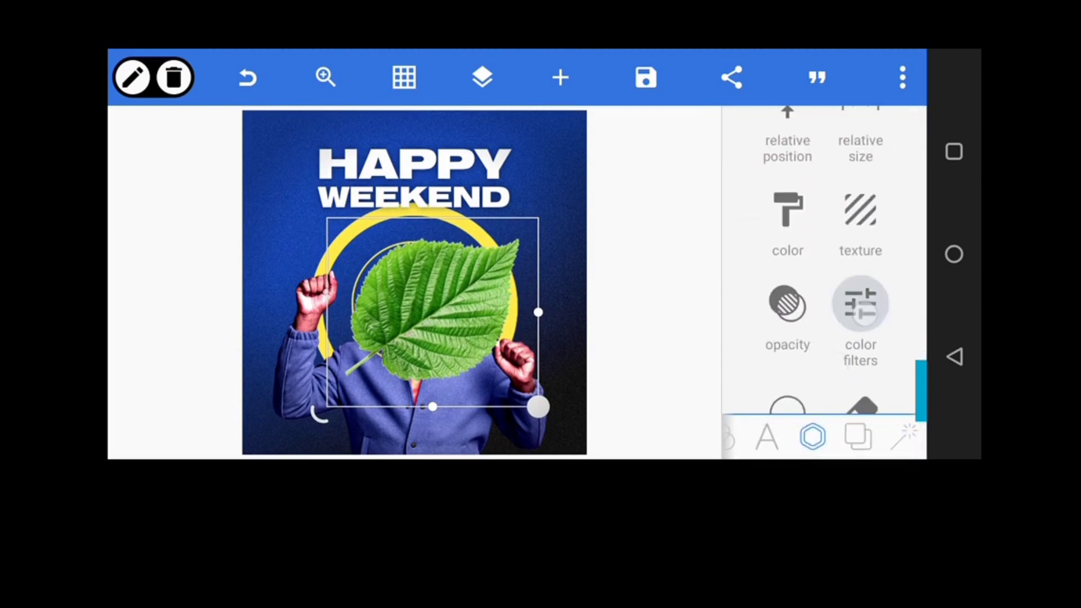
Recolour the leaf with Color filters: hue -42, saturation 25, brightness 33, contrast 20
{"action": "left_click", "coordinate": [860, 304]}
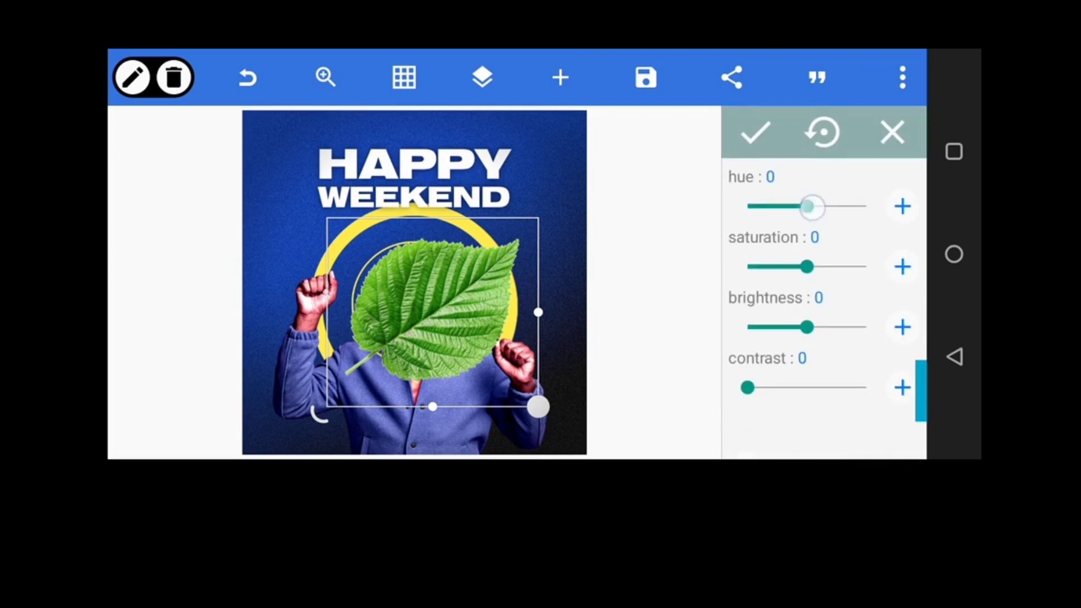
{"action": "left_click_drag", "start_coordinate": [812, 206], "coordinate": [786, 206]}
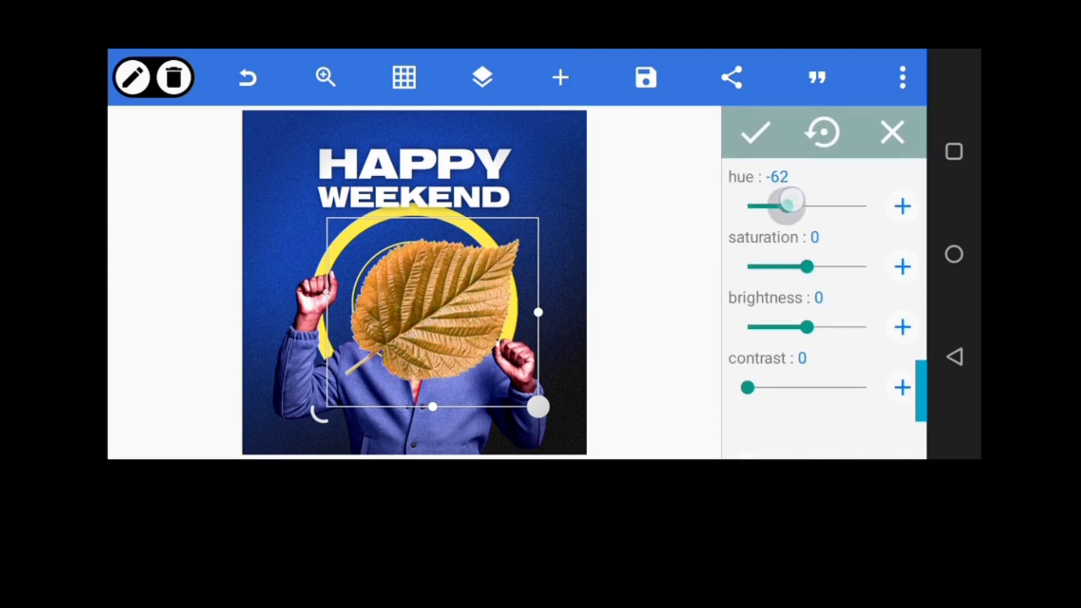
{"action": "left_click_drag", "start_coordinate": [807, 267], "coordinate": [827, 267]}
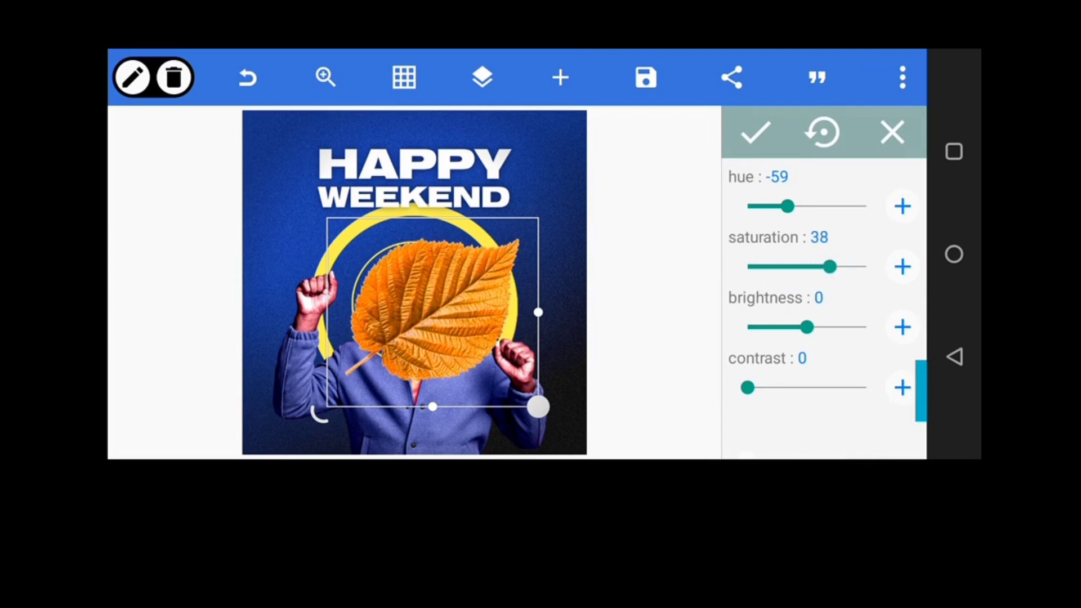
{"action": "left_click_drag", "start_coordinate": [791, 206], "coordinate": [798, 206]}
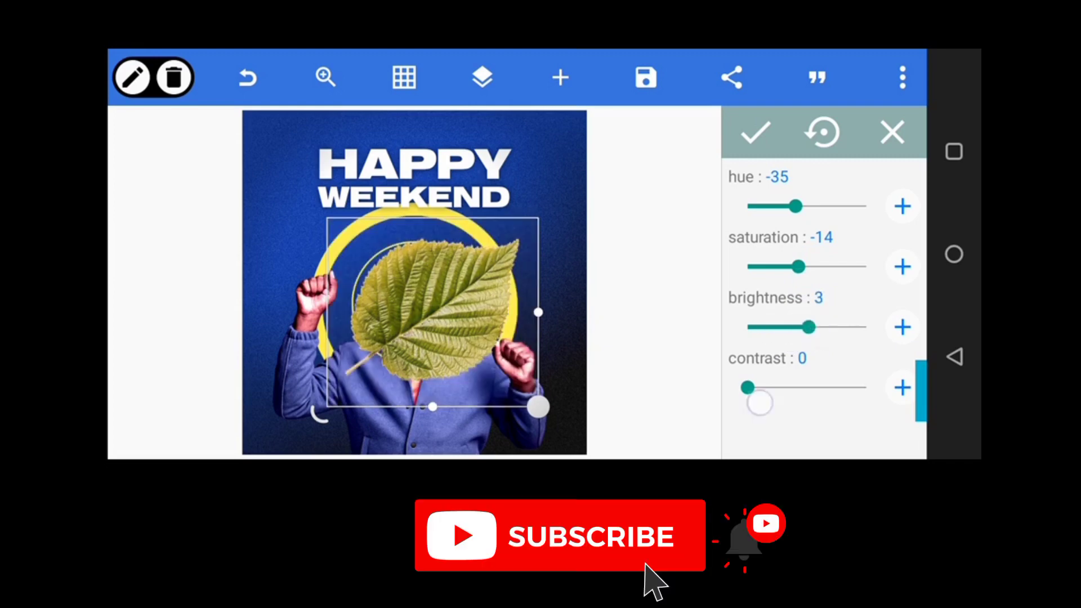
{"action": "left_click_drag", "start_coordinate": [750, 387], "coordinate": [771, 387]}
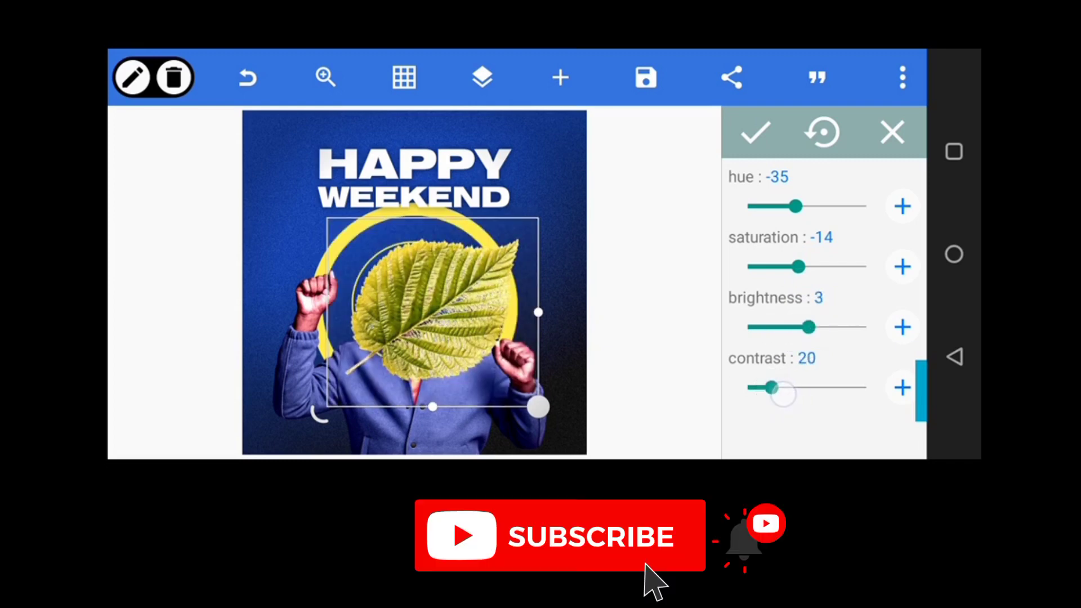
{"action": "left_click_drag", "start_coordinate": [798, 206], "coordinate": [867, 206]}
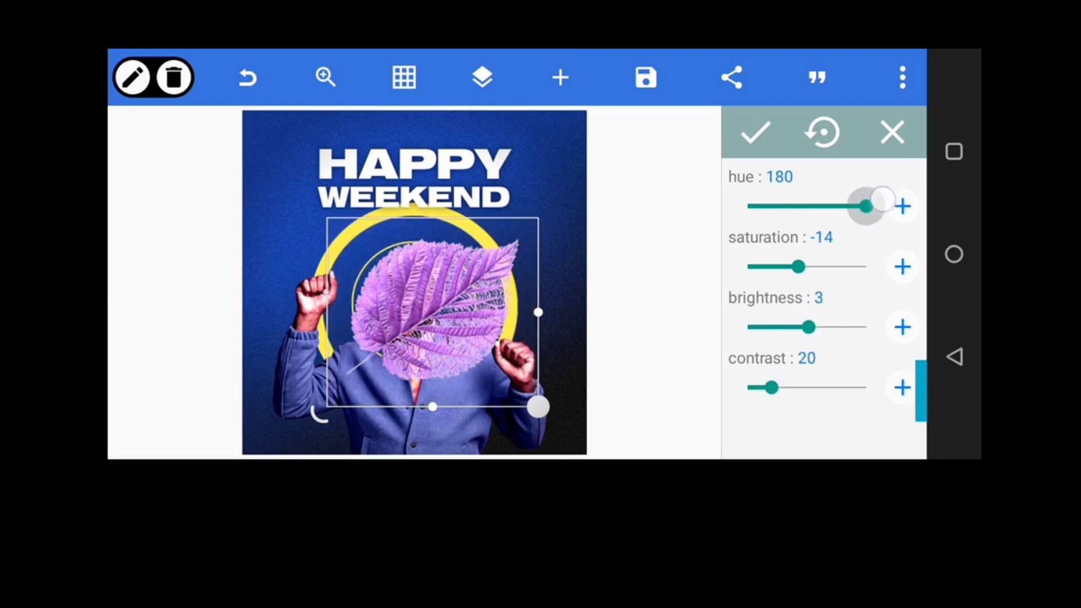
{"action": "left_click_drag", "start_coordinate": [867, 206], "coordinate": [793, 206]}
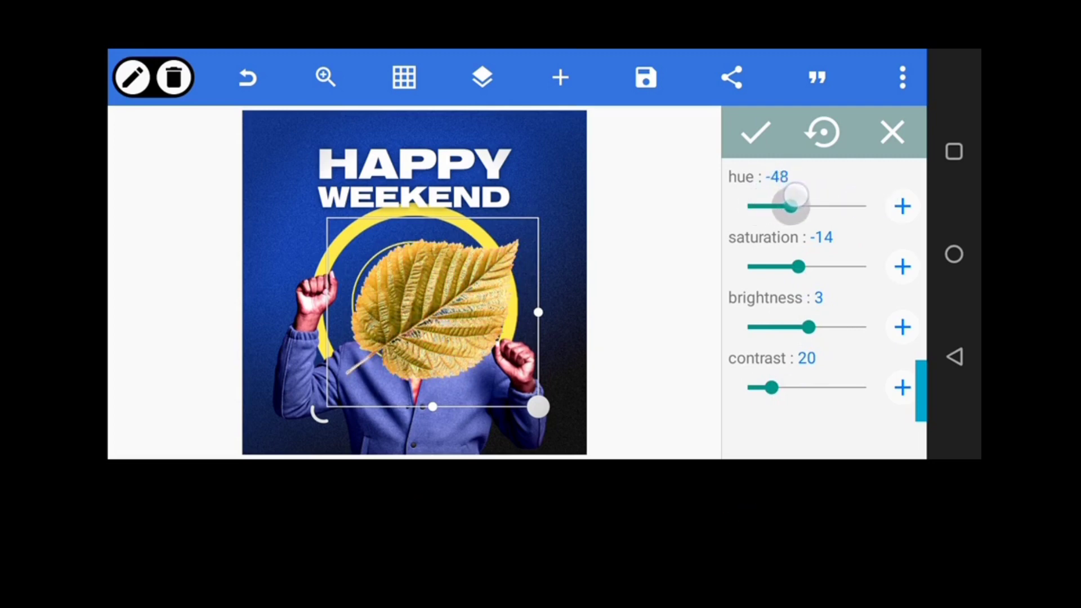
{"action": "left_click_drag", "start_coordinate": [798, 267], "coordinate": [812, 267]}
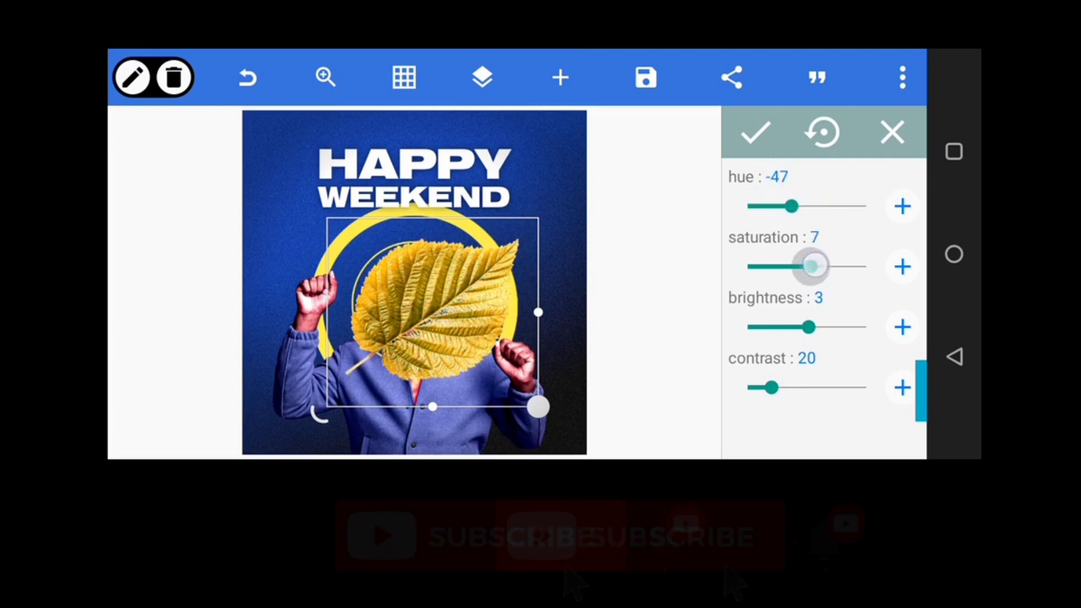
{"action": "left_click_drag", "start_coordinate": [810, 267], "coordinate": [817, 267]}
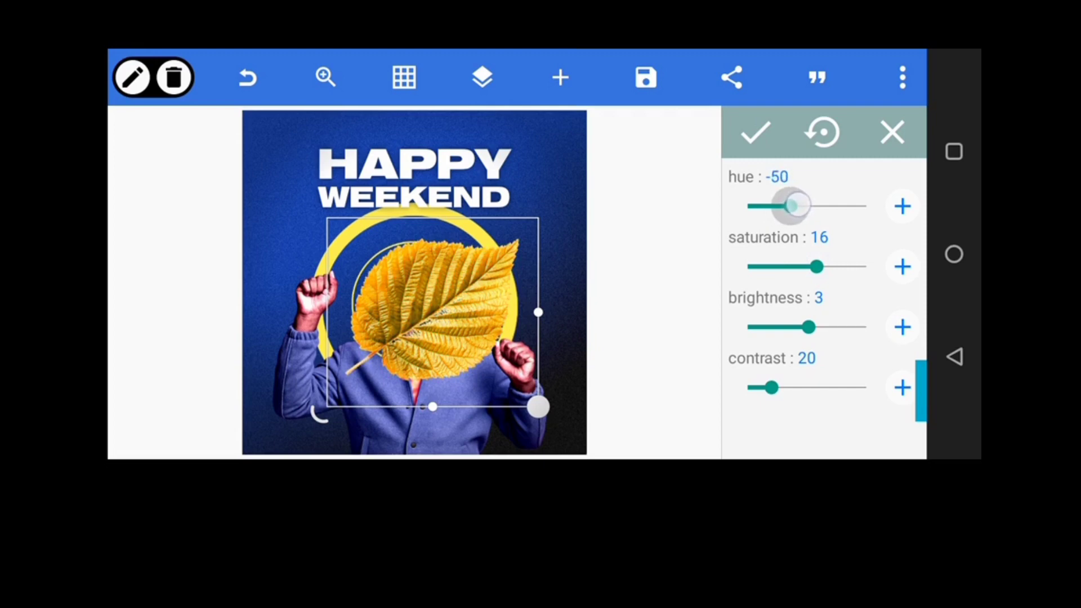
{"action": "left_click_drag", "start_coordinate": [810, 327], "coordinate": [792, 327]}
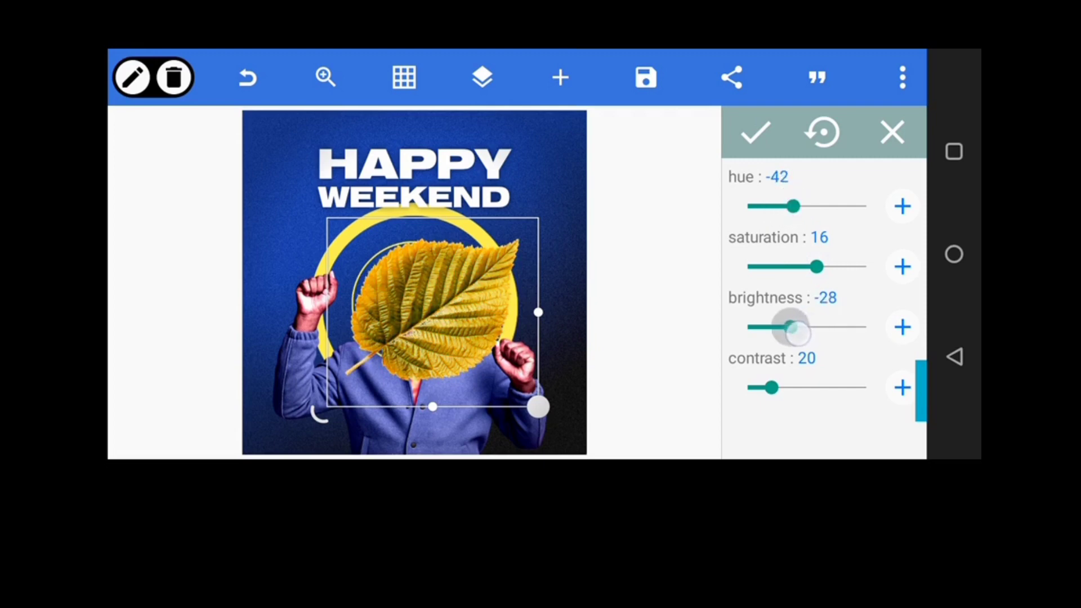
{"action": "left_click_drag", "start_coordinate": [792, 327], "coordinate": [824, 326]}
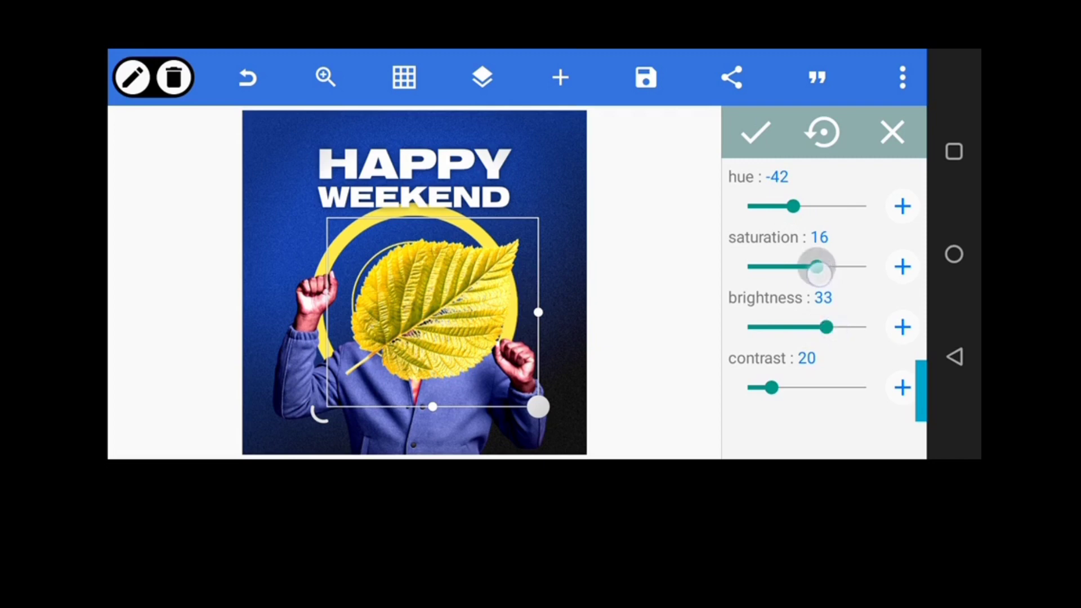
{"action": "left_click_drag", "start_coordinate": [817, 267], "coordinate": [827, 267]}
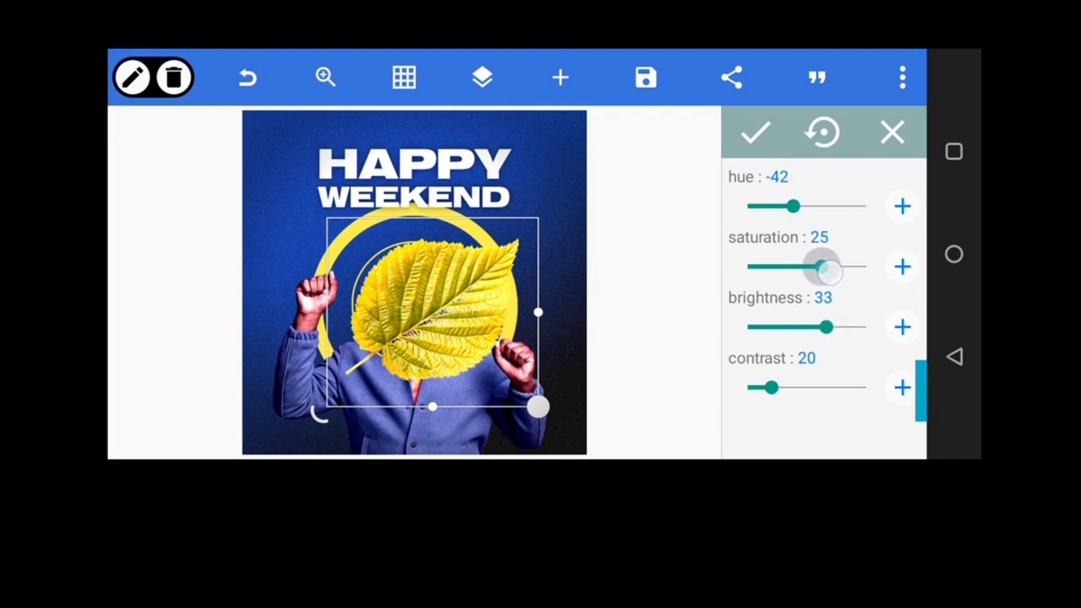
{"action": "left_click", "coordinate": [754, 132]}
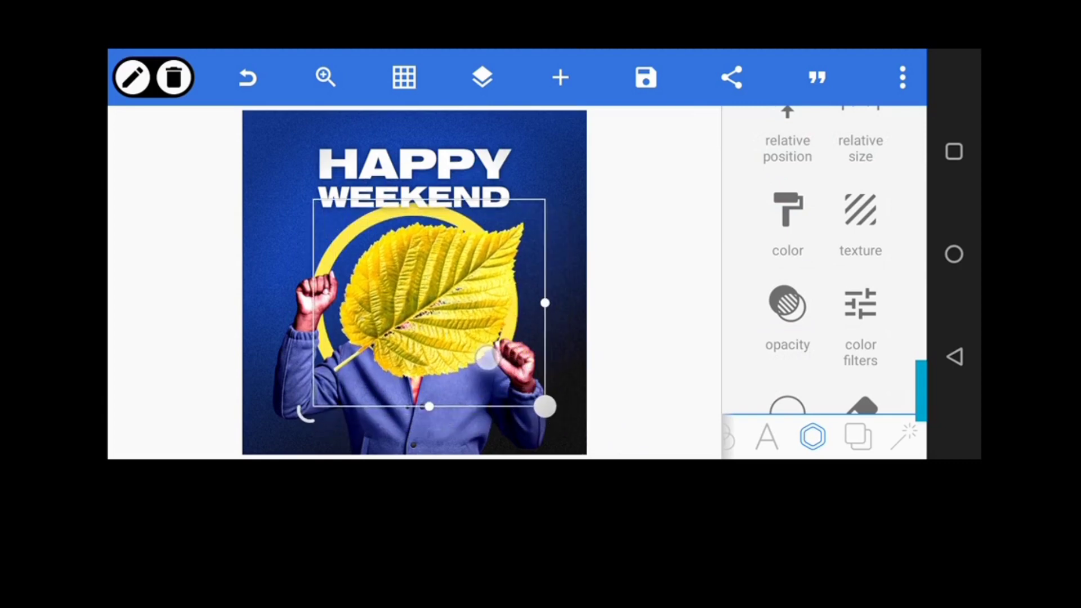
Resize the leaf across the ring and rearrange its order in the Layers panel
{"action": "left_click_drag", "start_coordinate": [545, 407], "coordinate": [576, 435]}
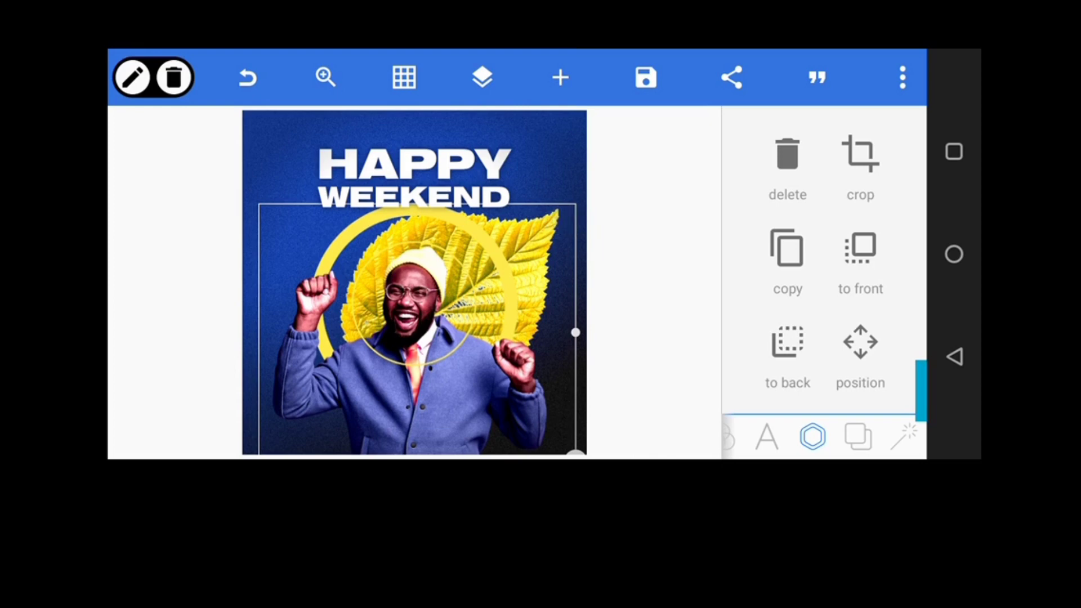
{"action": "left_click", "coordinate": [482, 77]}
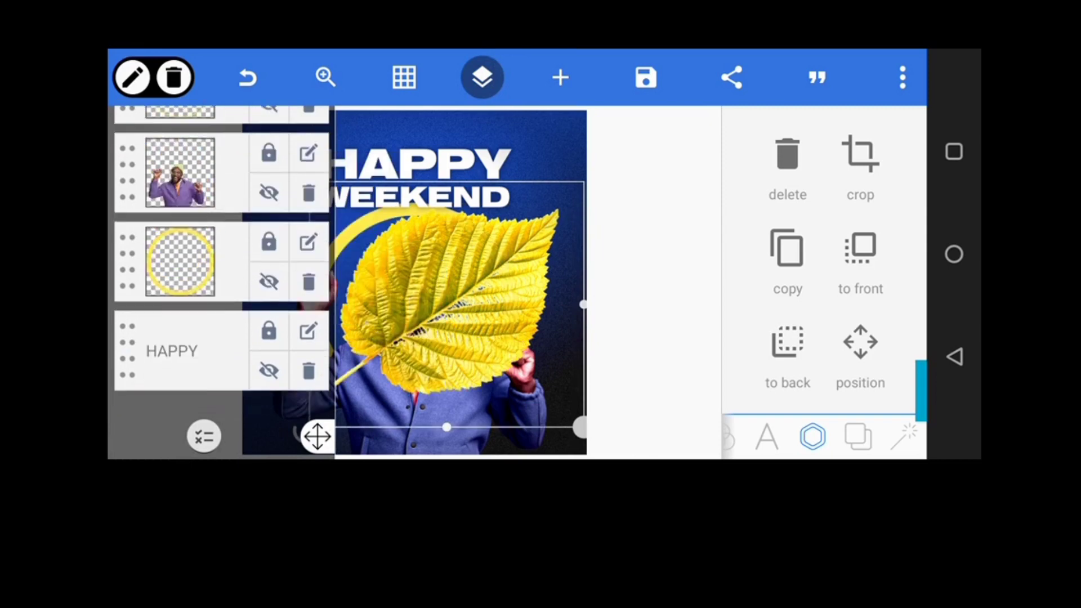
{"action": "left_click", "coordinate": [481, 77]}
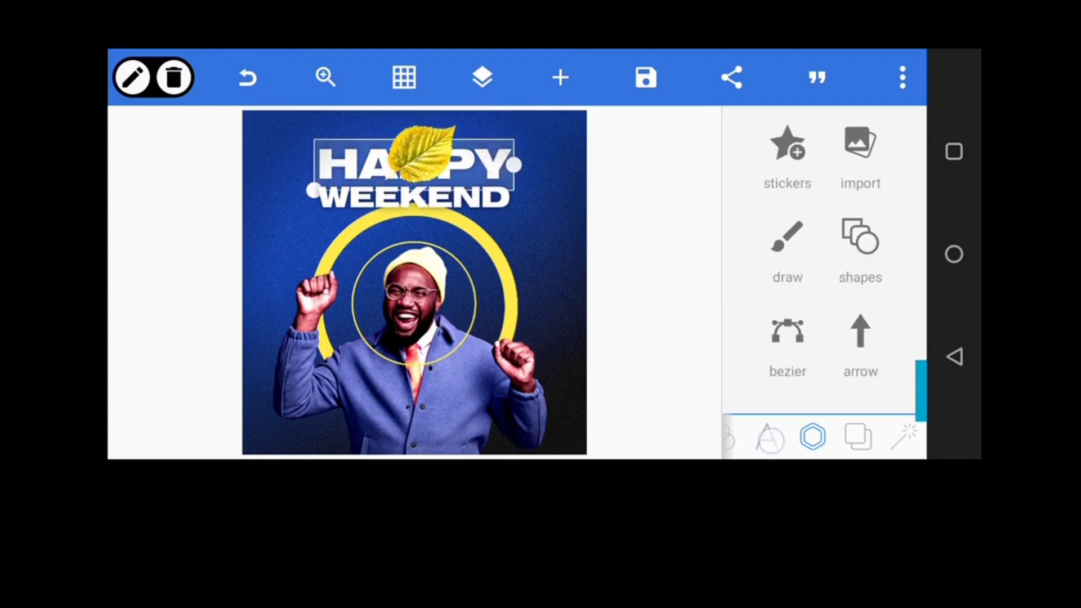
Move the leaf beside the man's raised right fist, resize it slightly, and finish editing
{"action": "left_click", "coordinate": [767, 437]}
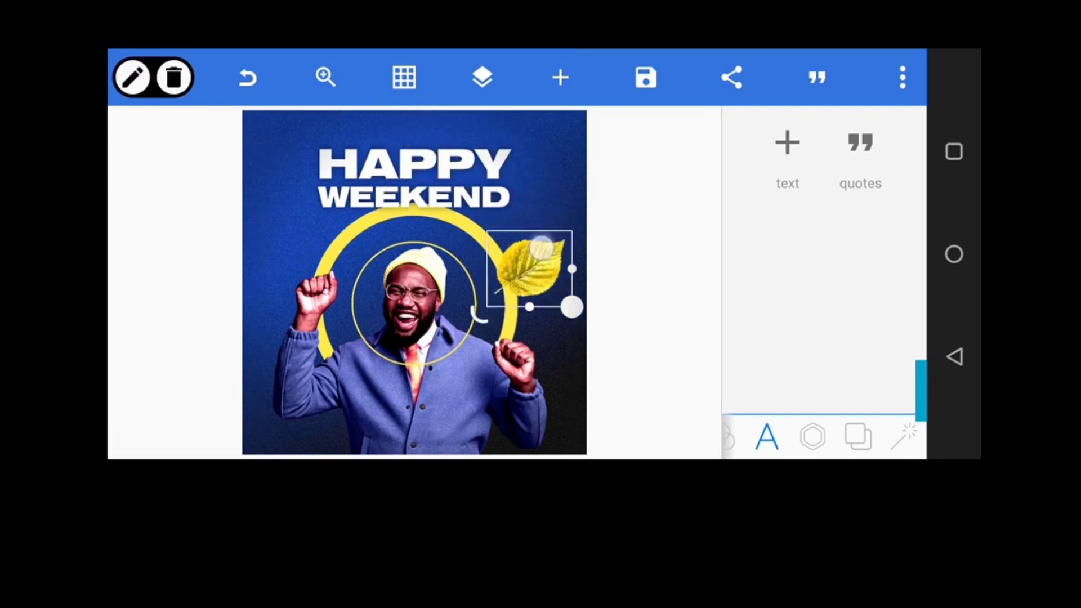
{"action": "left_click_drag", "start_coordinate": [528, 272], "coordinate": [517, 337]}
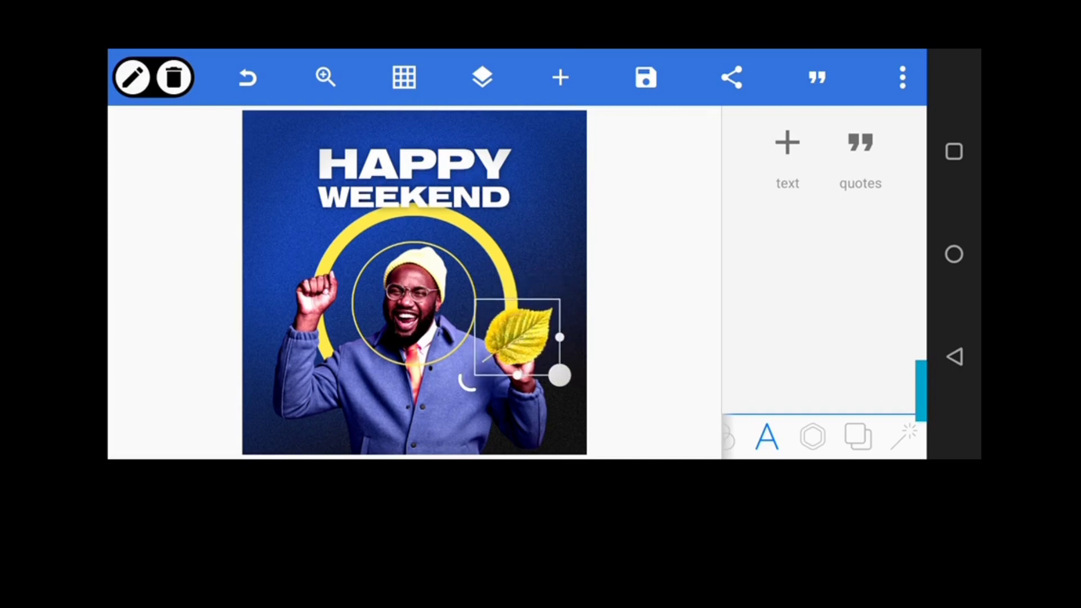
{"action": "left_click_drag", "start_coordinate": [558, 378], "coordinate": [577, 405]}
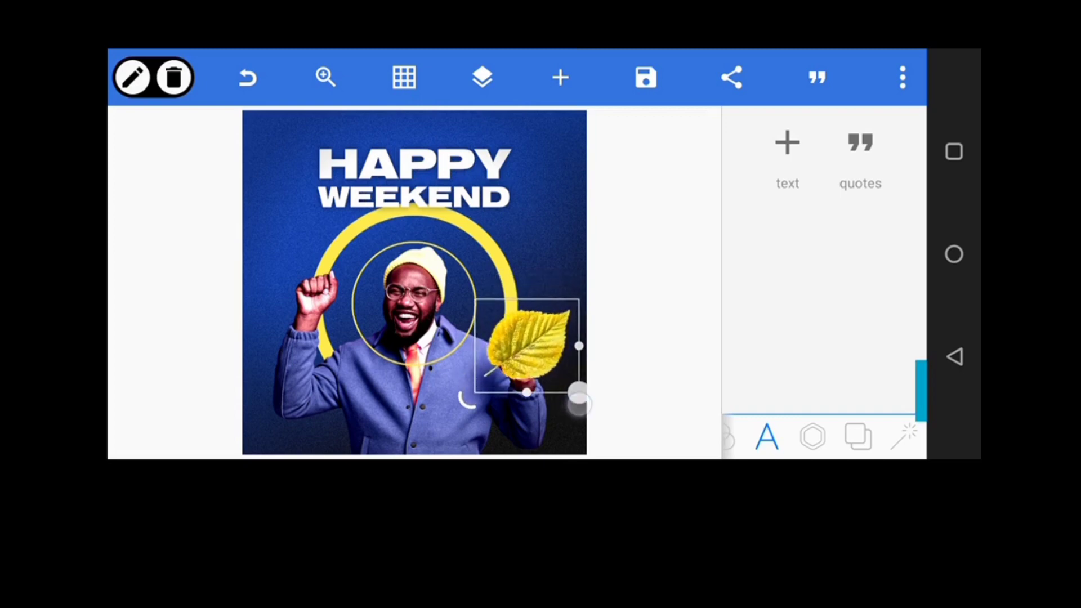
{"action": "left_click_drag", "start_coordinate": [578, 404], "coordinate": [565, 393]}
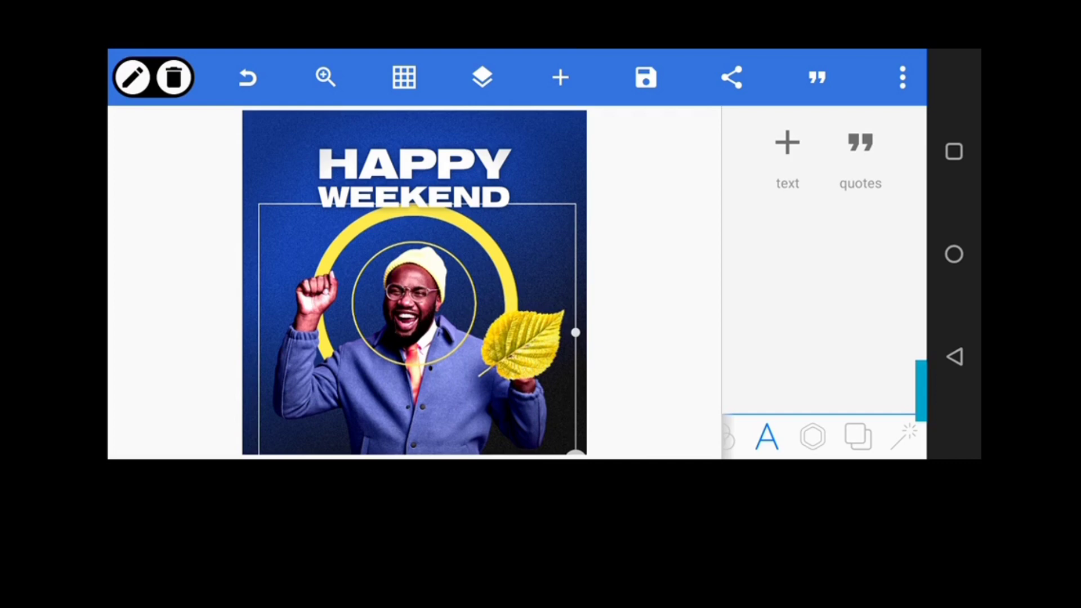
{"action": "left_click", "coordinate": [812, 436]}
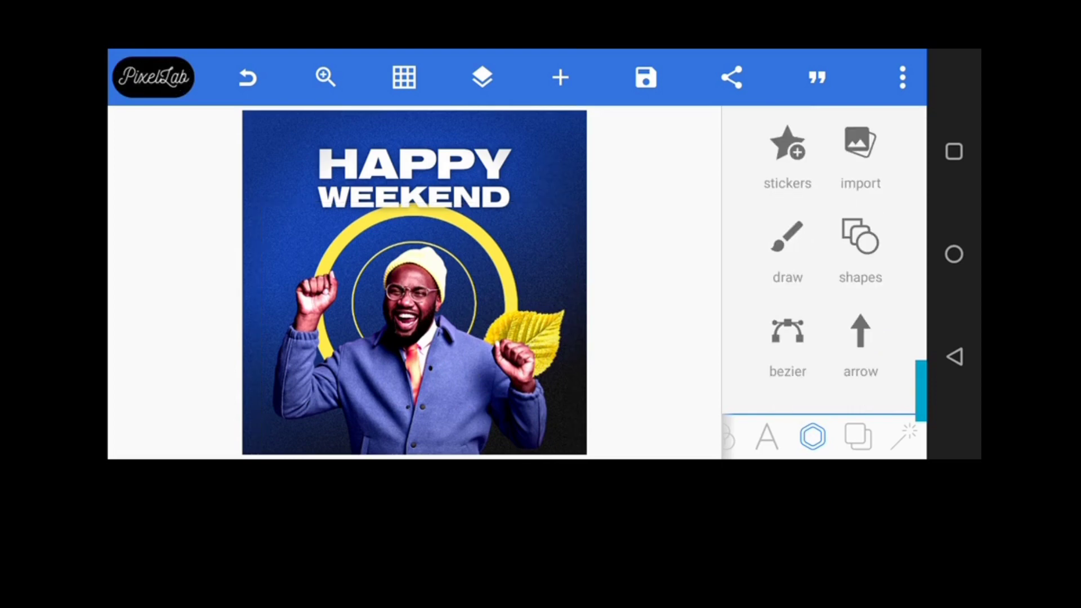
Add a text element, drag it toward the bottom-left, and change it to '@ theniyiamuda'
{"action": "left_click", "coordinate": [414, 282]}
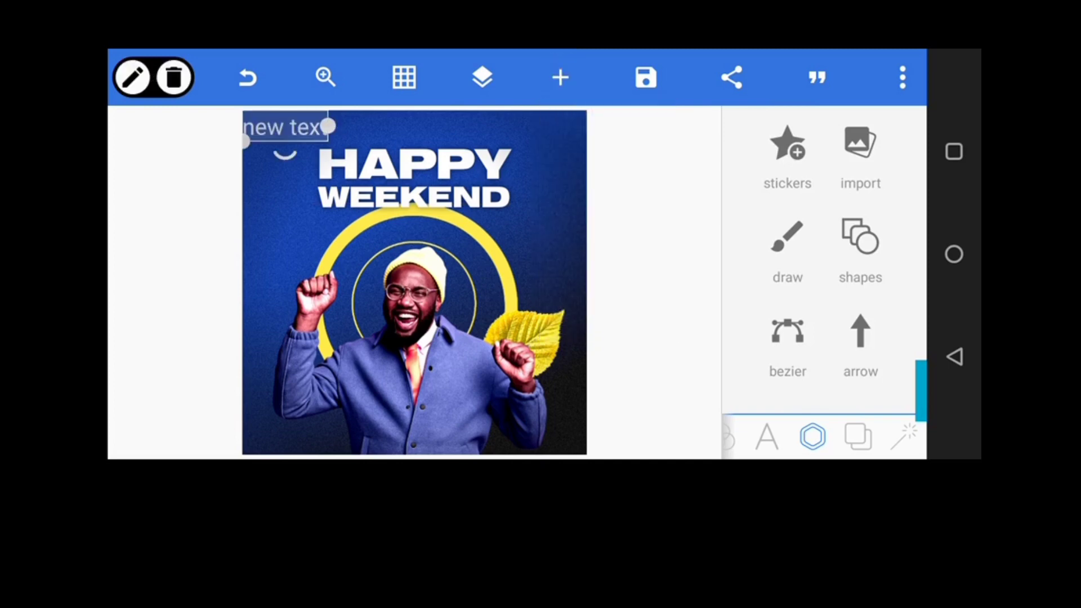
{"action": "left_click_drag", "start_coordinate": [285, 128], "coordinate": [302, 414]}
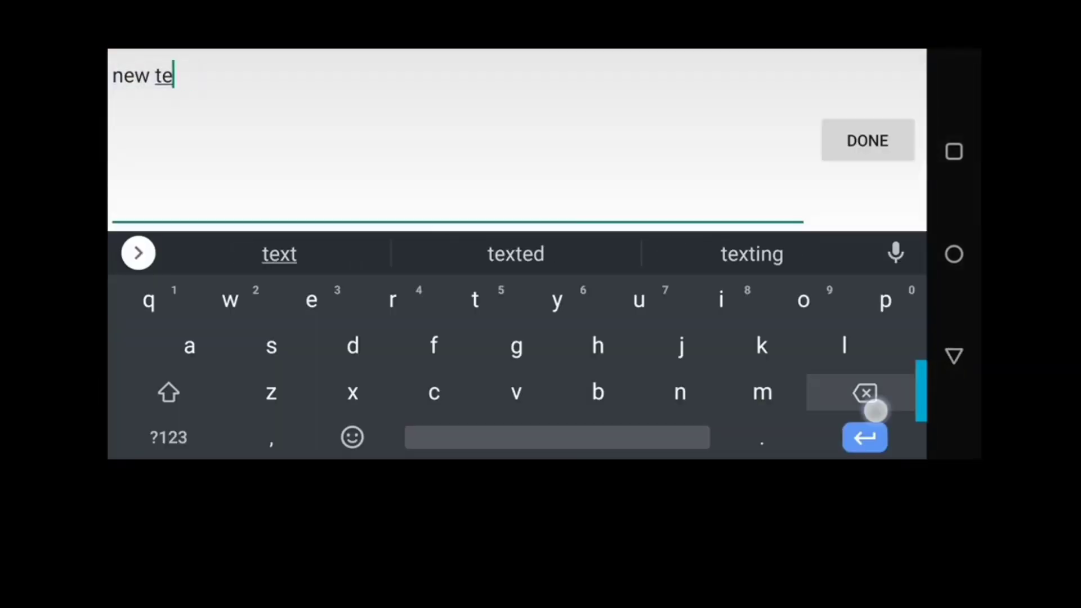
{"action": "left_click", "coordinate": [168, 437]}
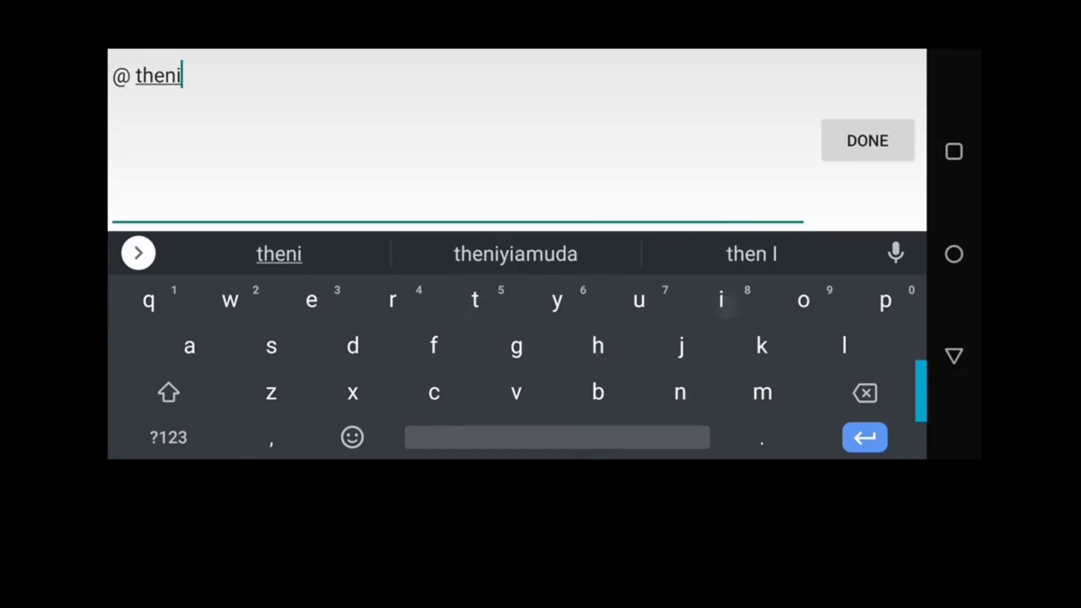
{"action": "left_click", "coordinate": [514, 254]}
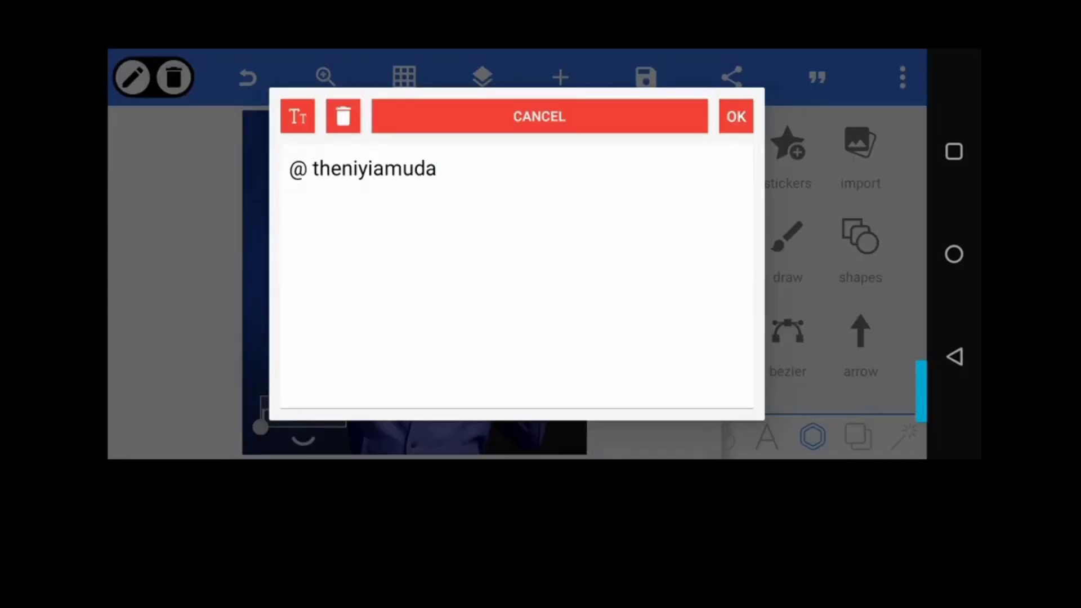
{"action": "left_click", "coordinate": [736, 116]}
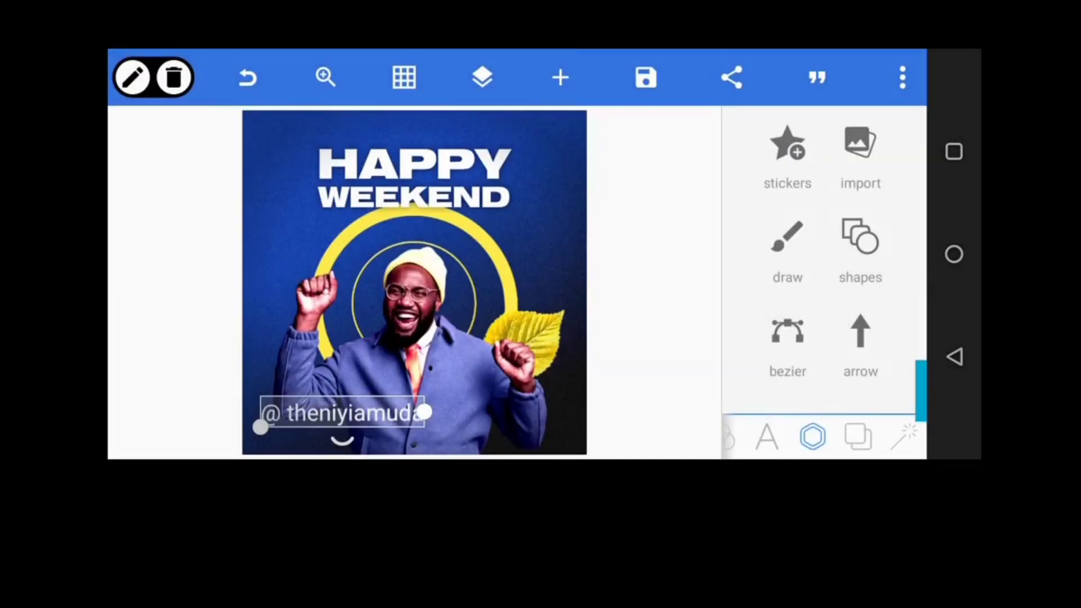
Enlarge the '@ theniyiamuda' handle text using the Size slider
{"action": "left_click", "coordinate": [766, 437]}
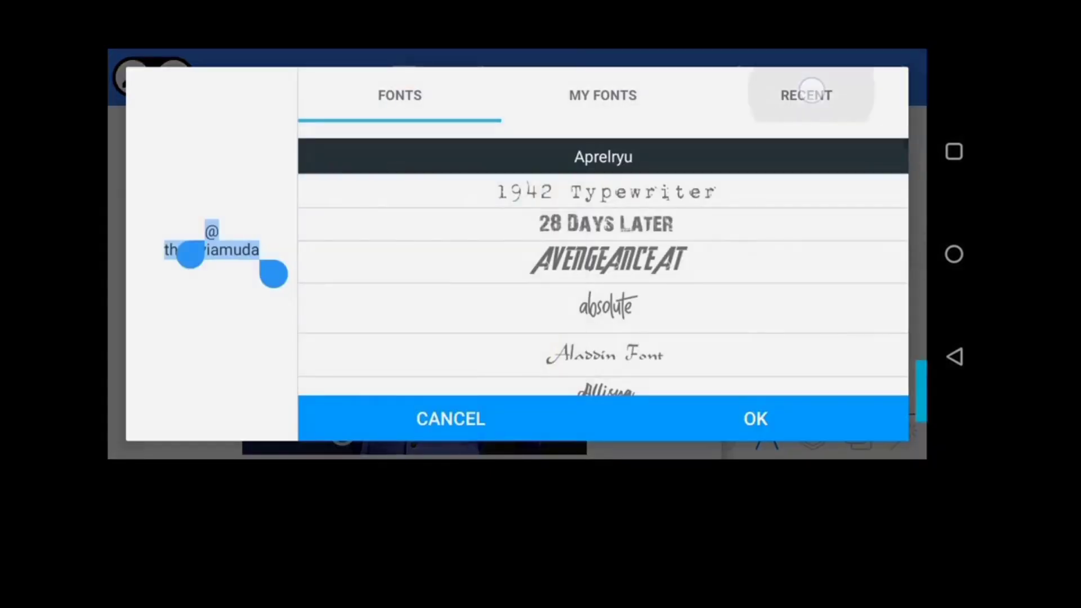
{"action": "left_click", "coordinate": [806, 95]}
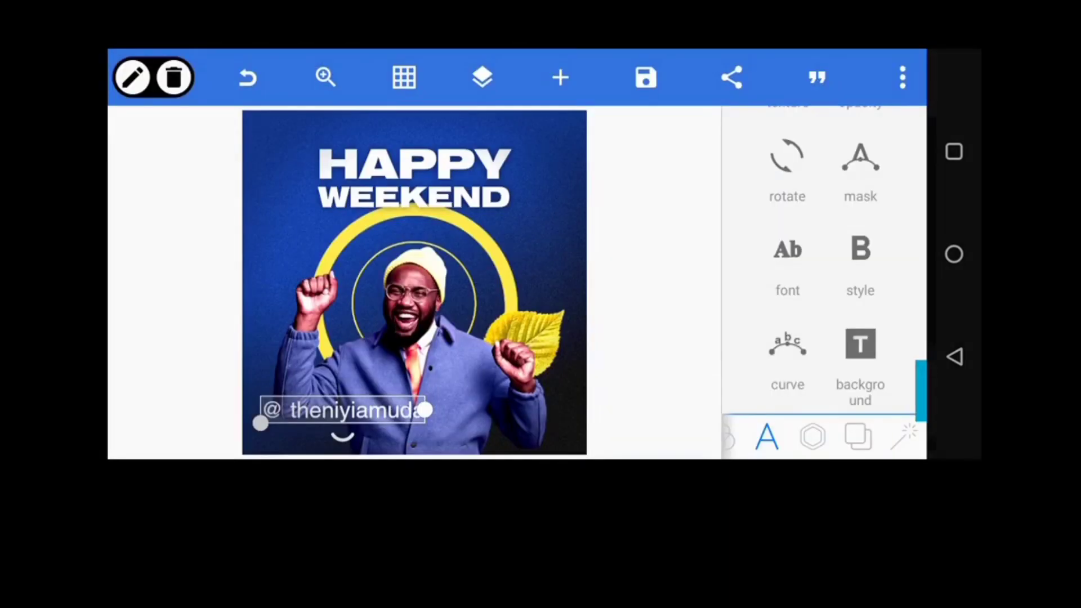
{"action": "scroll", "scroll_direction": "down", "scroll_amount": 3}
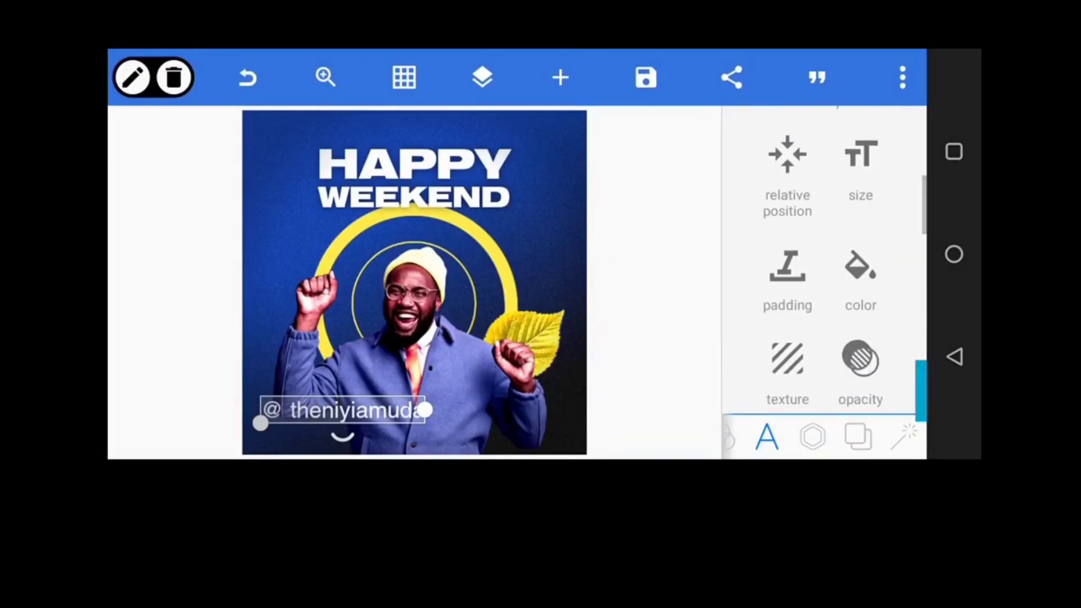
{"action": "left_click", "coordinate": [860, 166]}
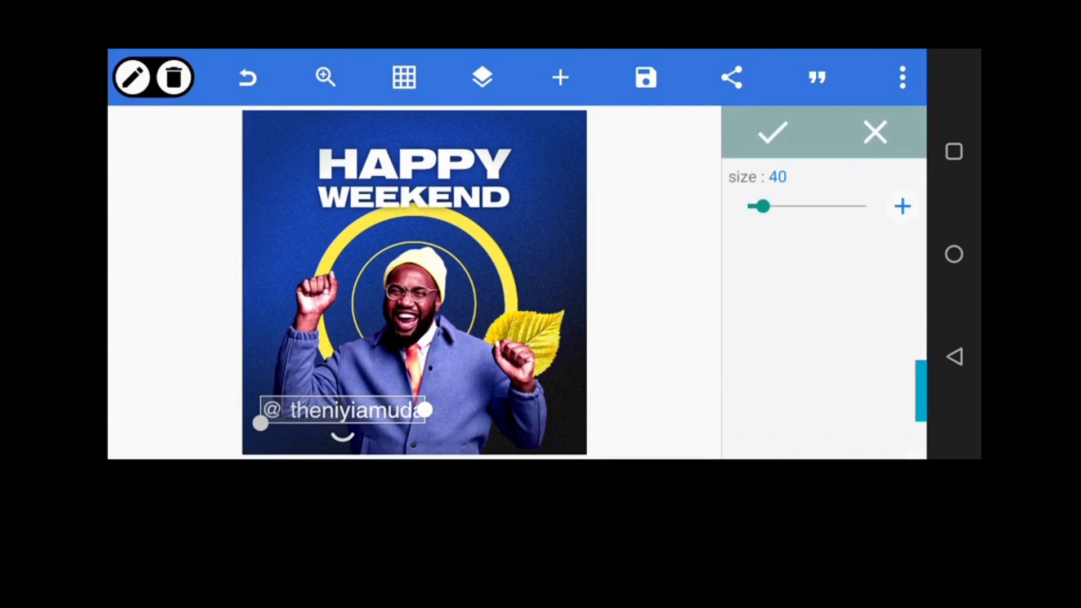
{"action": "left_click_drag", "start_coordinate": [762, 206], "coordinate": [754, 206]}
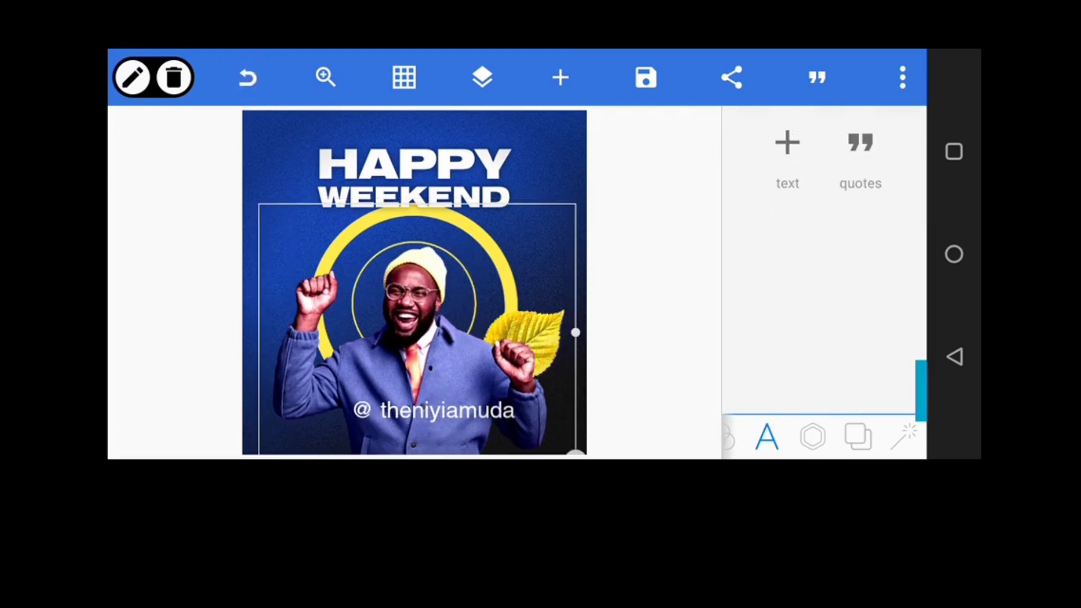
Select the handle text layer, pinch it smaller, and drag it to the bottom-left corner
{"action": "left_click", "coordinate": [481, 77]}
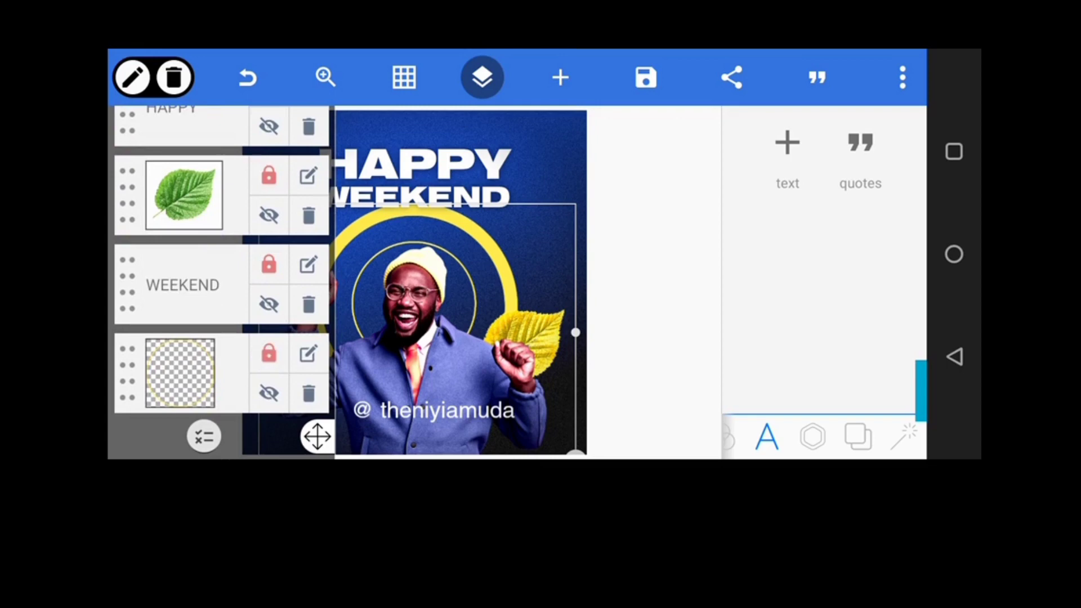
{"action": "left_click", "coordinate": [483, 77]}
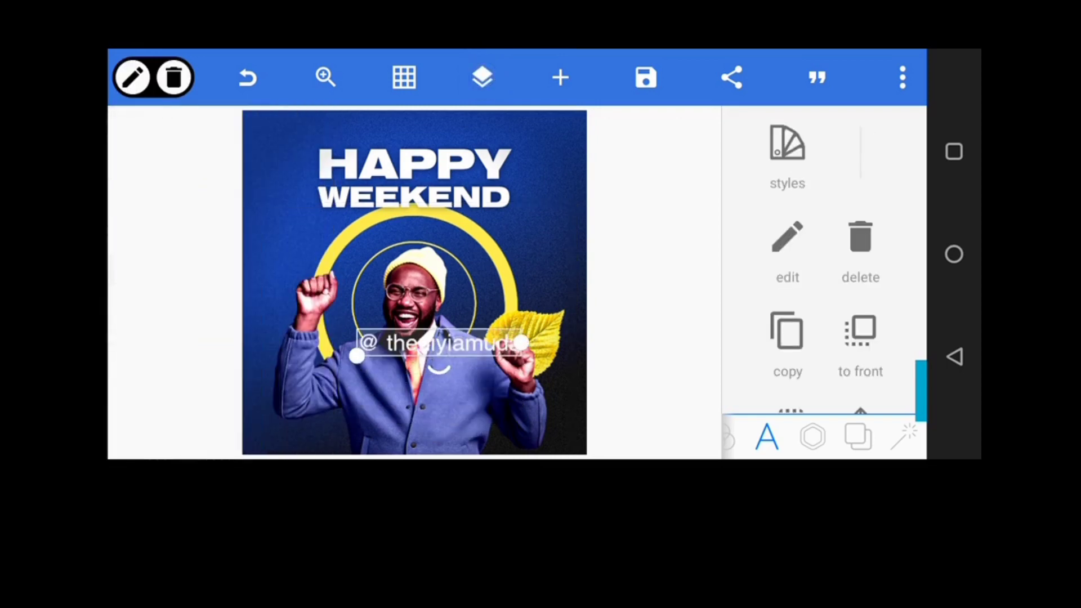
{"action": "left_click_drag", "start_coordinate": [442, 345], "coordinate": [376, 394]}
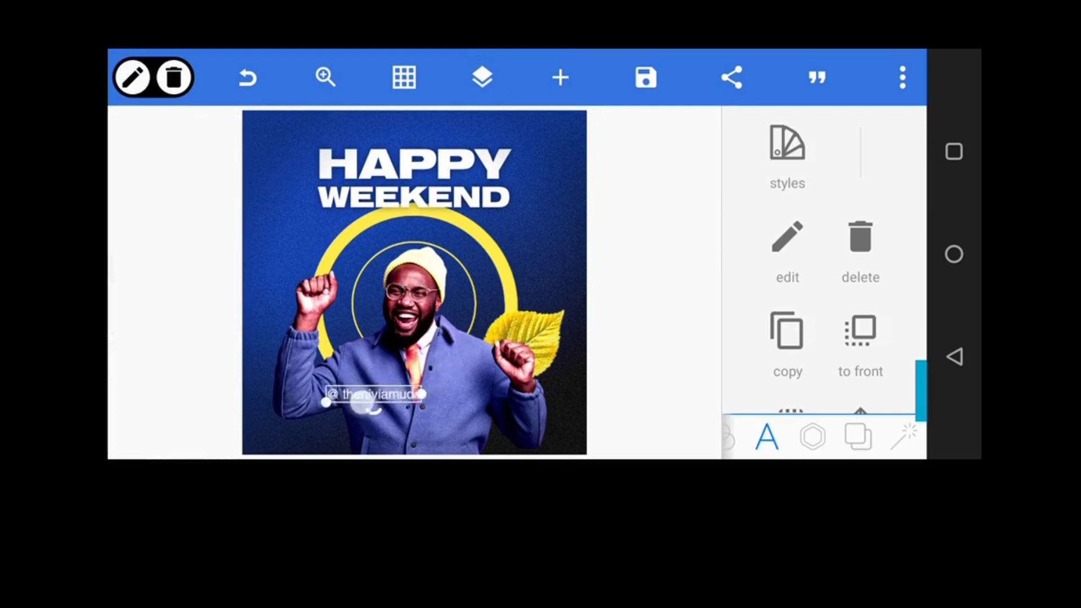
{"action": "left_click_drag", "start_coordinate": [375, 394], "coordinate": [321, 436]}
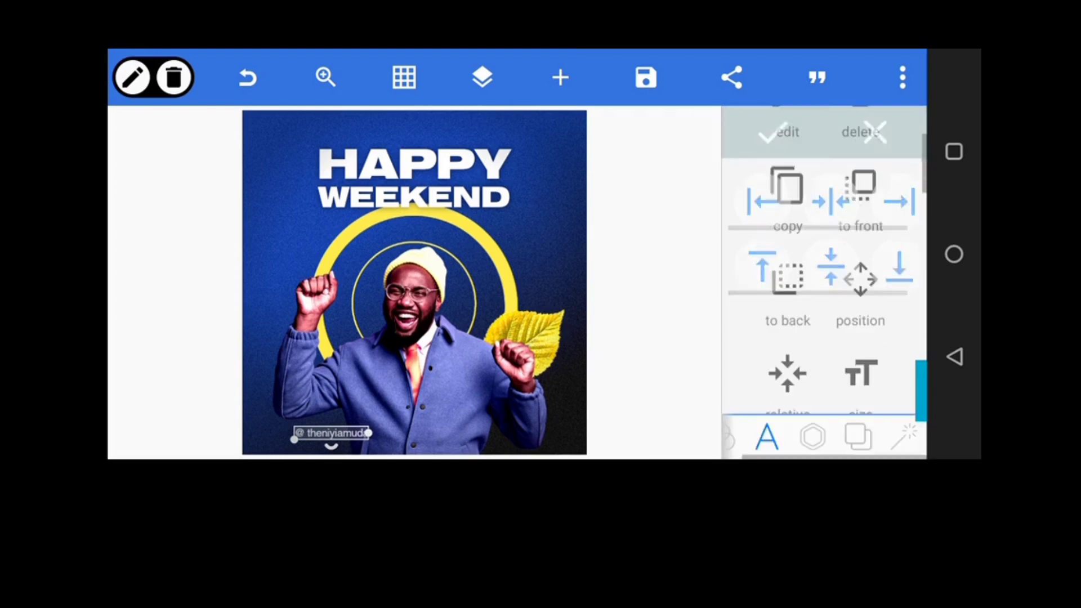
Nudge the handle left and down with Position, then lower its size to 15
{"action": "left_click", "coordinate": [860, 279]}
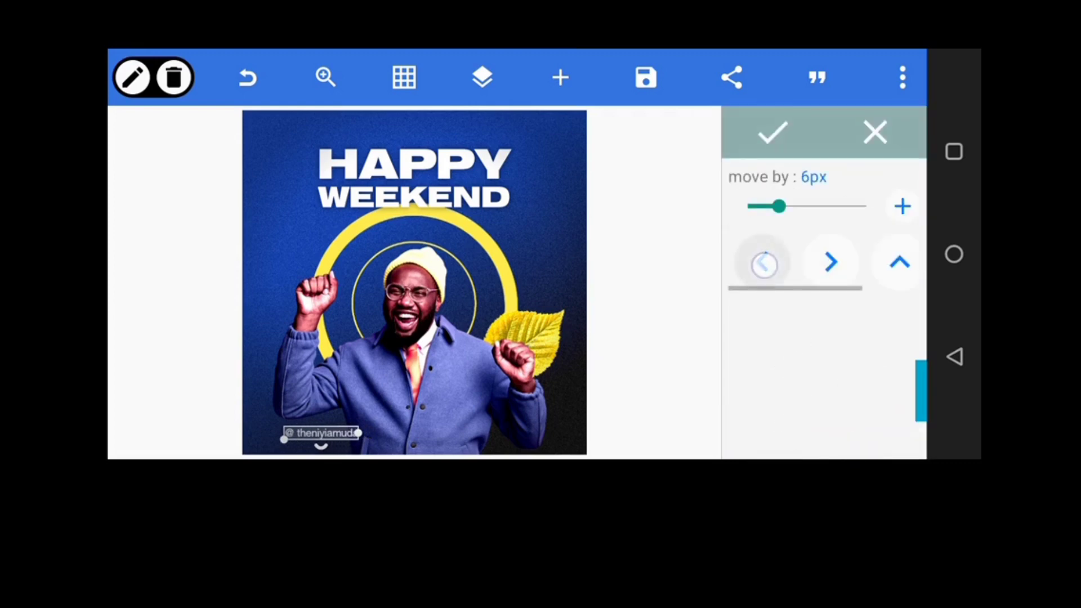
{"action": "left_click", "coordinate": [764, 263]}
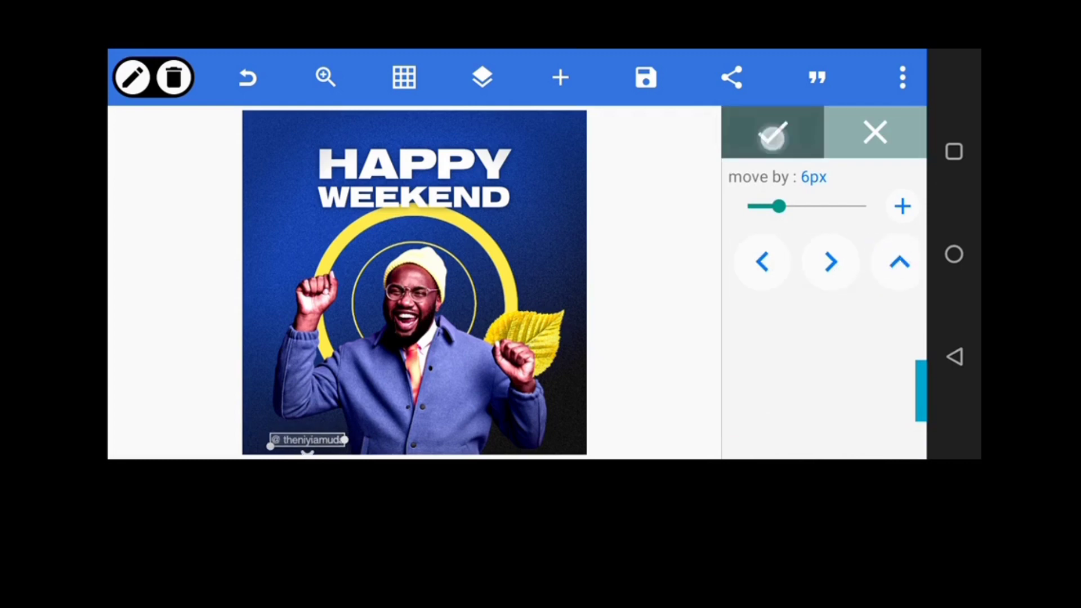
{"action": "left_click", "coordinate": [771, 133]}
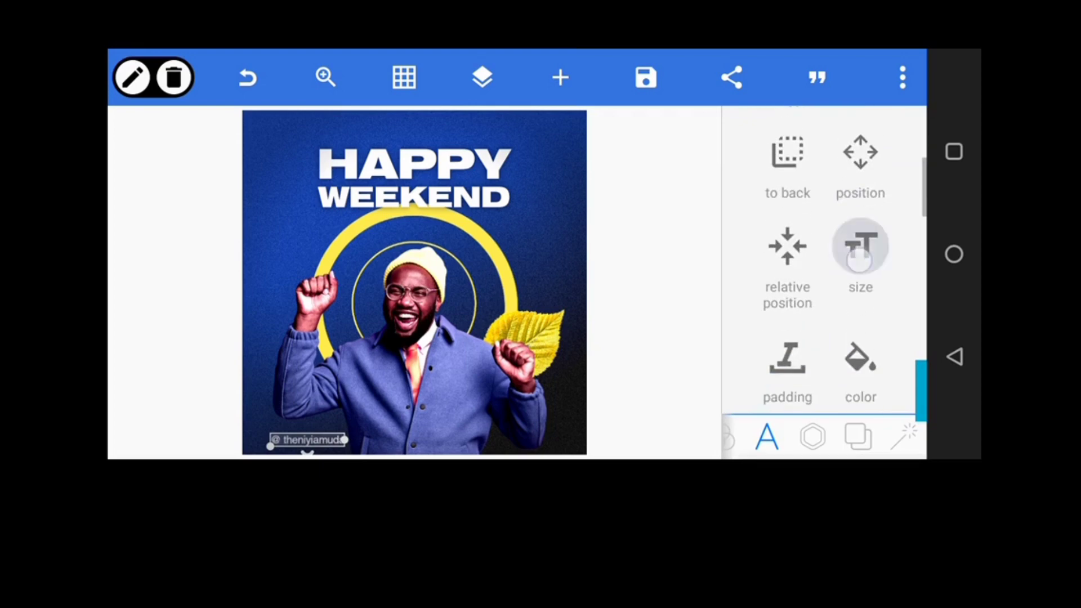
{"action": "left_click", "coordinate": [859, 248]}
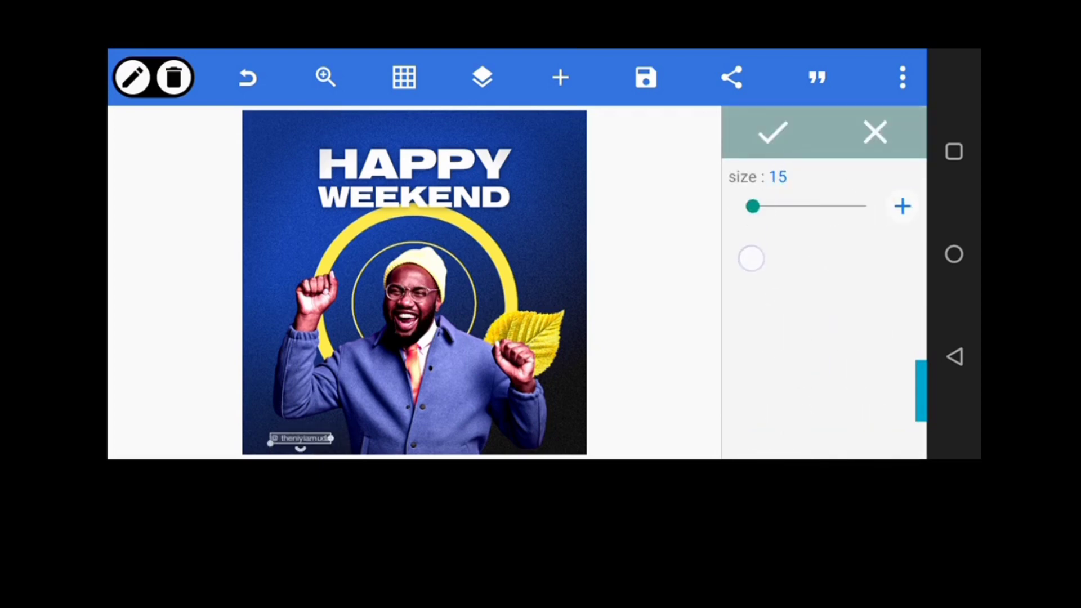
{"action": "left_click", "coordinate": [772, 132]}
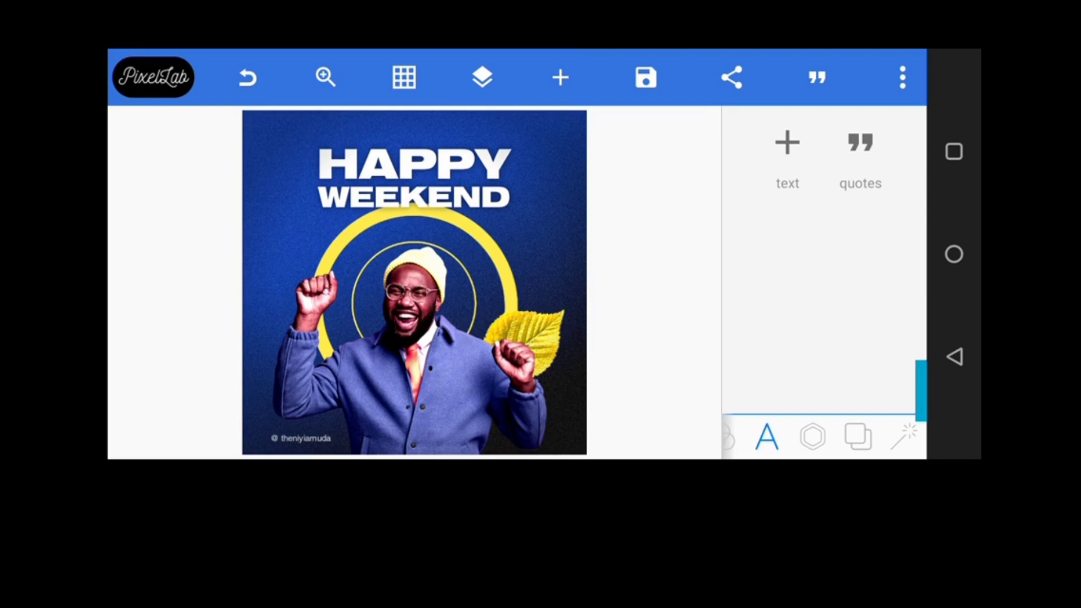
Select WEEKEND and set its shadow opacity to 78% and vertical offset to 11
{"action": "left_click", "coordinate": [482, 77]}
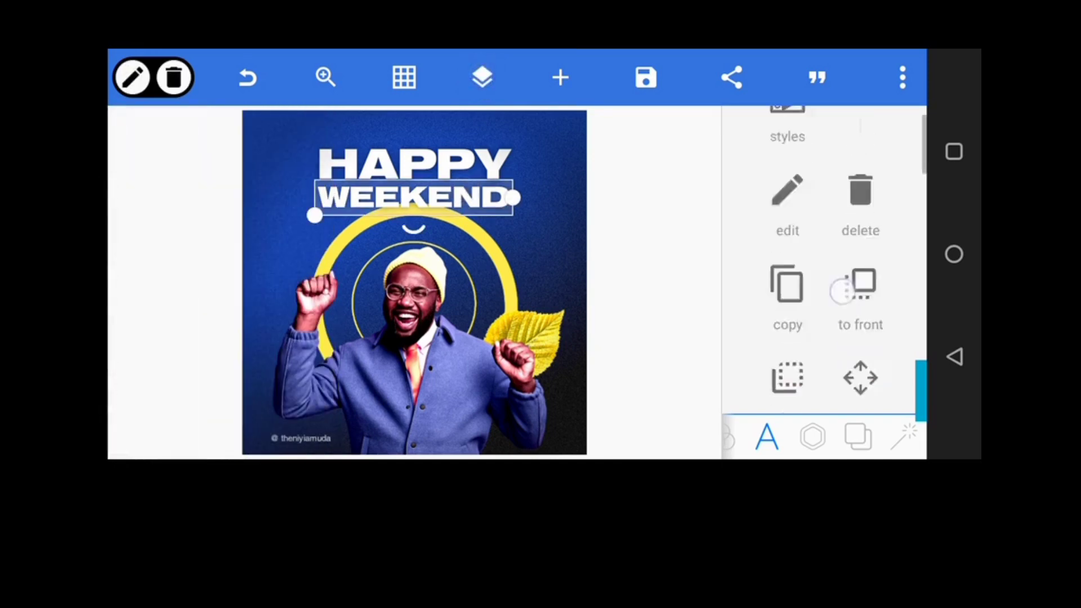
{"action": "scroll", "scroll_direction": "down", "scroll_amount": 3}
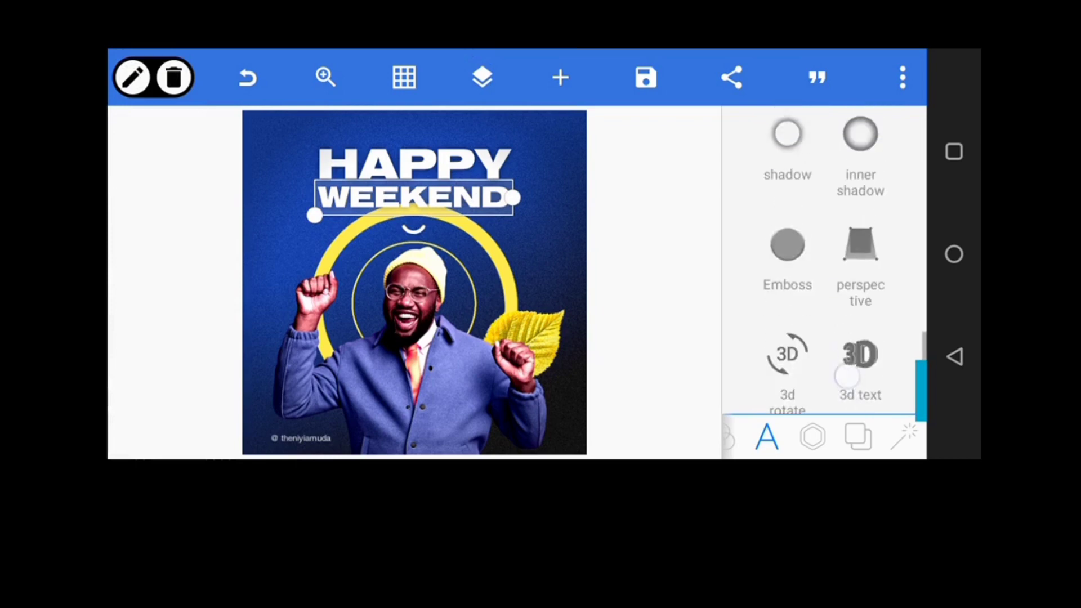
{"action": "left_click", "coordinate": [787, 145]}
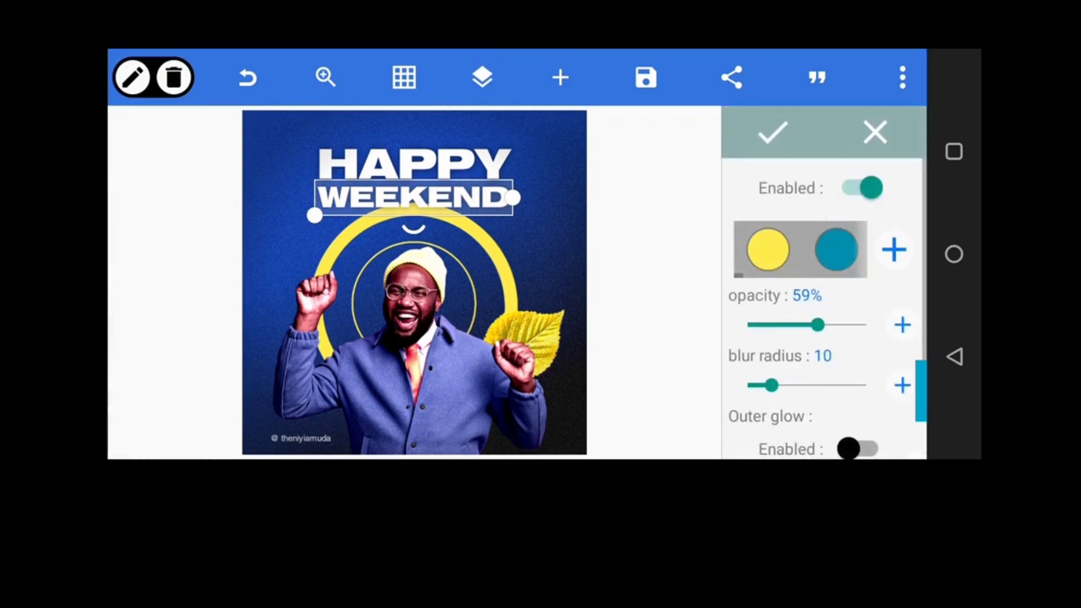
{"action": "left_click_drag", "start_coordinate": [819, 324], "coordinate": [840, 325]}
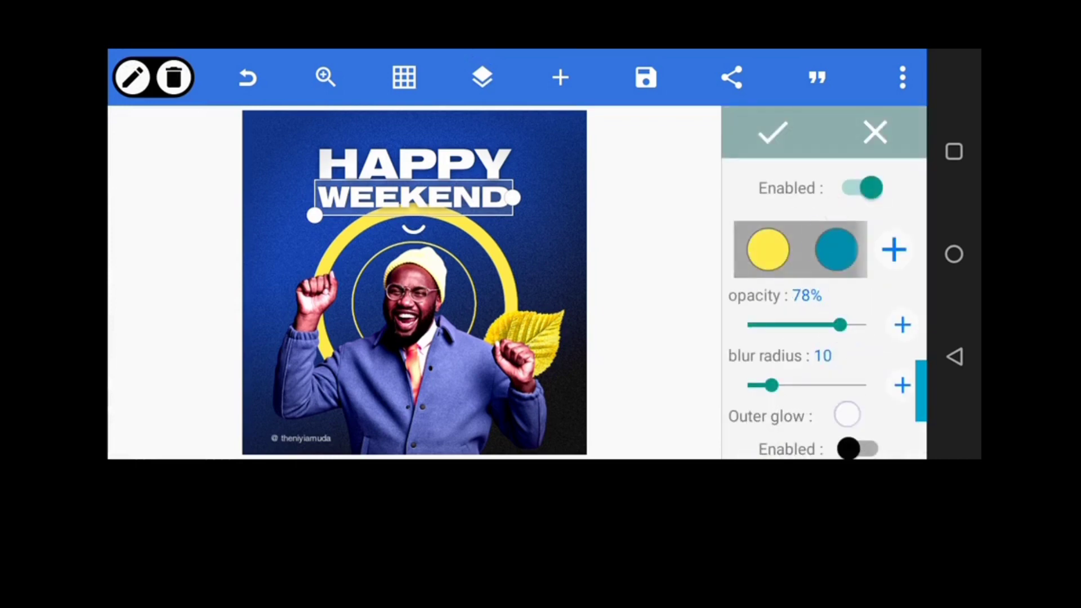
{"action": "scroll", "scroll_direction": "down", "scroll_amount": 3}
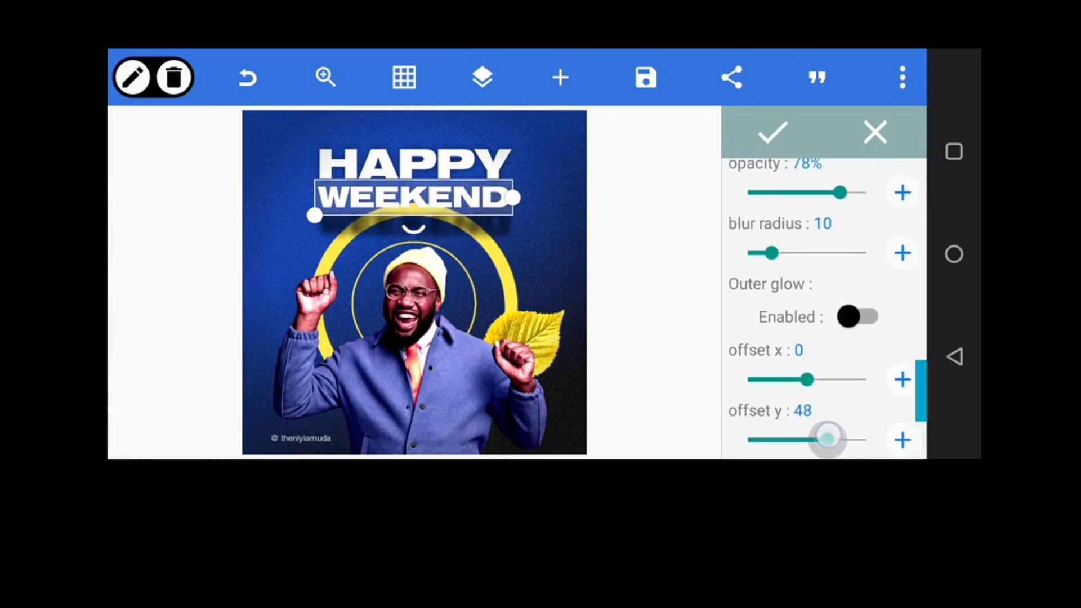
{"action": "left_click_drag", "start_coordinate": [827, 439], "coordinate": [811, 439]}
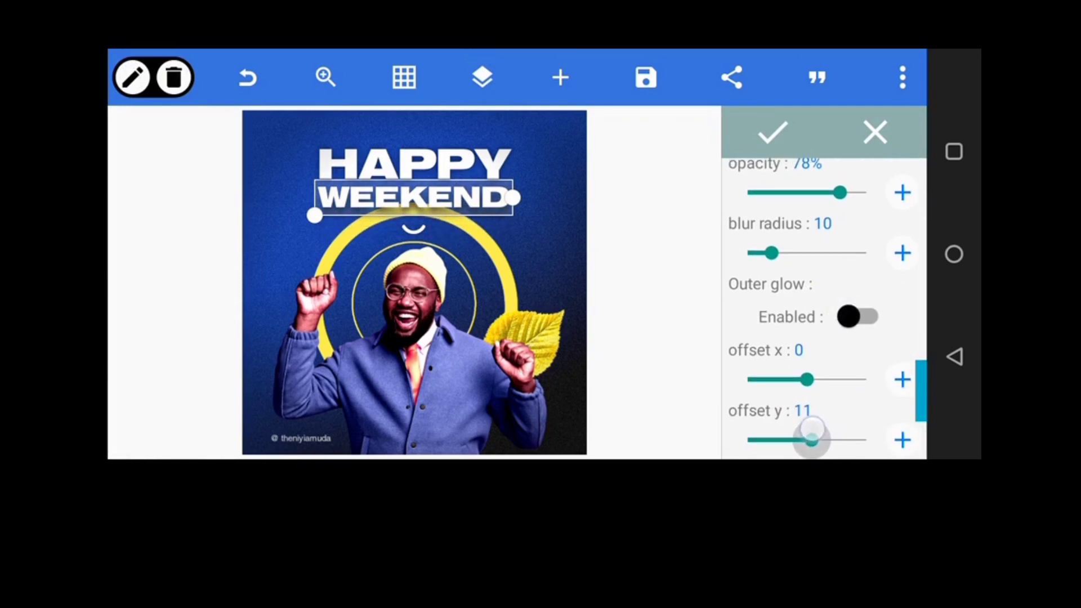